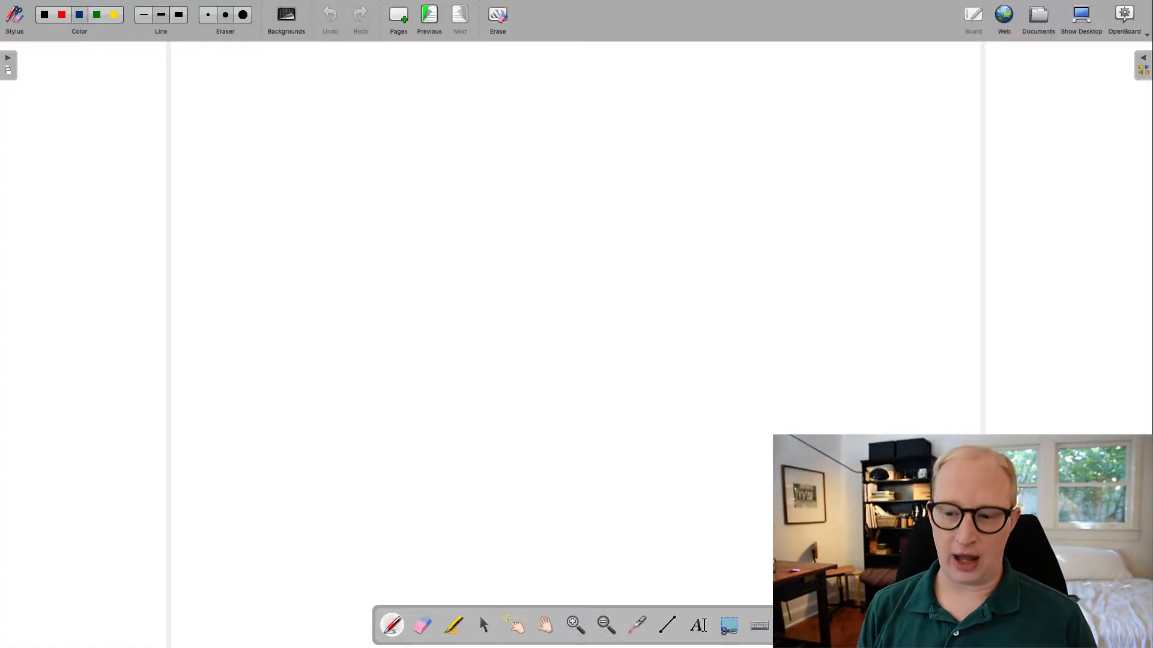
# Write the take_nap heading with the Stylus pen, clearing and redoing a messy first attempt.
pyautogui.click(575, 626)
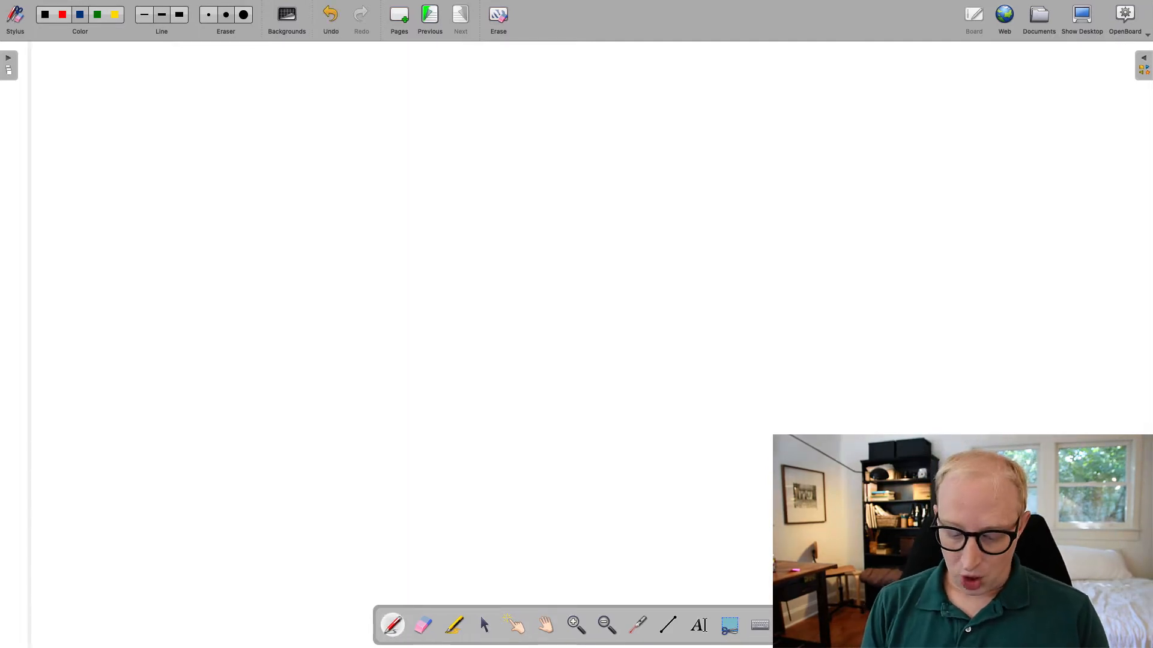
pyautogui.moveTo(59, 136); pyautogui.dragTo(107, 144)
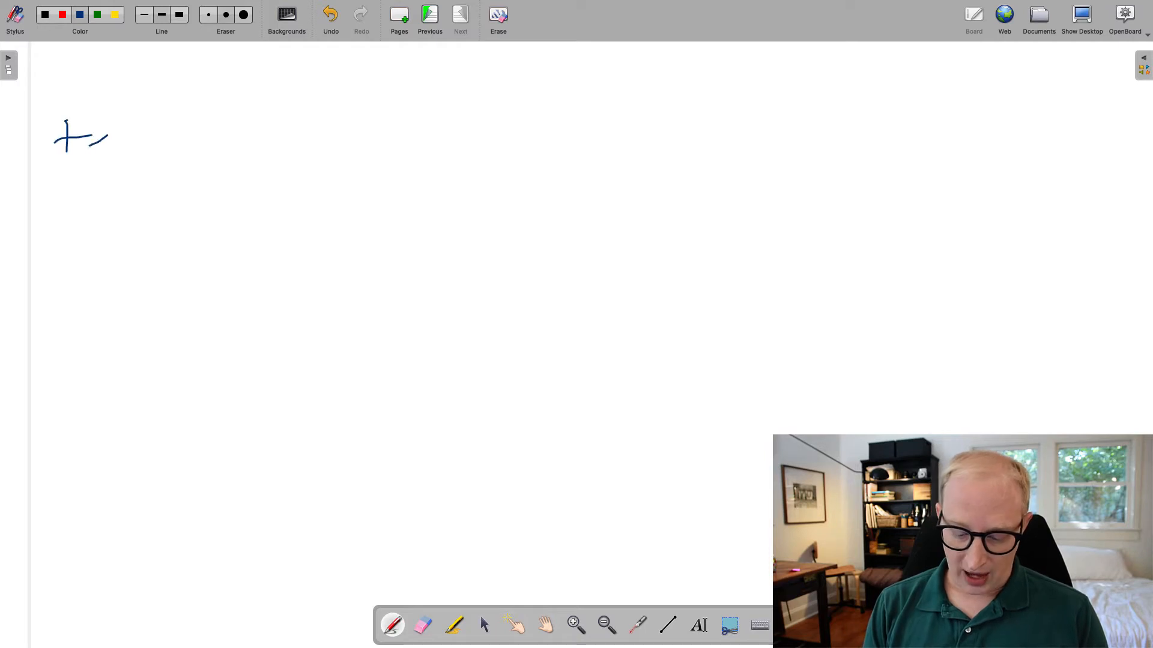
pyautogui.moveTo(81, 143); pyautogui.dragTo(166, 140)
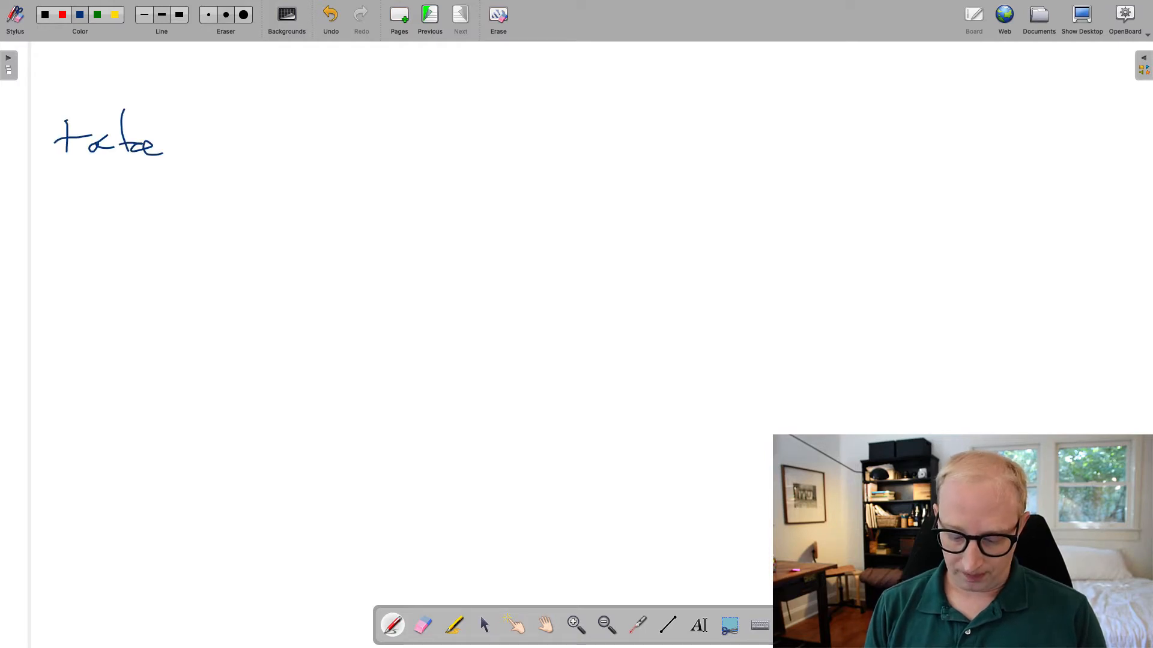
pyautogui.click(423, 626)
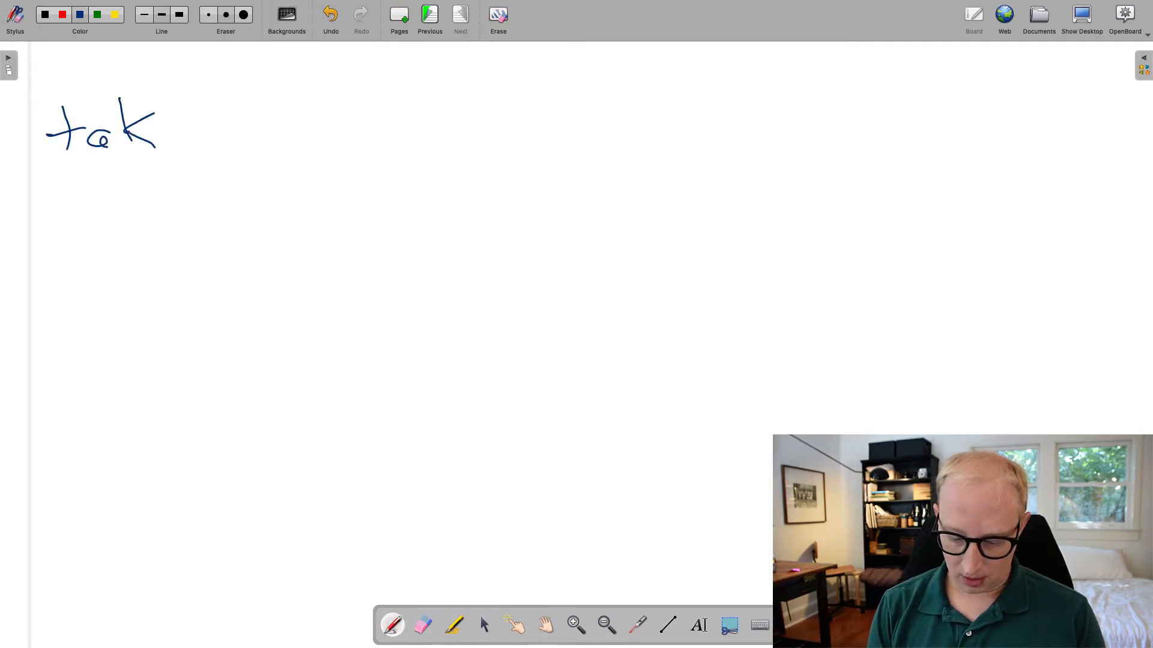
pyautogui.moveTo(155, 128); pyautogui.dragTo(309, 132)
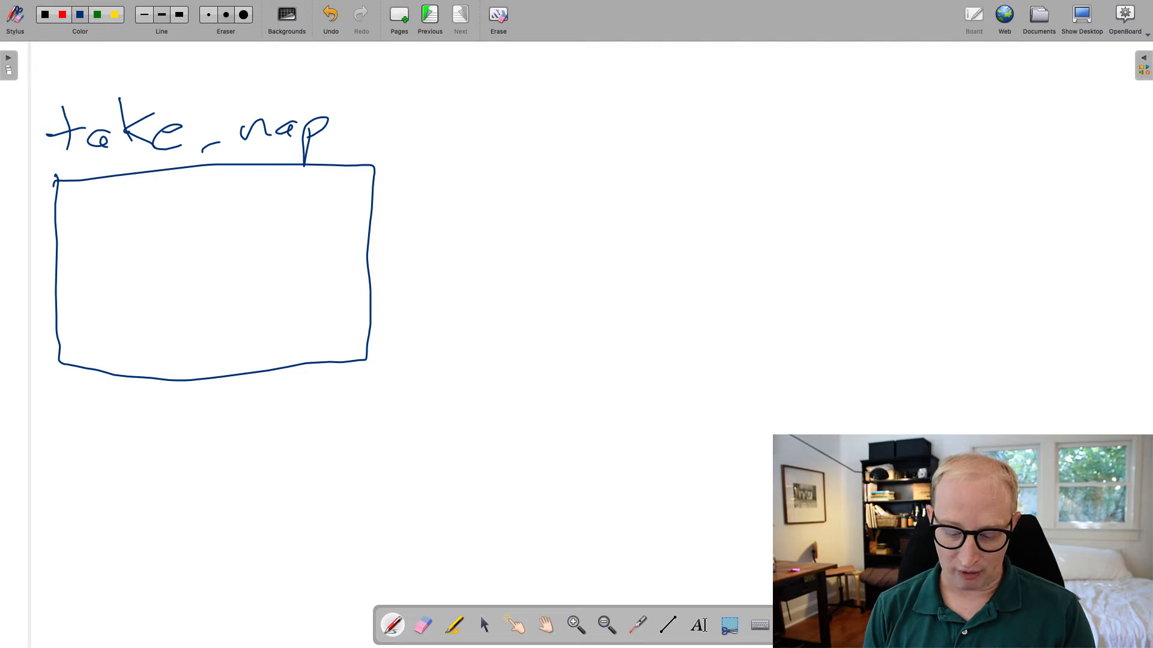
# Write min = 2 inside the box and the call take_nap(2) below it.
pyautogui.moveTo(59, 209); pyautogui.dragTo(151, 209)
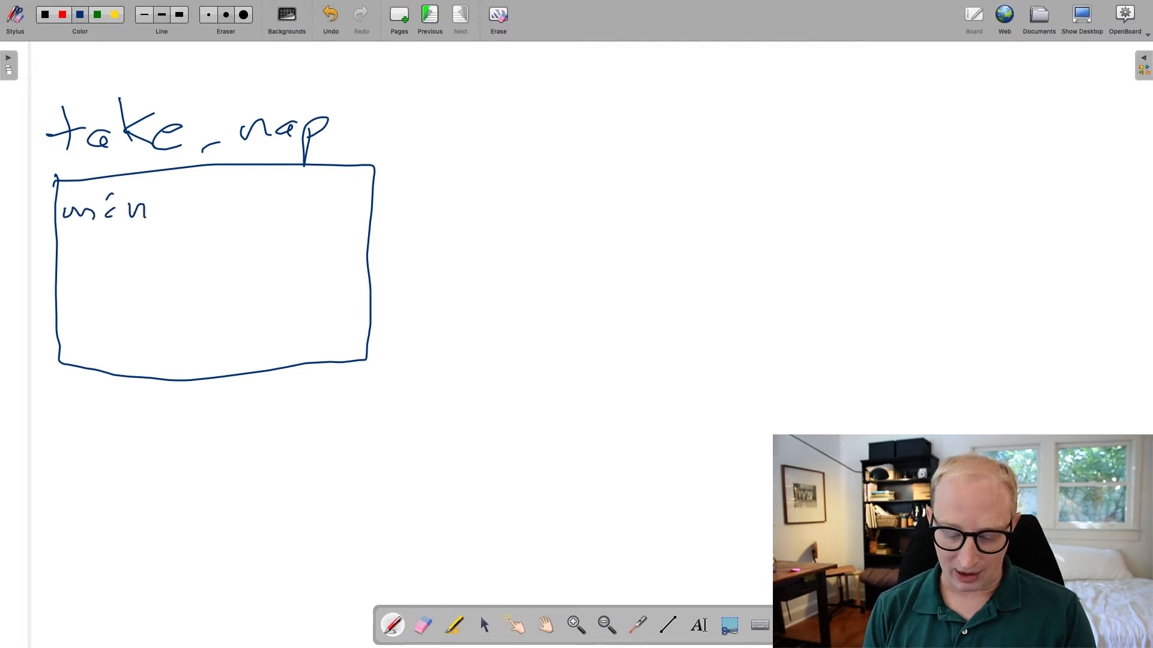
pyautogui.moveTo(173, 199); pyautogui.dragTo(198, 216)
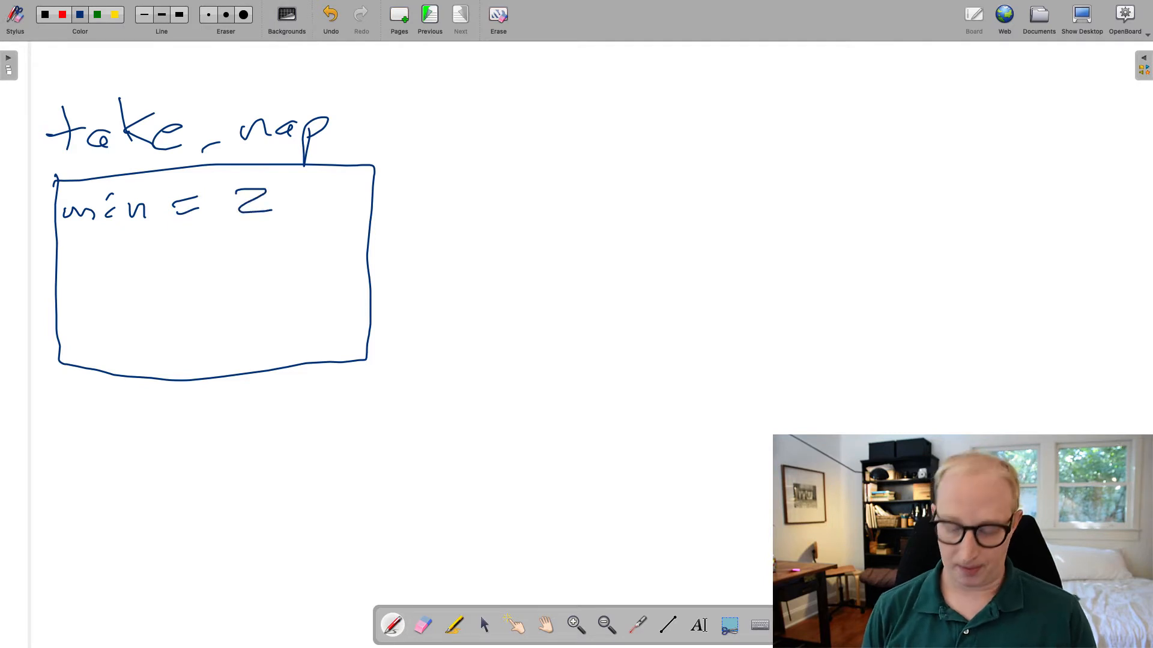
pyautogui.moveTo(62, 508); pyautogui.dragTo(81, 537)
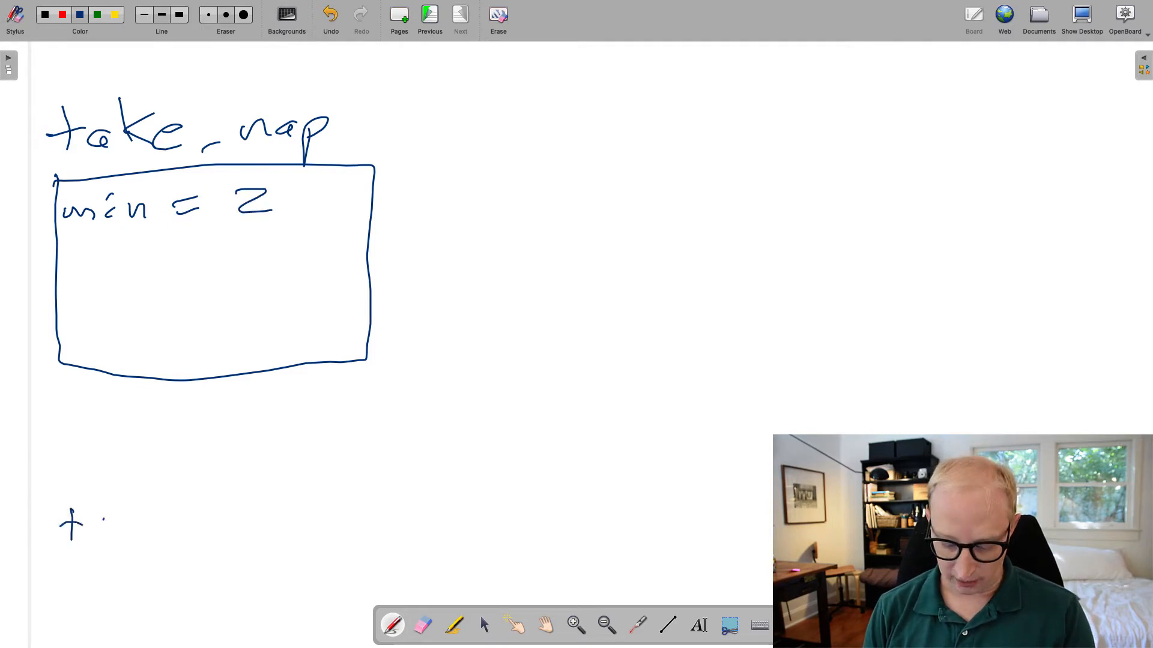
pyautogui.moveTo(81, 521); pyautogui.dragTo(195, 526)
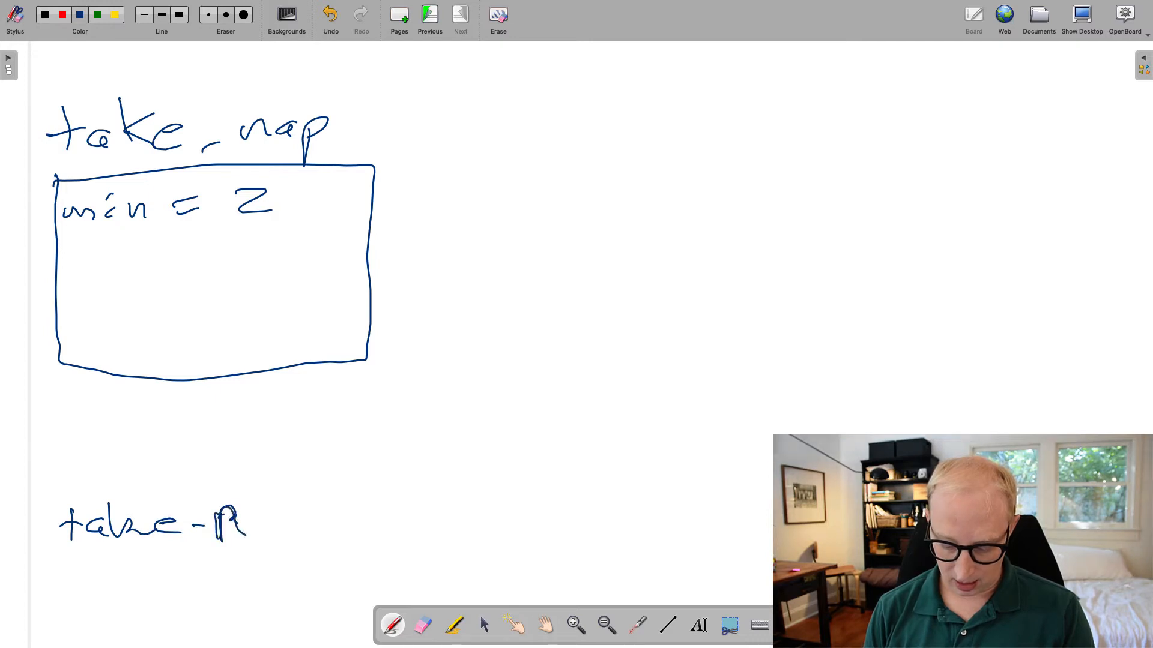
pyautogui.moveTo(250, 521); pyautogui.dragTo(350, 522)
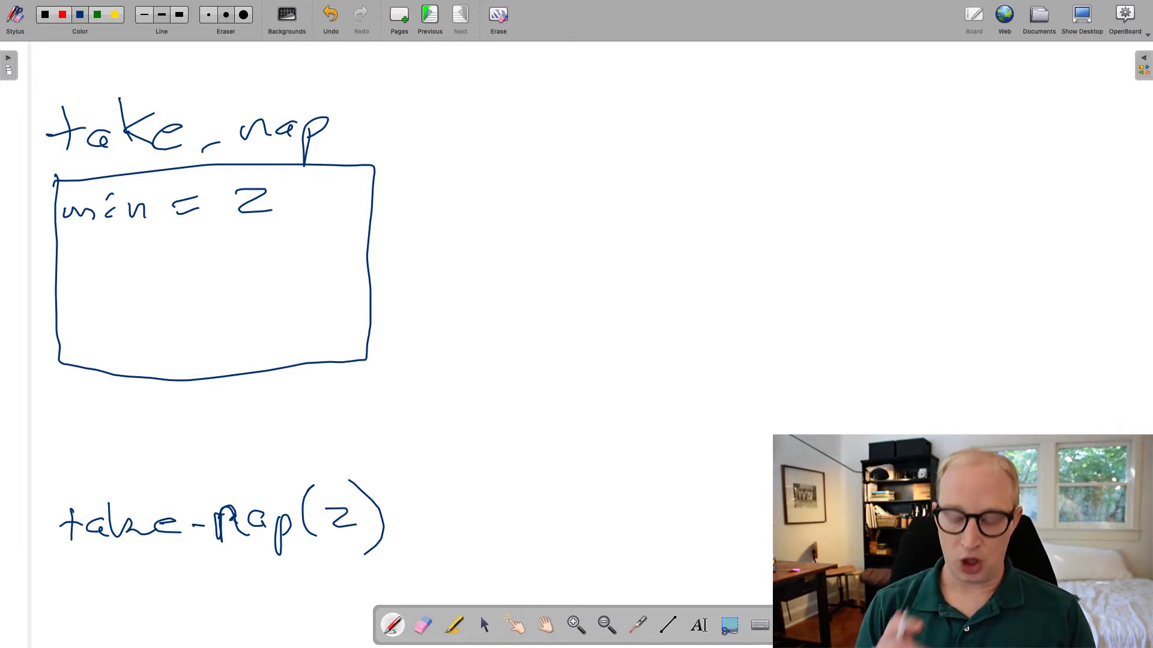
# Write sec inside the take_nap box and draw an arrow leading out of it.
pyautogui.click(421, 625)
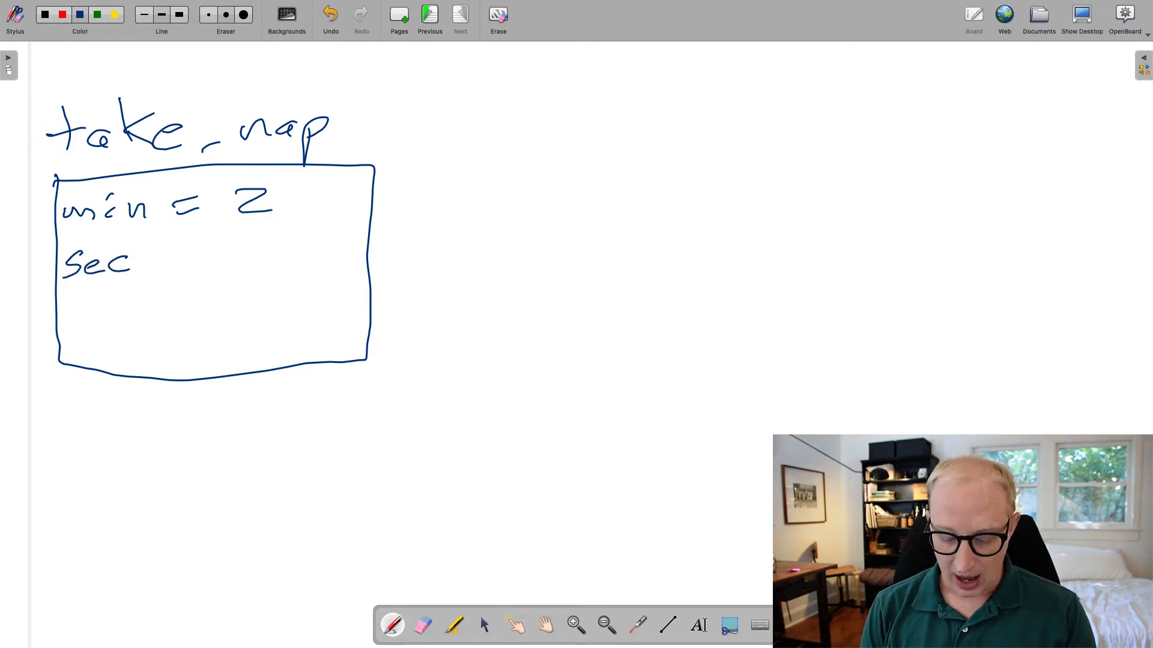
pyautogui.moveTo(154, 261); pyautogui.dragTo(172, 264)
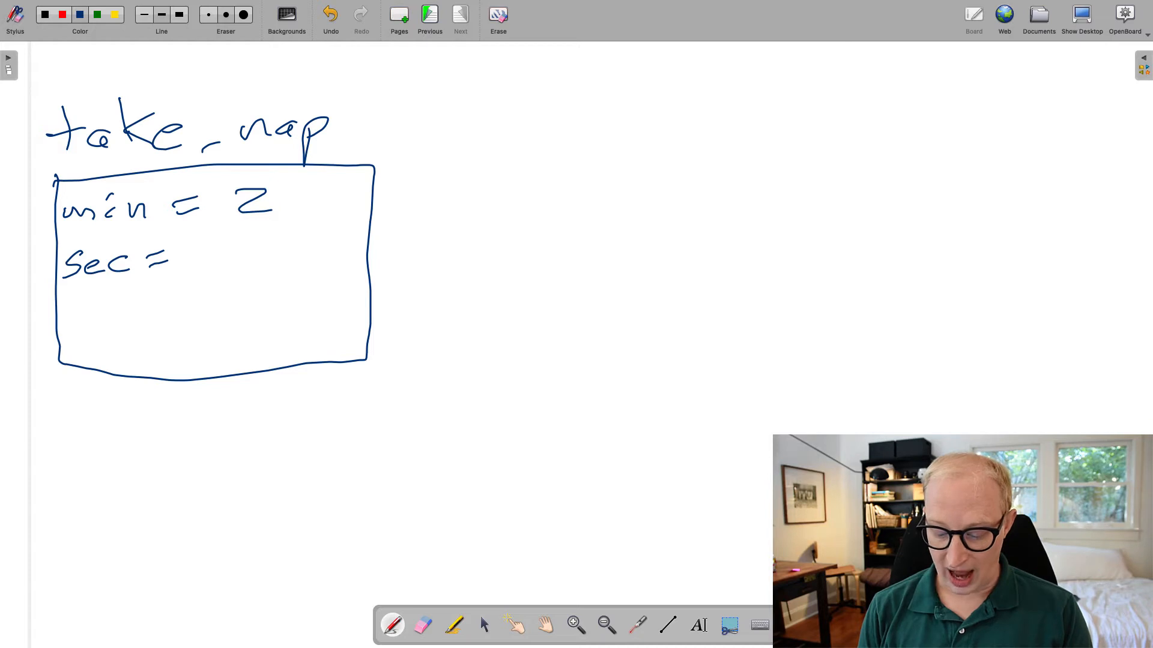
pyautogui.moveTo(338, 272); pyautogui.dragTo(462, 235)
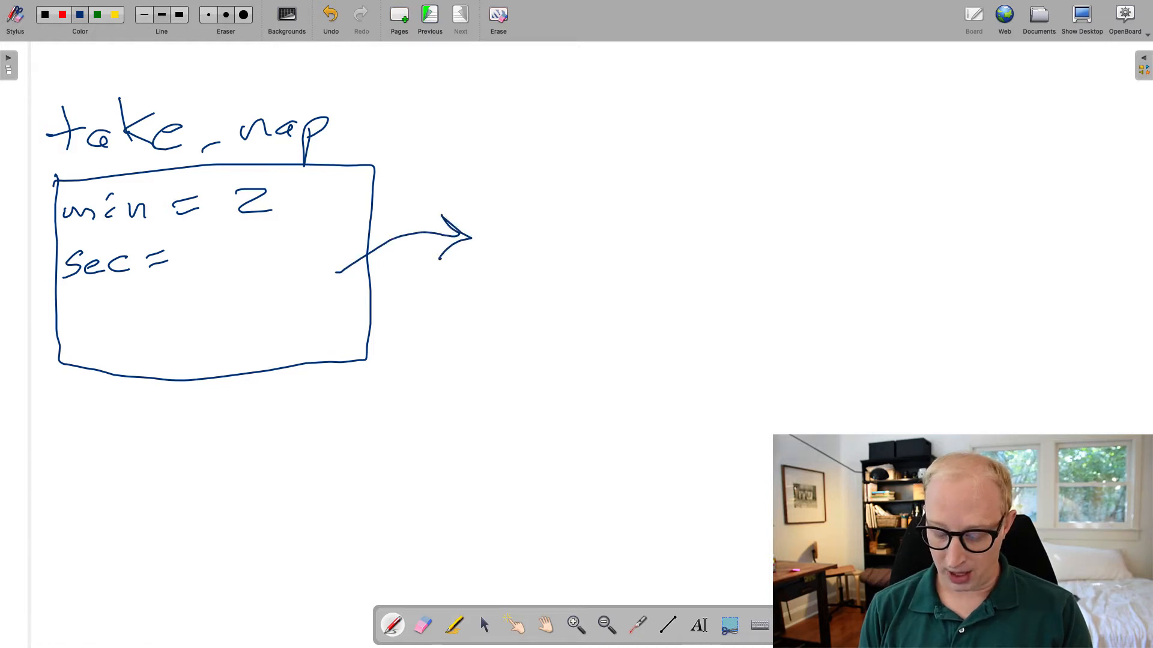
# Sketch a min_to_sec box holding min = 2 and sec = 120, then fill 120 into take_nap.
pyautogui.moveTo(500, 147); pyautogui.dragTo(514, 132)
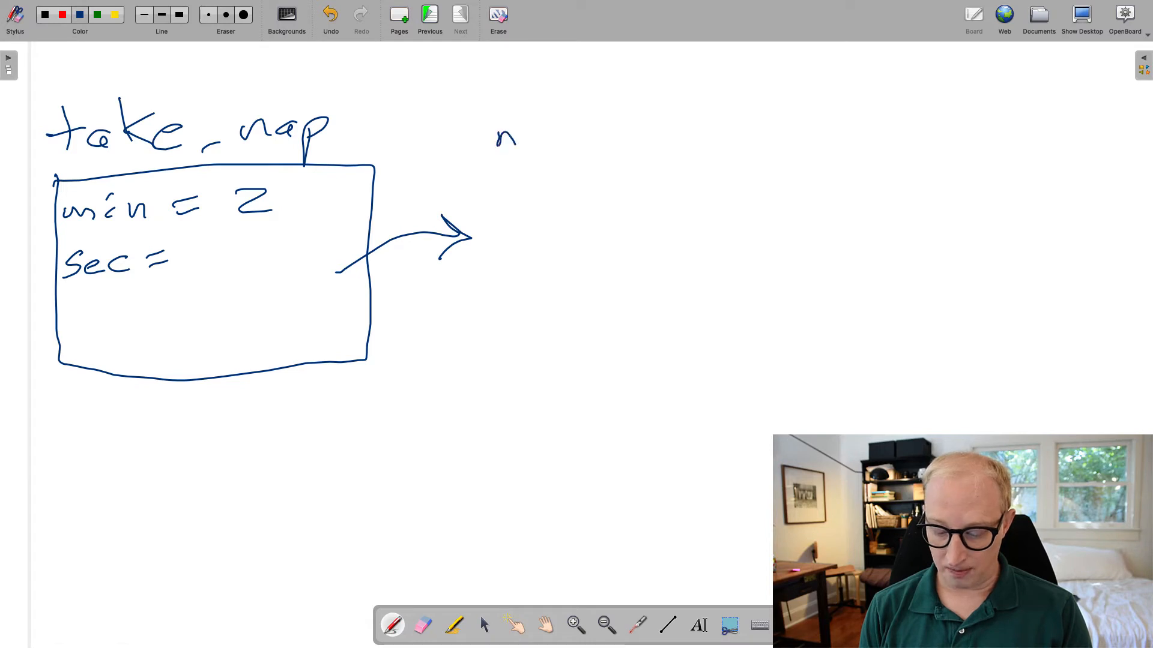
pyautogui.moveTo(514, 136); pyautogui.dragTo(610, 137)
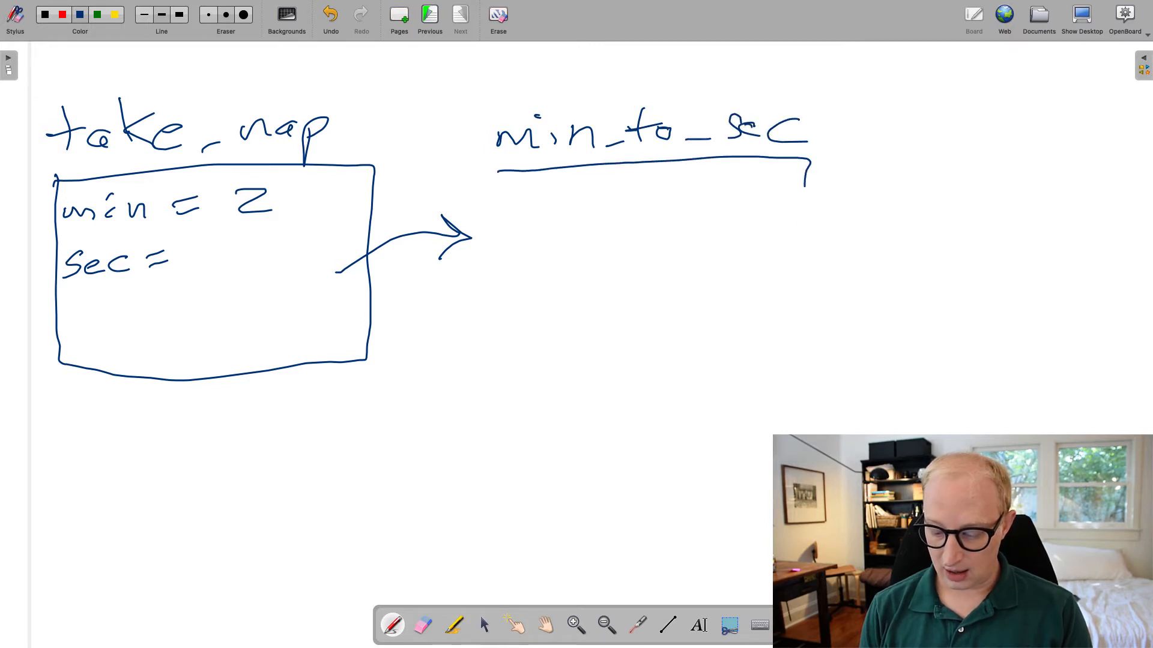
pyautogui.moveTo(496, 173); pyautogui.dragTo(802, 408)
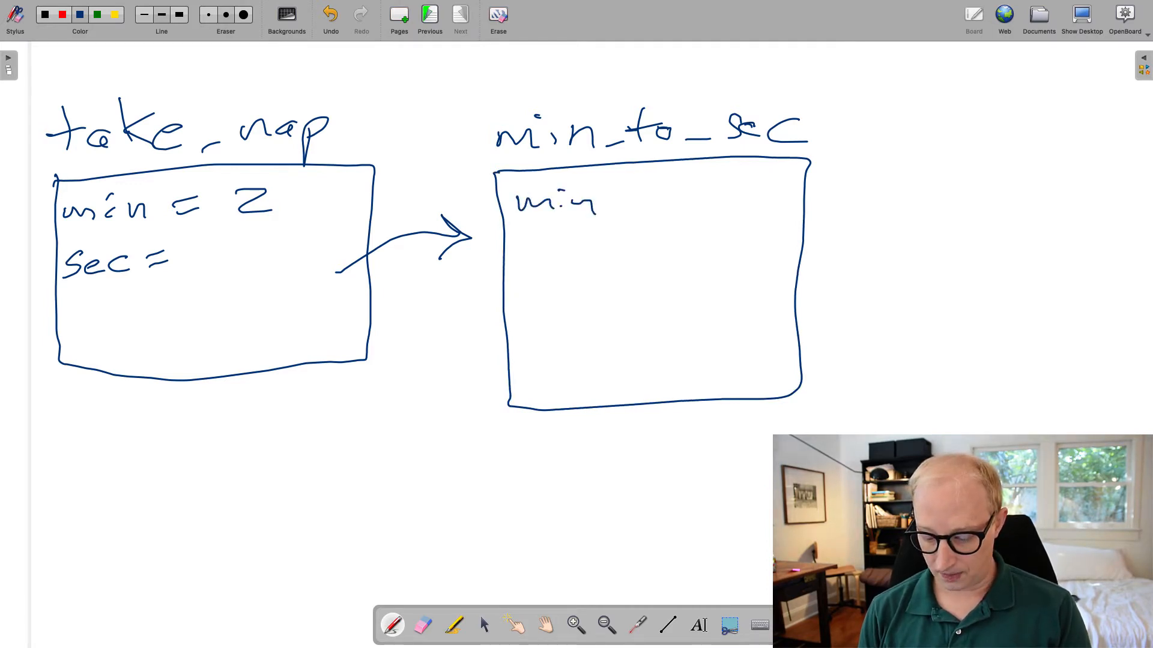
pyautogui.moveTo(602, 202); pyautogui.dragTo(698, 202)
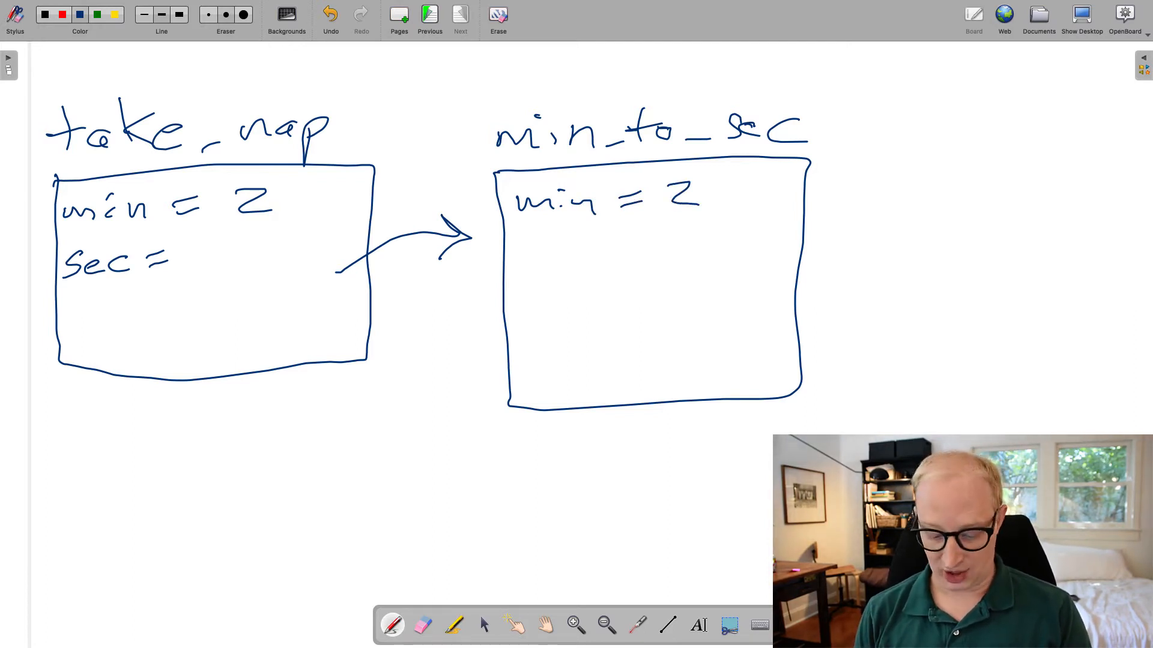
pyautogui.moveTo(522, 254); pyautogui.dragTo(547, 268)
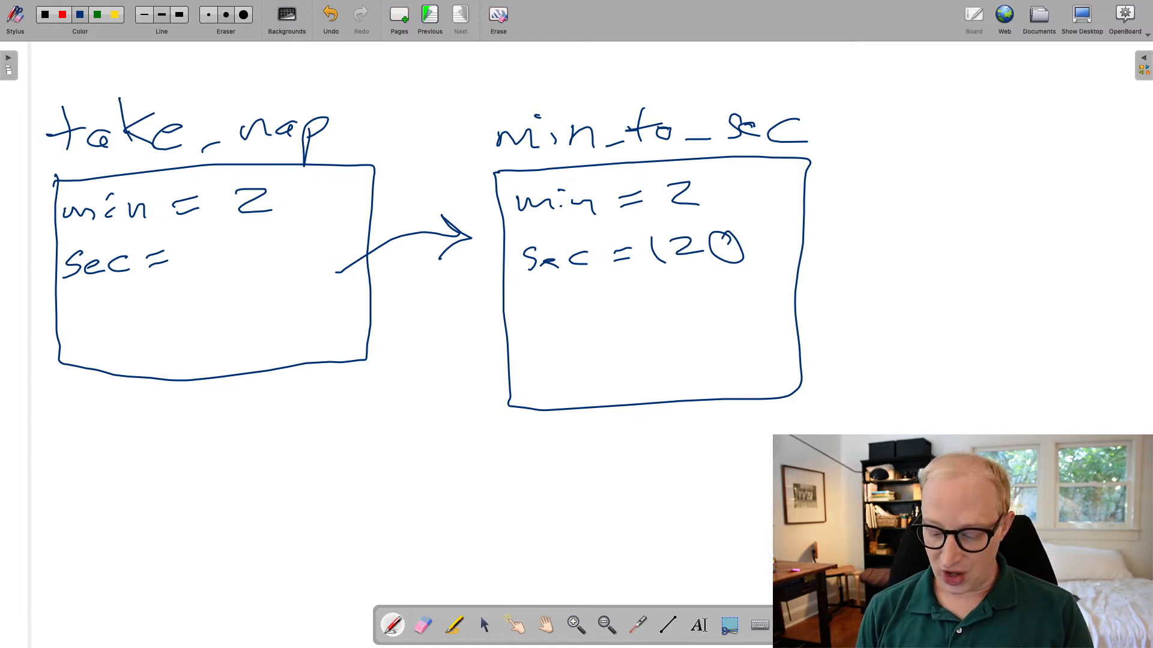
pyautogui.moveTo(316, 287); pyautogui.dragTo(654, 283)
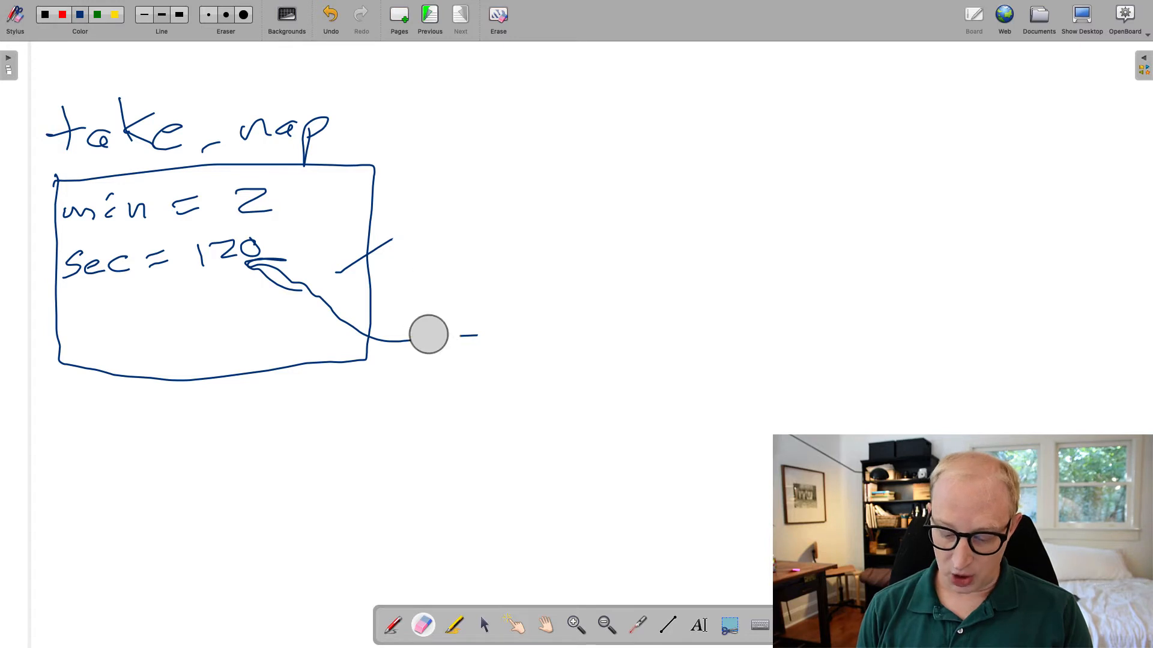
# Erase the helper sketch remnants, write sleep(120) in the box, and draw an outgoing arrow.
pyautogui.moveTo(429, 334); pyautogui.dragTo(307, 261)
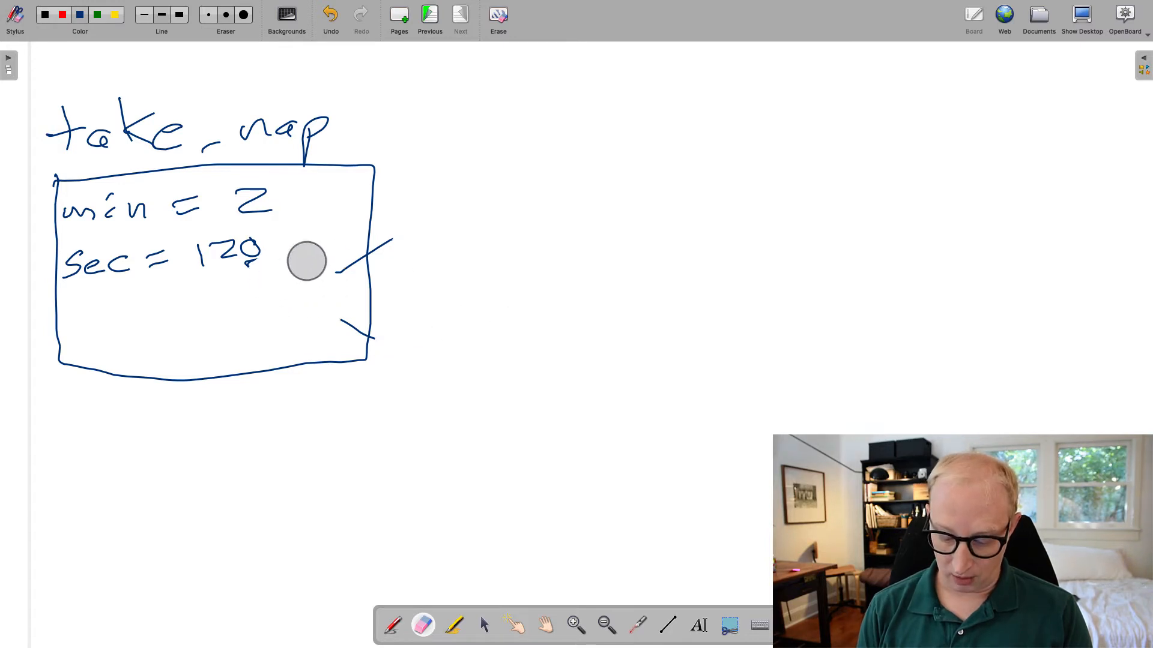
pyautogui.moveTo(307, 261); pyautogui.dragTo(353, 335)
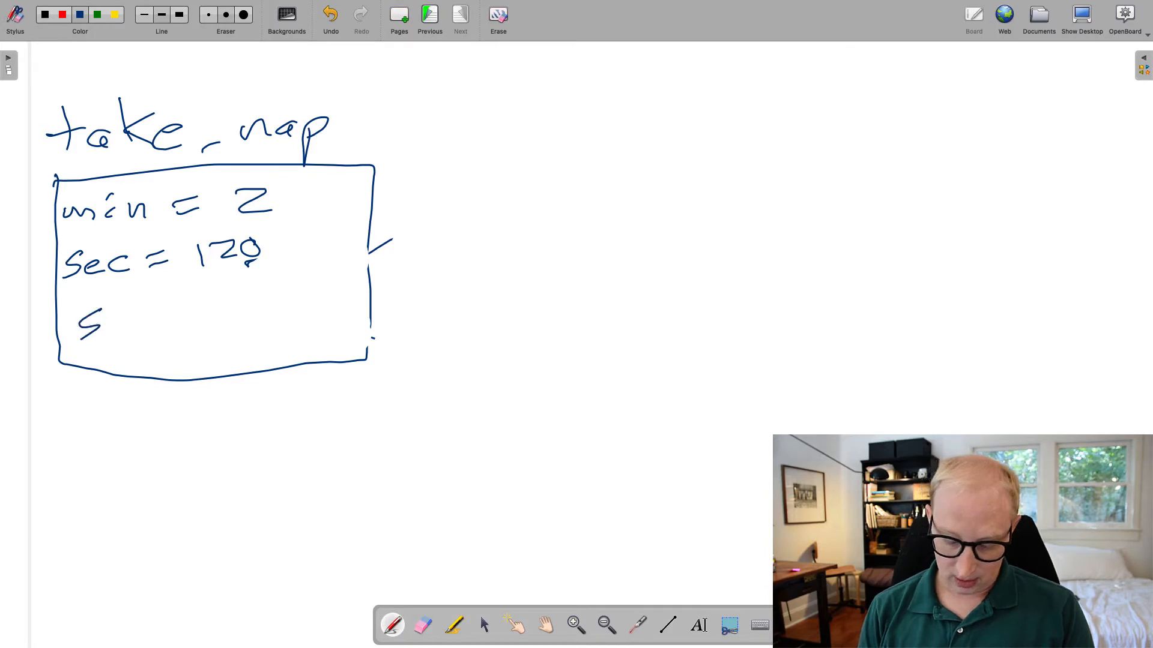
pyautogui.moveTo(99, 316); pyautogui.dragTo(228, 324)
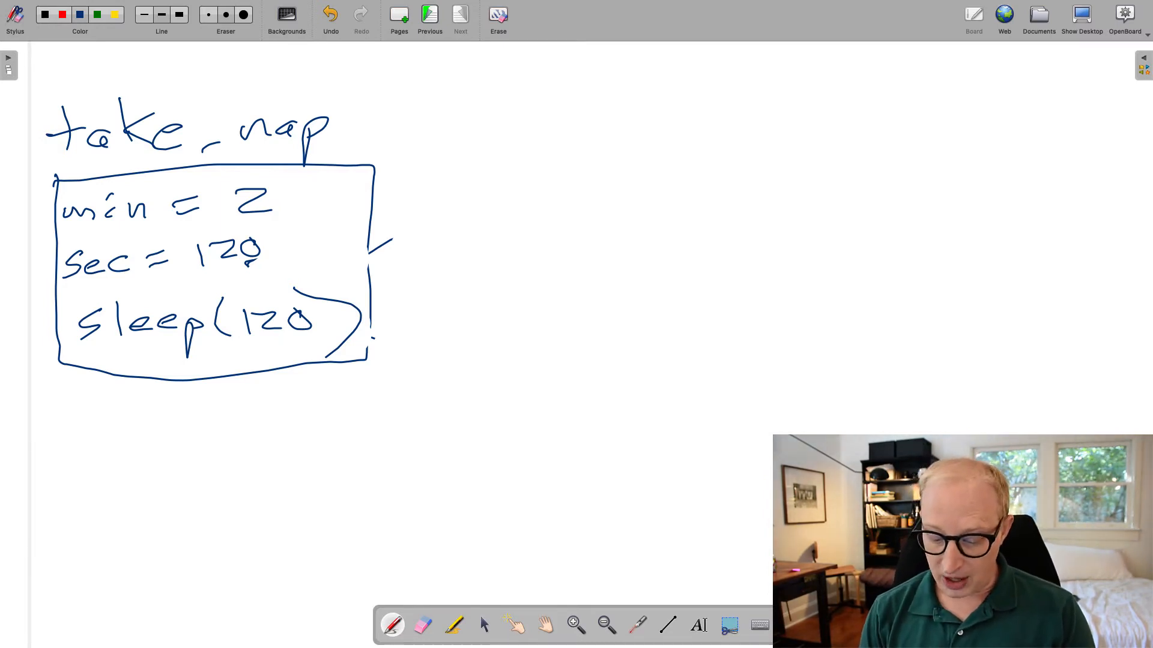
pyautogui.moveTo(367, 253); pyautogui.dragTo(481, 235)
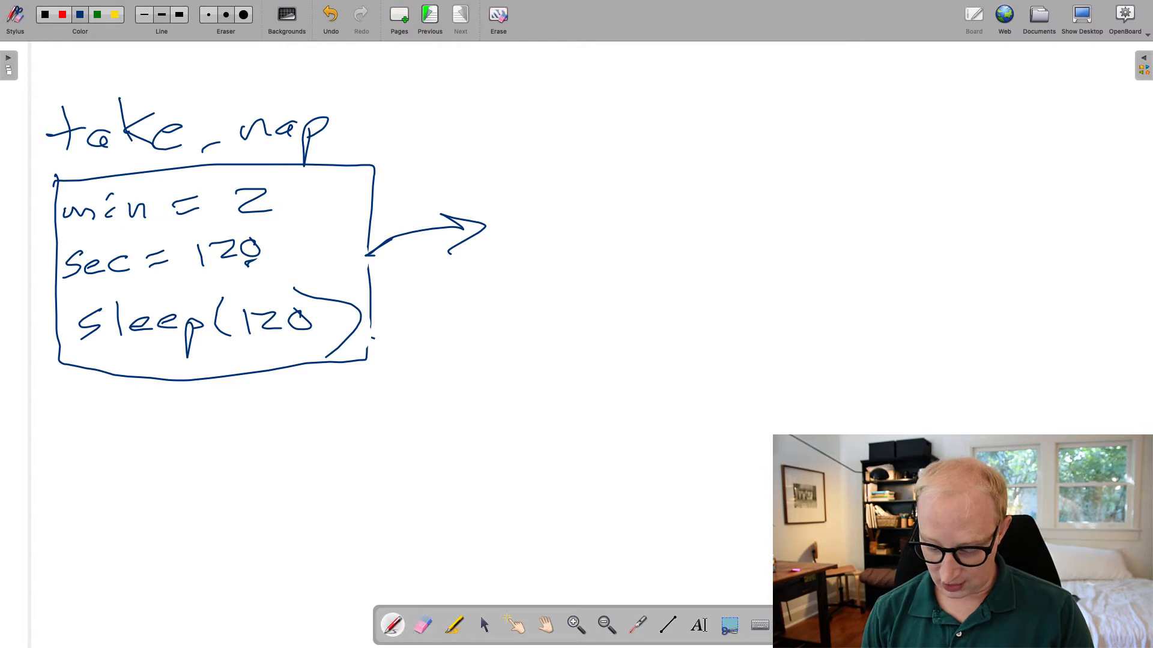
pyautogui.moveTo(497, 128); pyautogui.dragTo(548, 129)
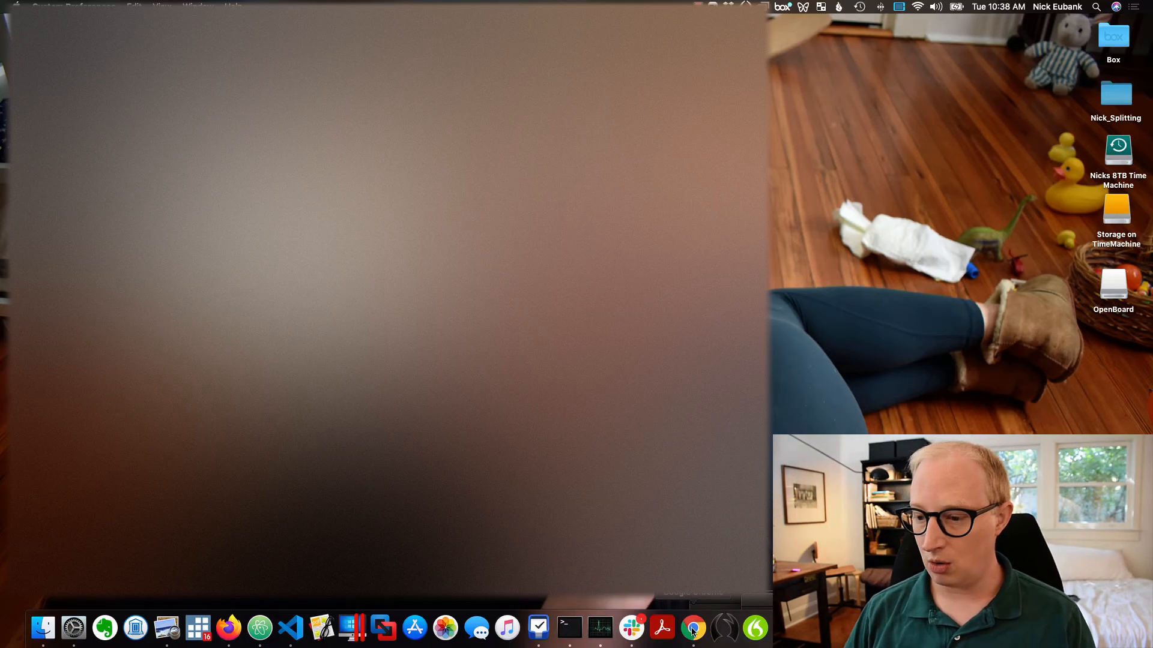
# Save a new empty file as nap.py and dock a Python 3 console to its right.
pyautogui.click(692, 628)
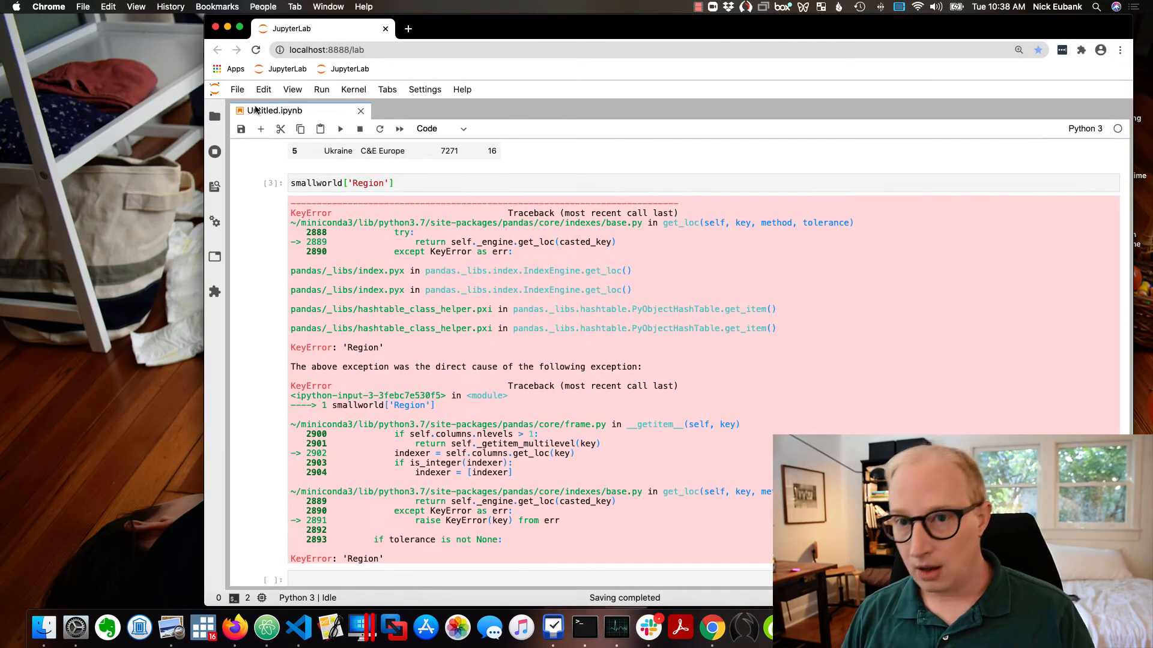
pyautogui.click(215, 117)
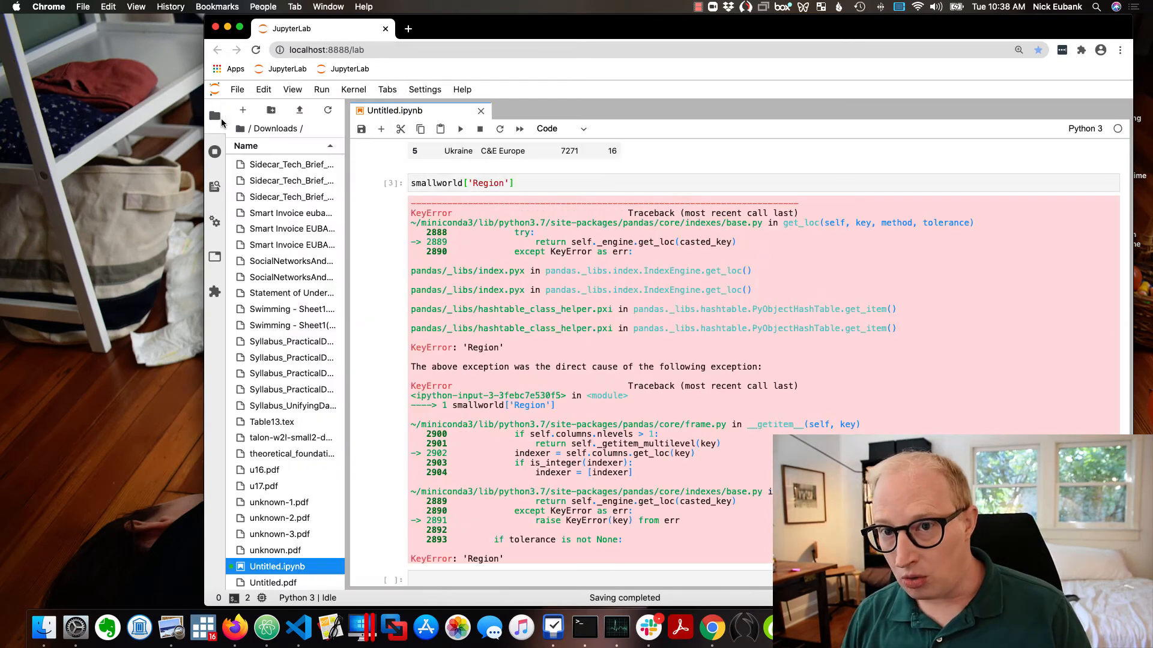
pyautogui.click(242, 111)
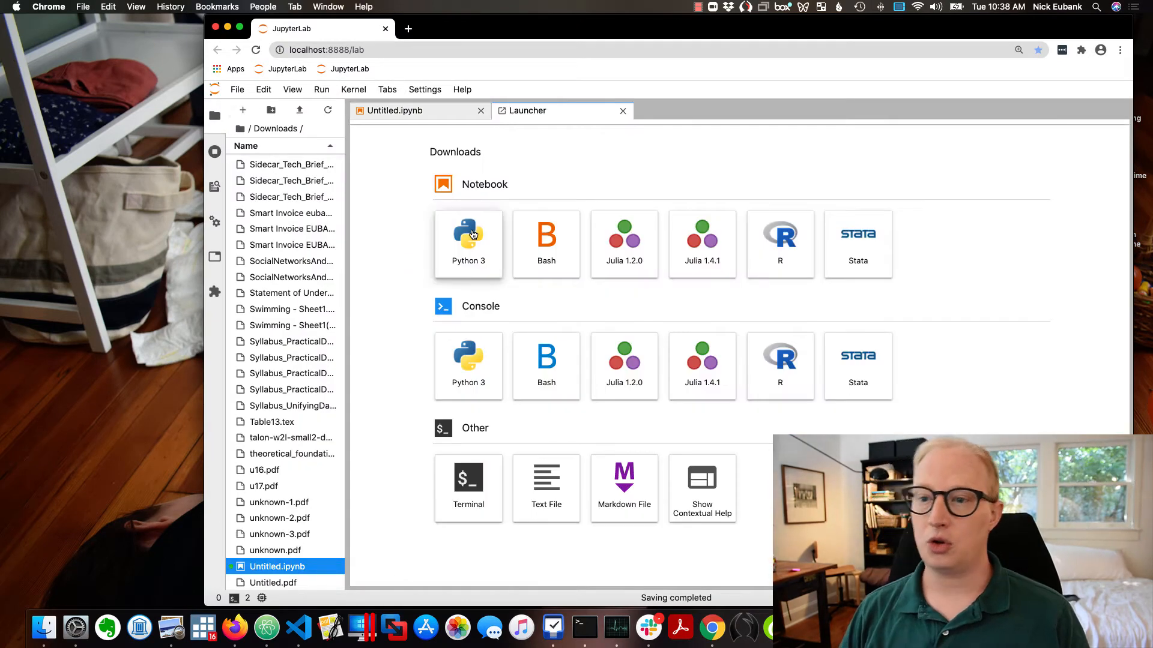
pyautogui.click(545, 488)
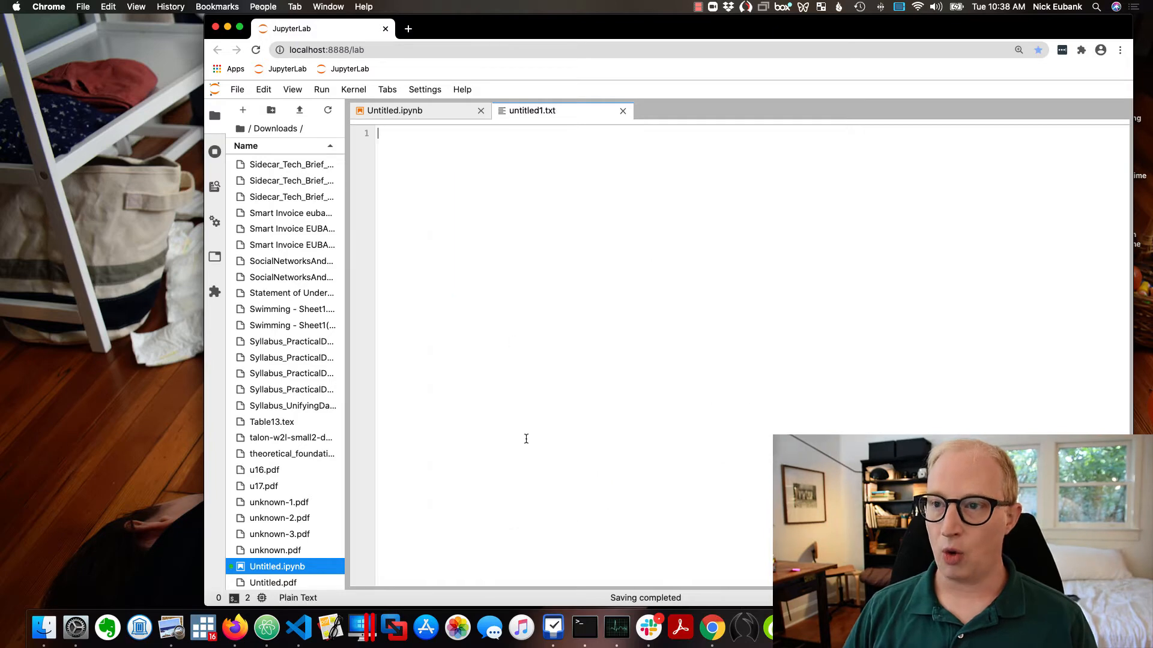
pyautogui.click(236, 89)
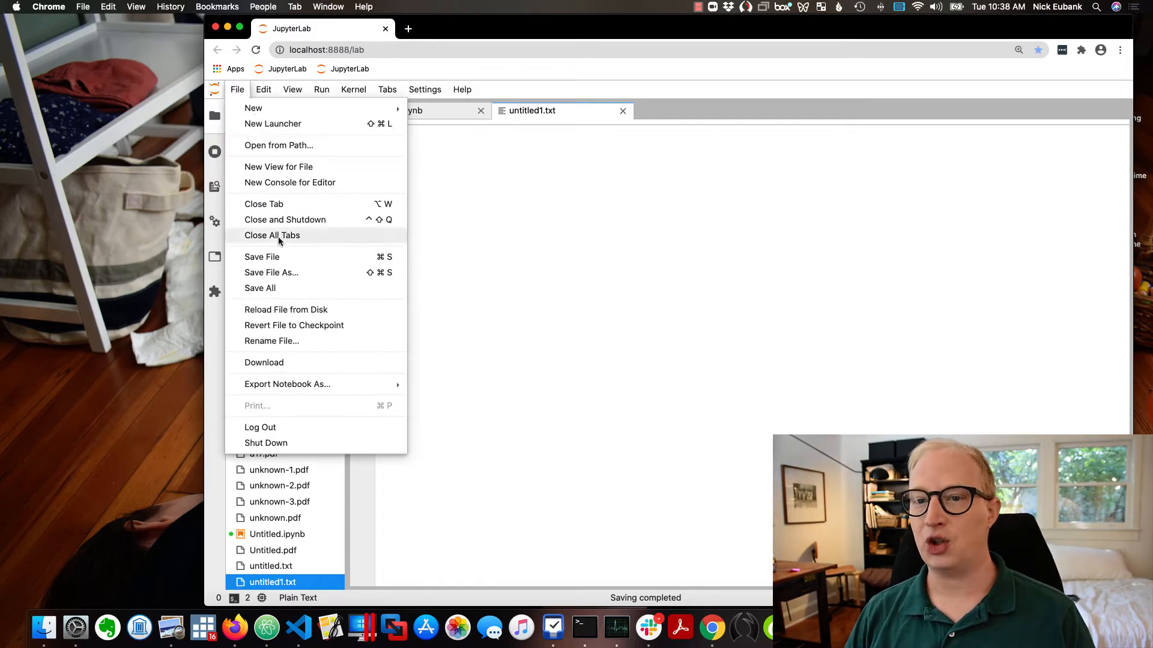
pyautogui.click(271, 273)
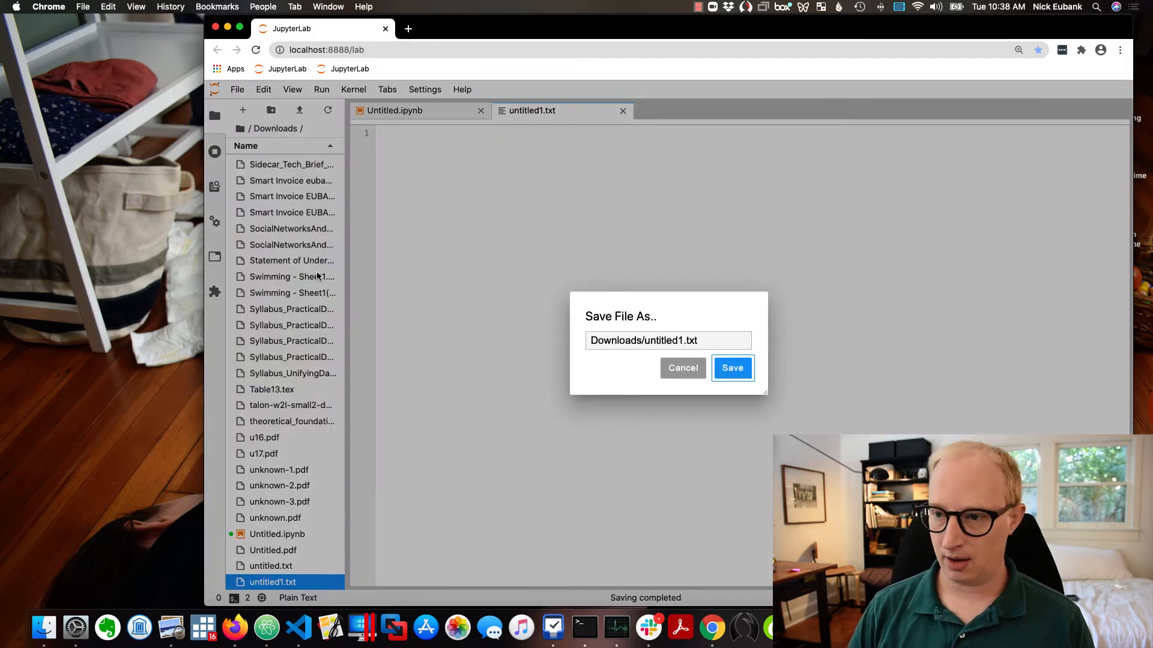
pyautogui.click(652, 340)
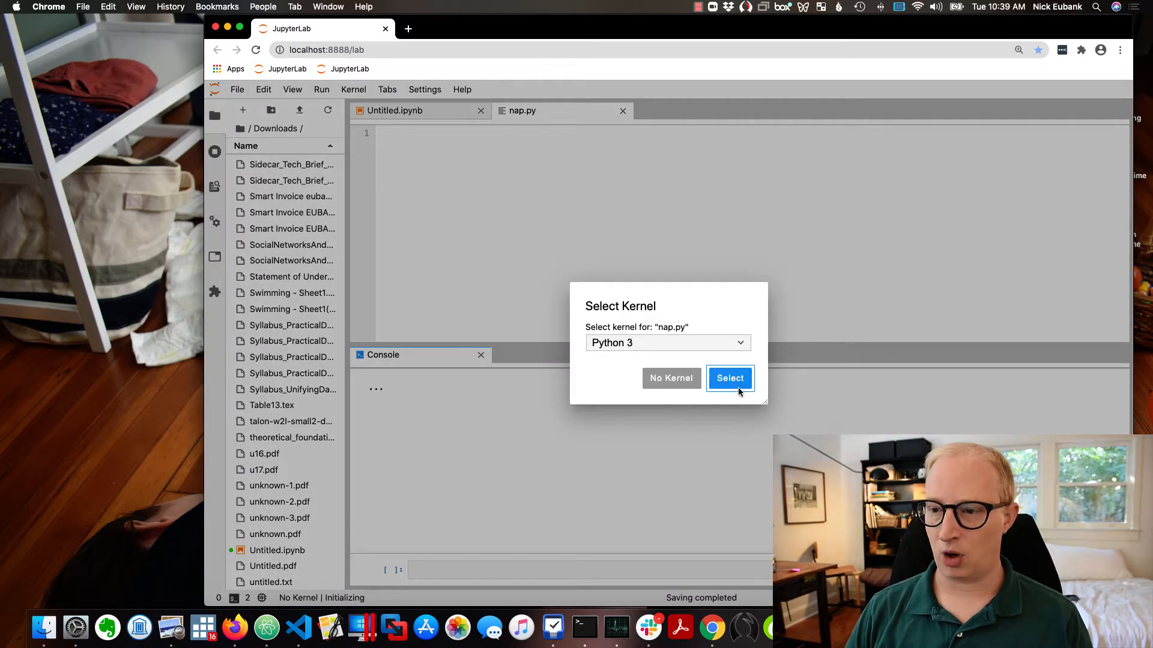
pyautogui.click(730, 377)
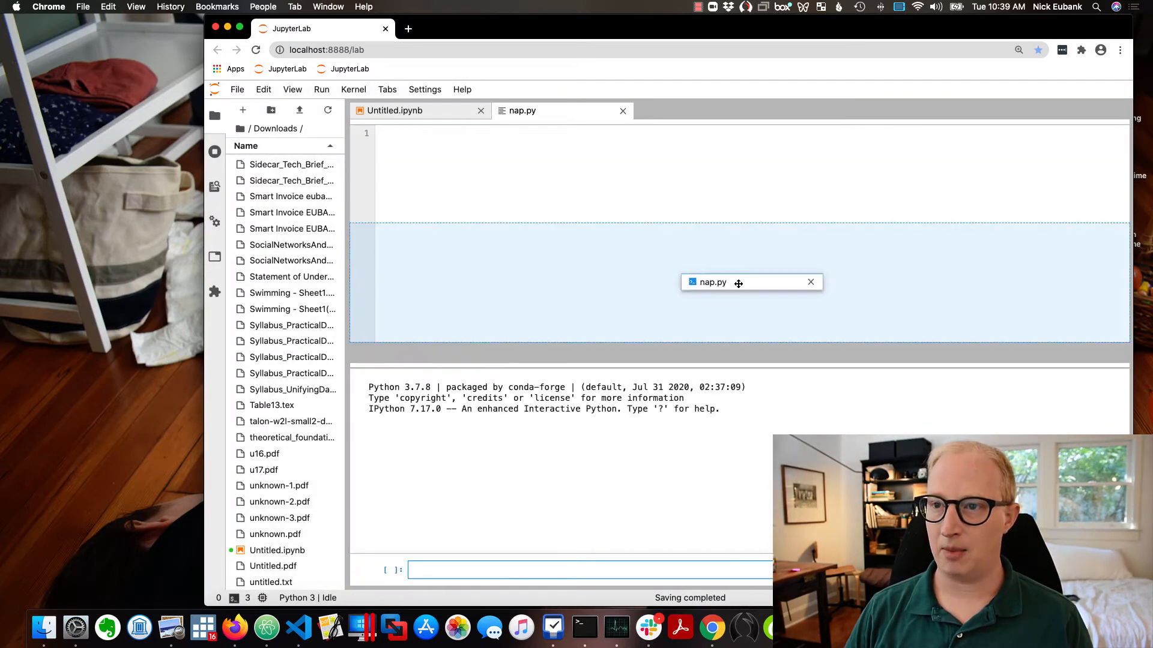
pyautogui.moveTo(738, 282); pyautogui.dragTo(812, 111)
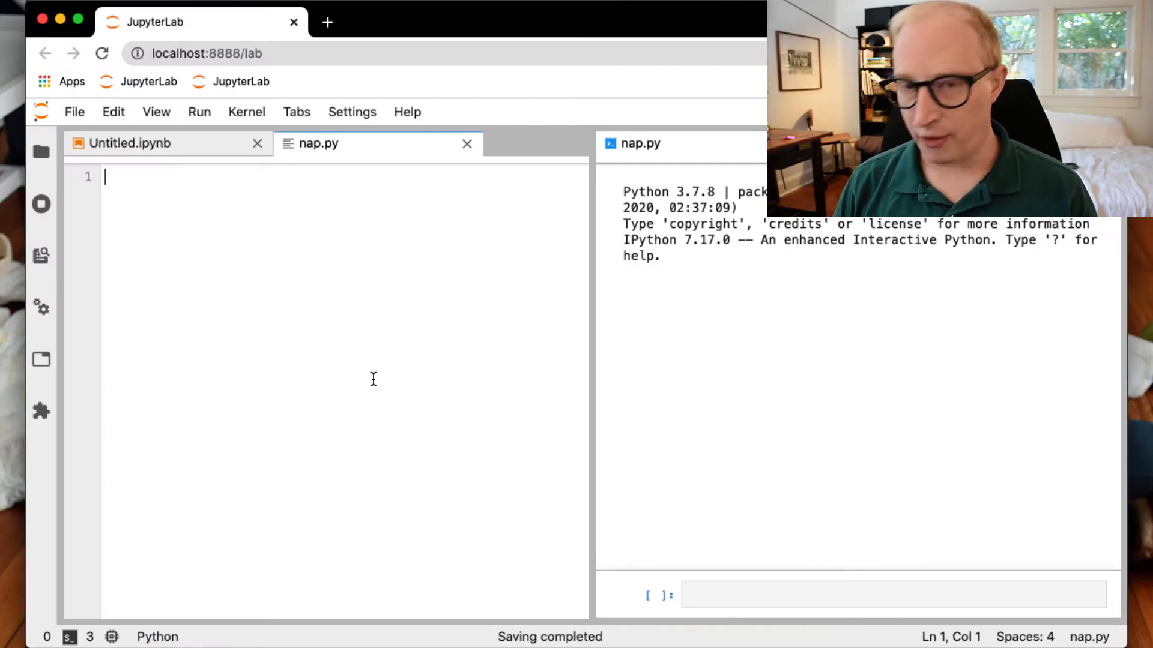
# Write import time and def nap(minutes) calling time.sleep(minutes), then select all to run it.
pyautogui.write('def na')
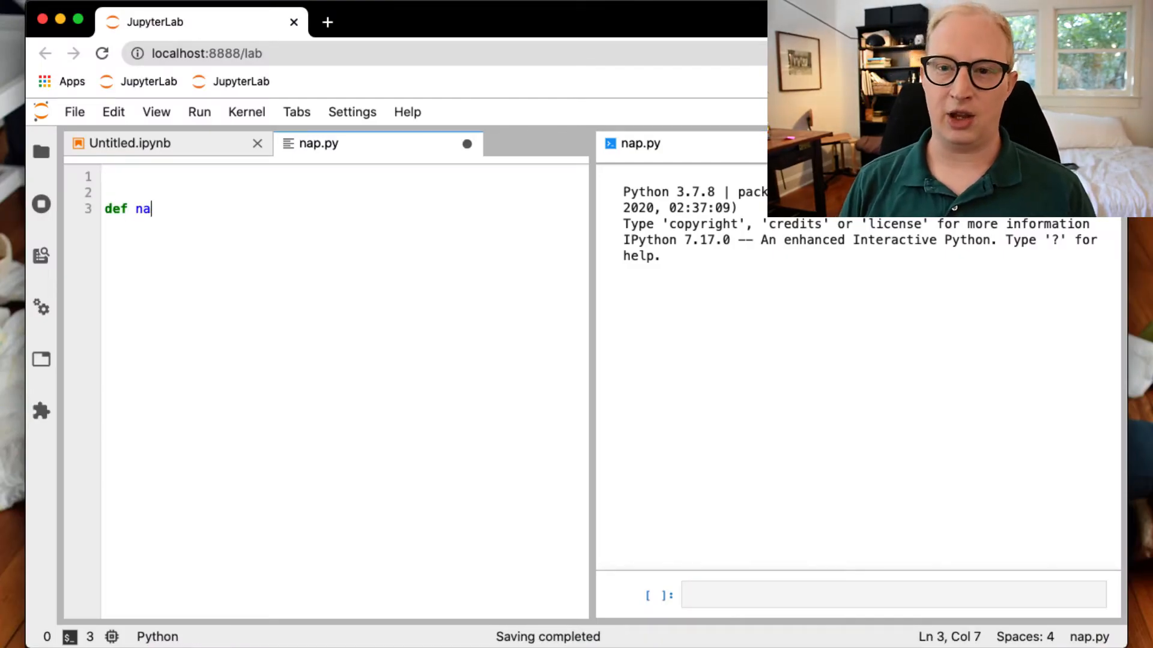
pyautogui.write('p(minutes):')
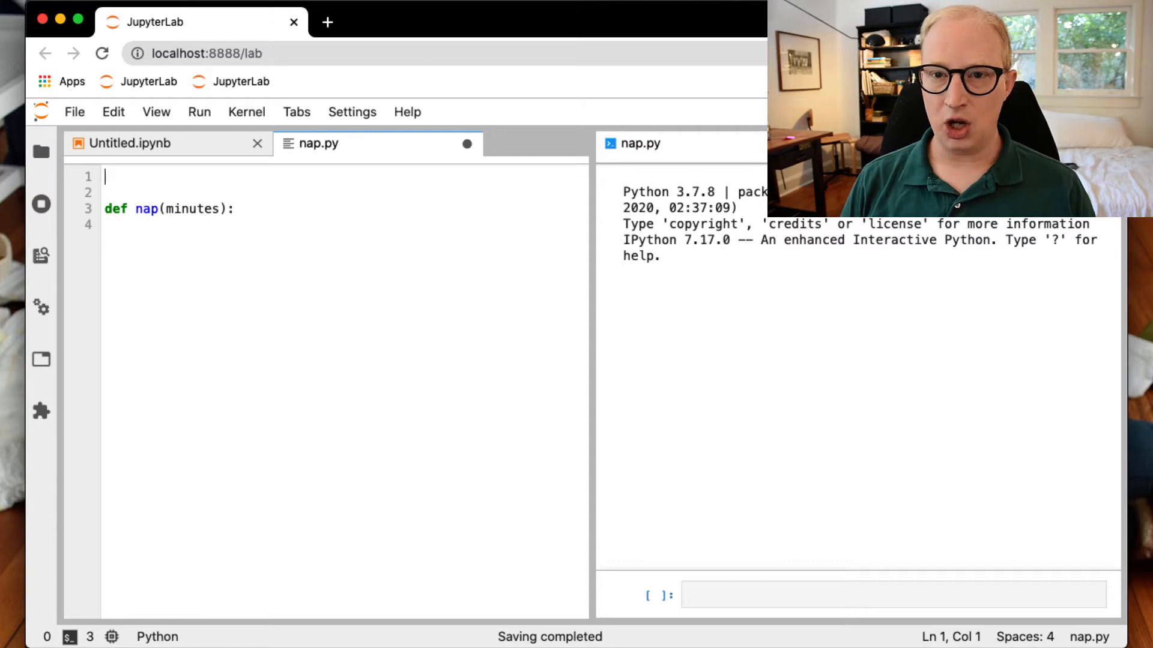
pyautogui.write('import')
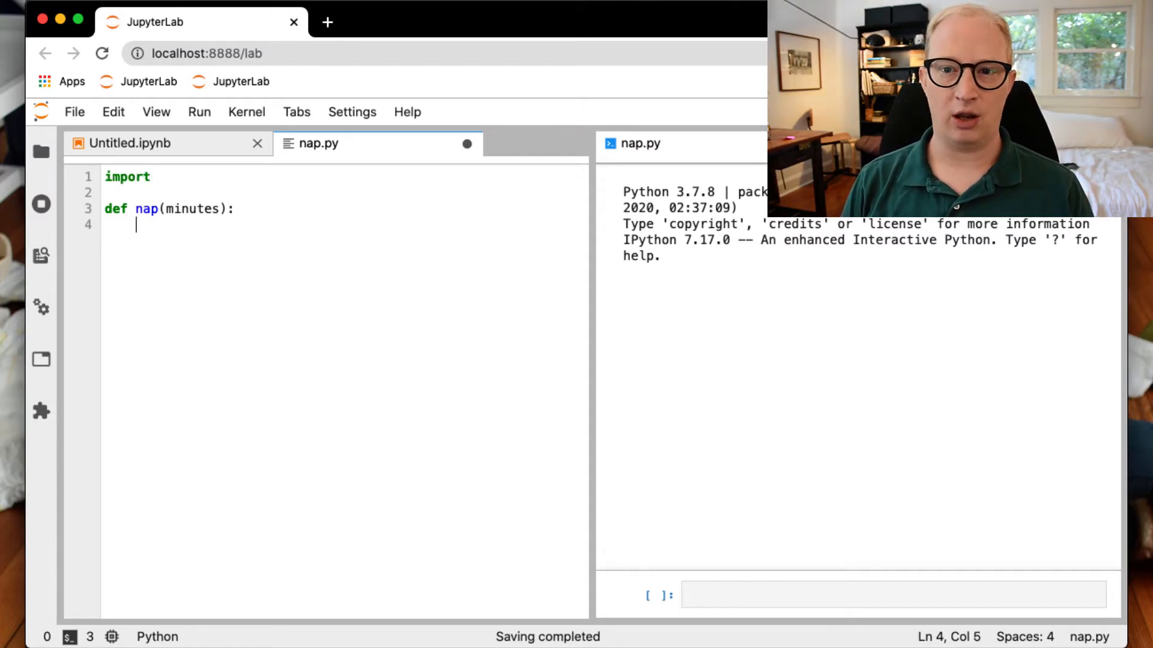
pyautogui.write('tim')
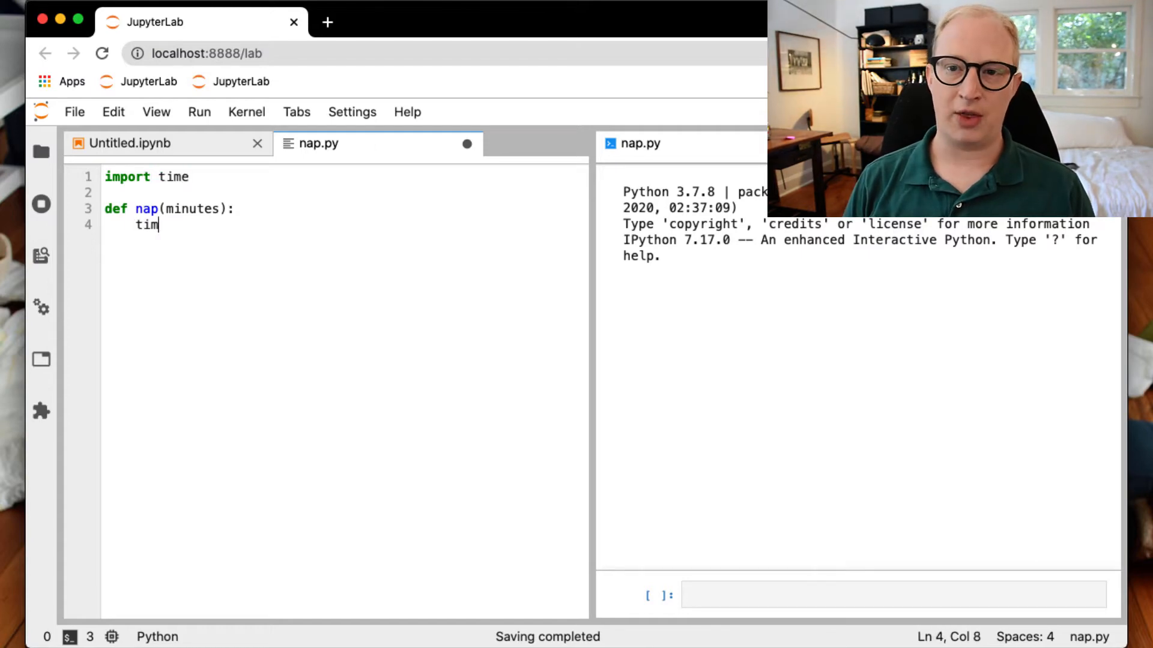
pyautogui.write('e.sleep(m')
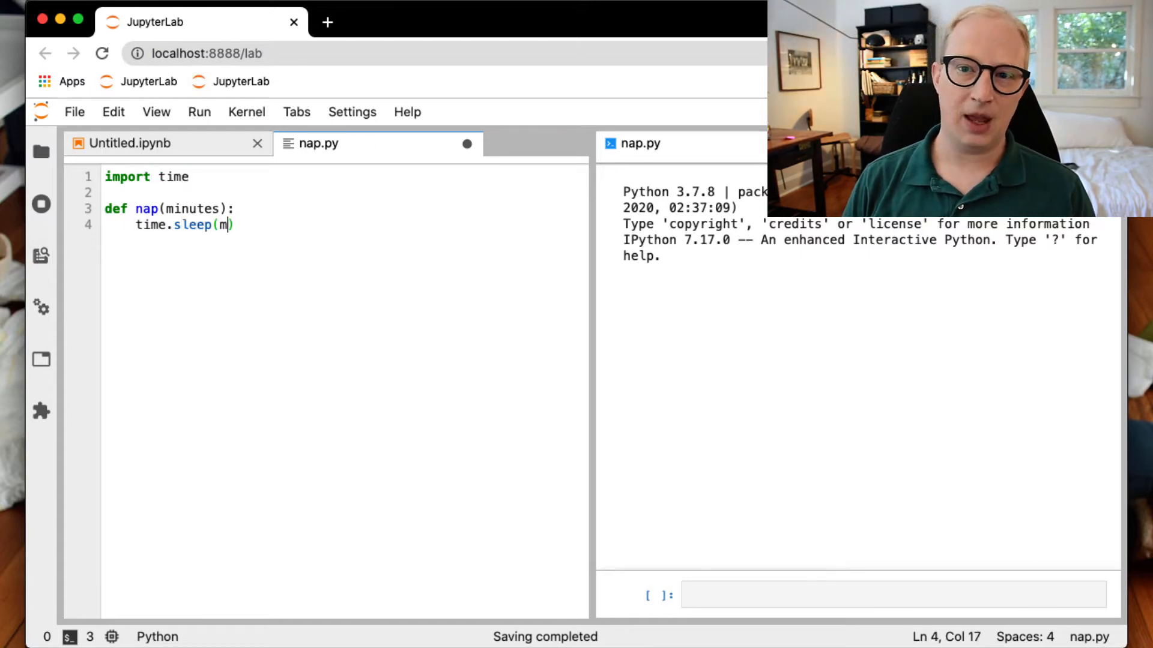
pyautogui.write('inutes')
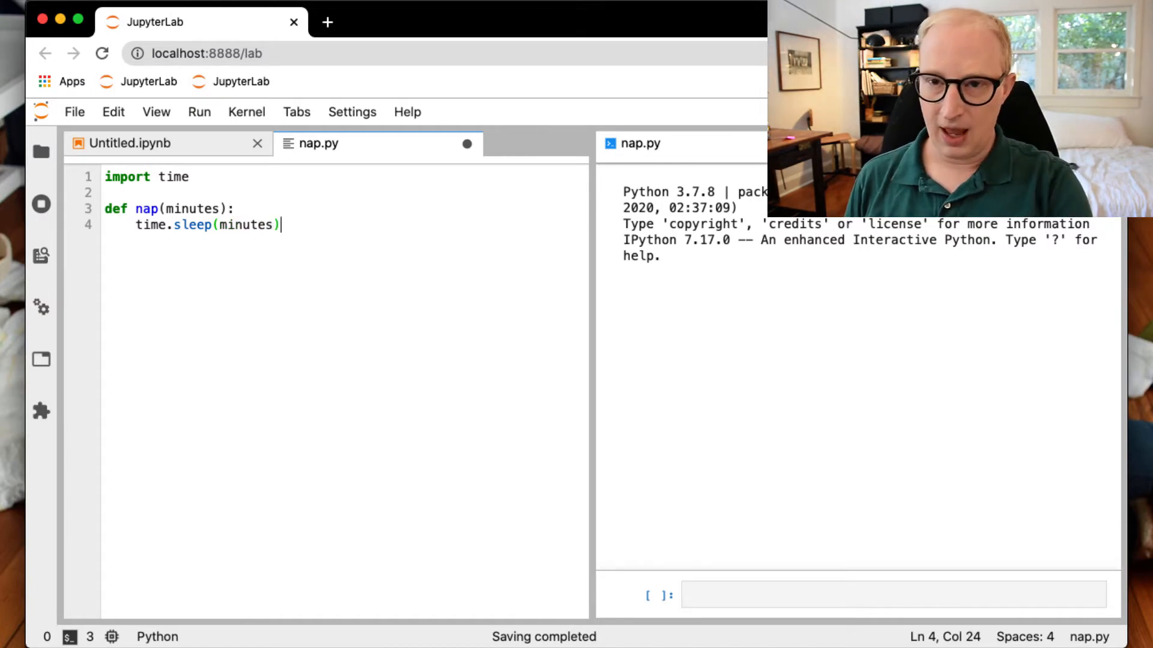
pyautogui.press('cmd+a')
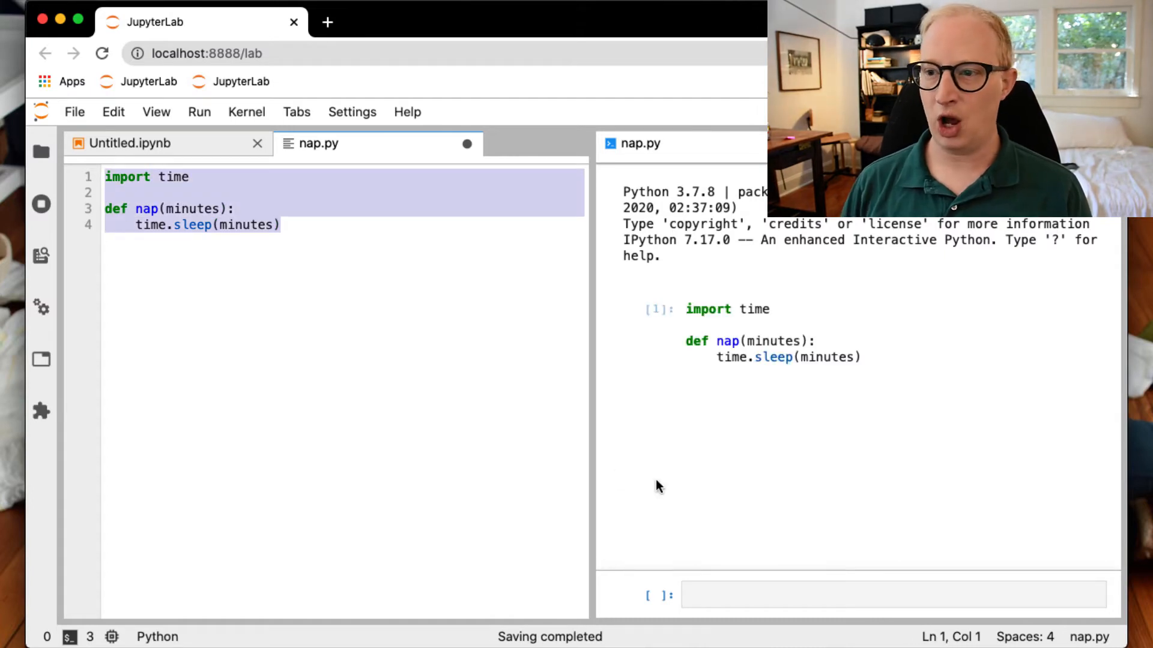
# Check time.sleep in the console and add sec = minutes_to_seconds inside nap.
pyautogui.click(894, 595)
pyautogui.write('nap(2')
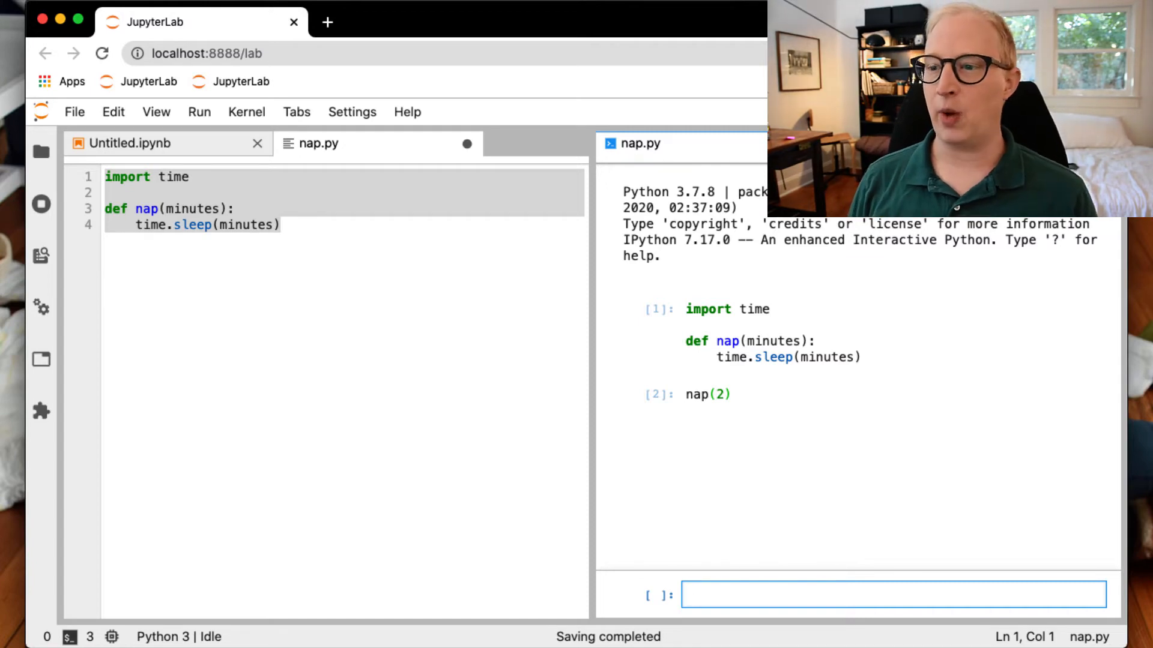
pyautogui.write('tim')
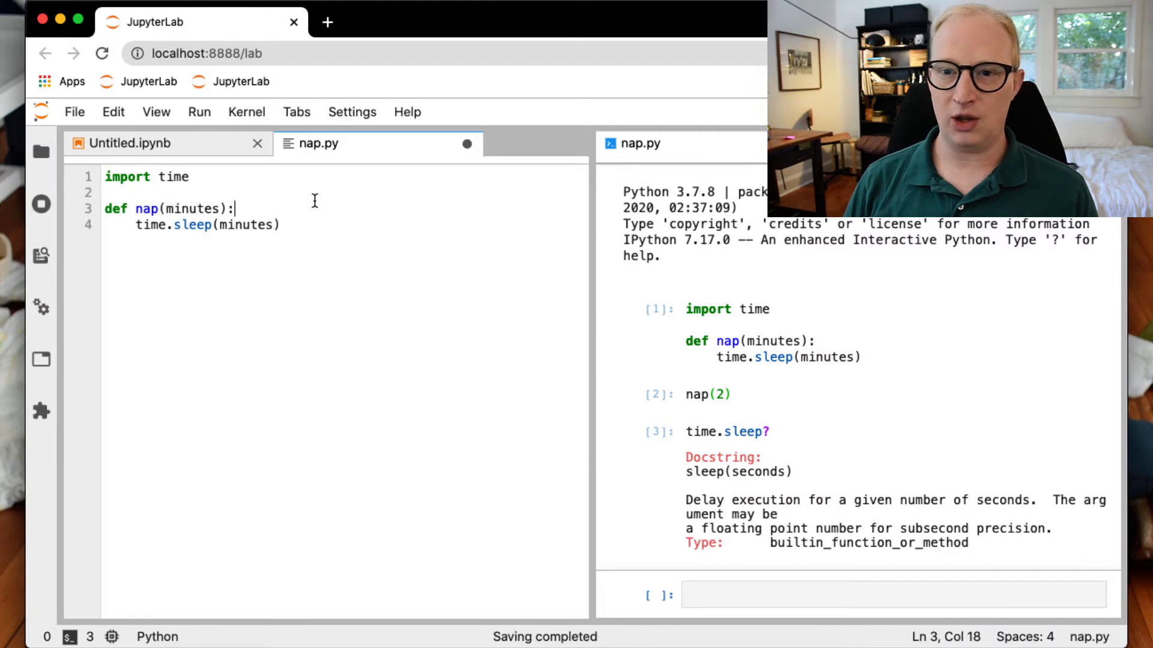
pyautogui.write('sec =')
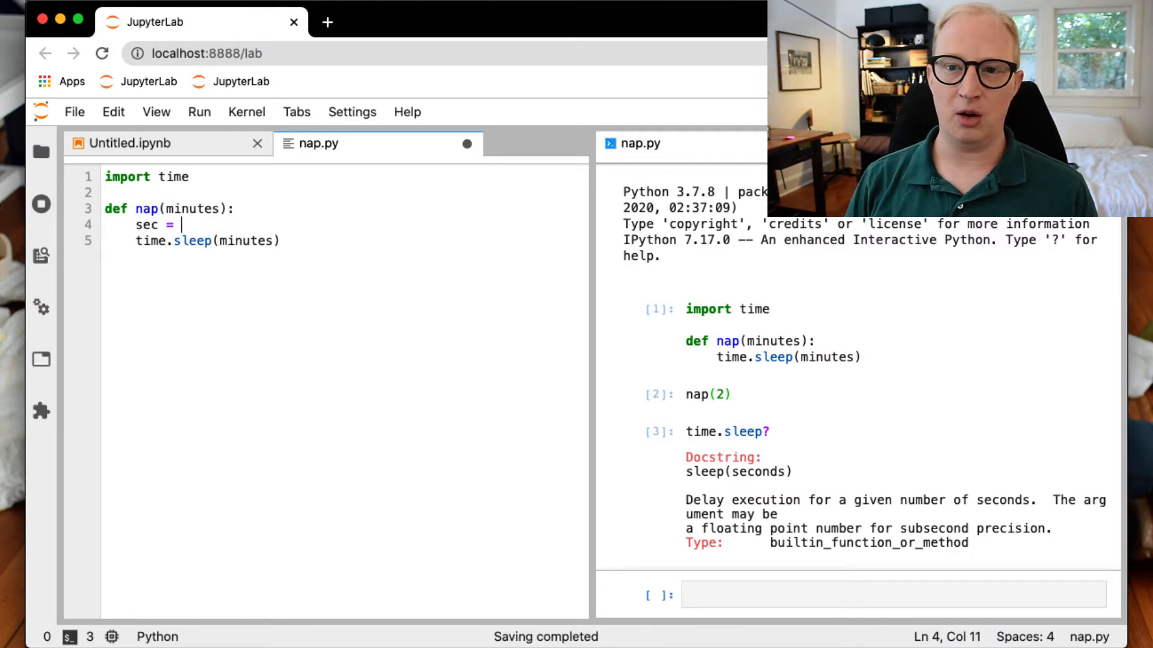
pyautogui.write('minu')
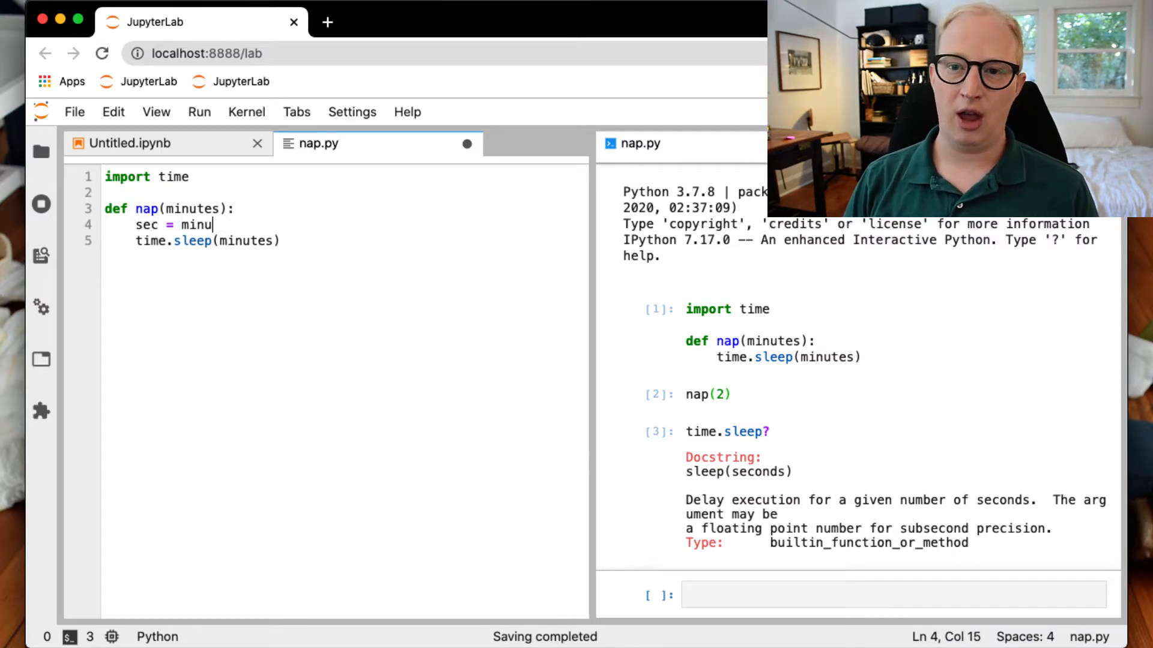
pyautogui.write('tes_to_seconds(minutes')
pyautogui.write('def minu')
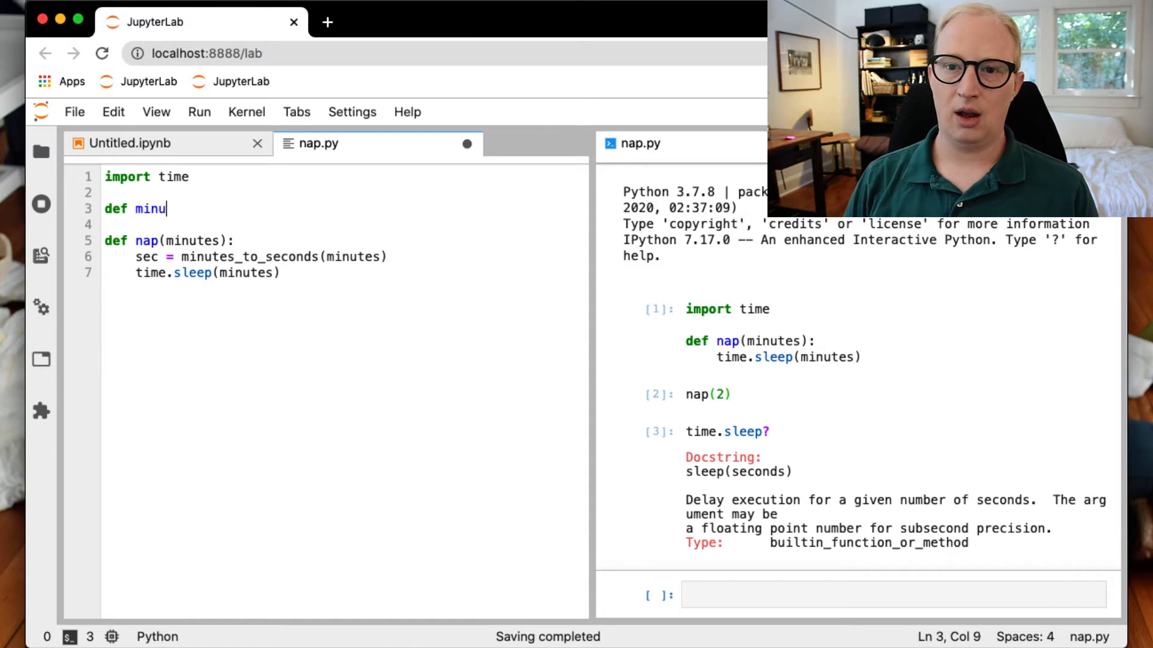
# Define minutes_to_seconds(minutes) computing seconds = minutes * 60 and returning seconds.
pyautogui.write('tes_to_sec')
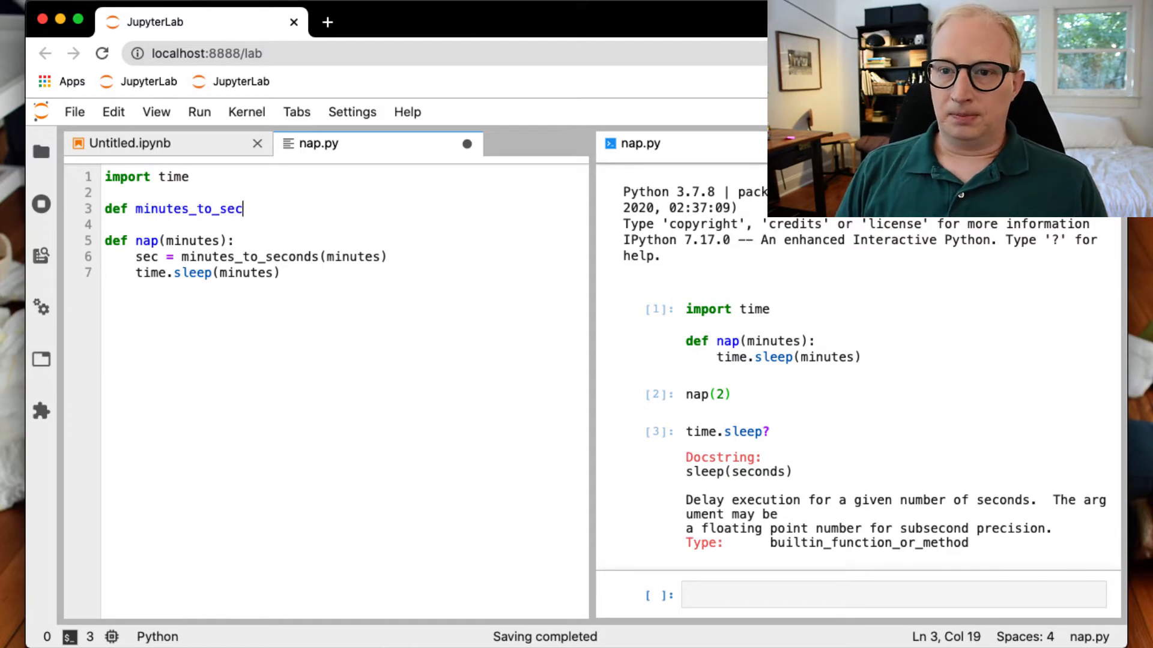
pyautogui.write('onds()')
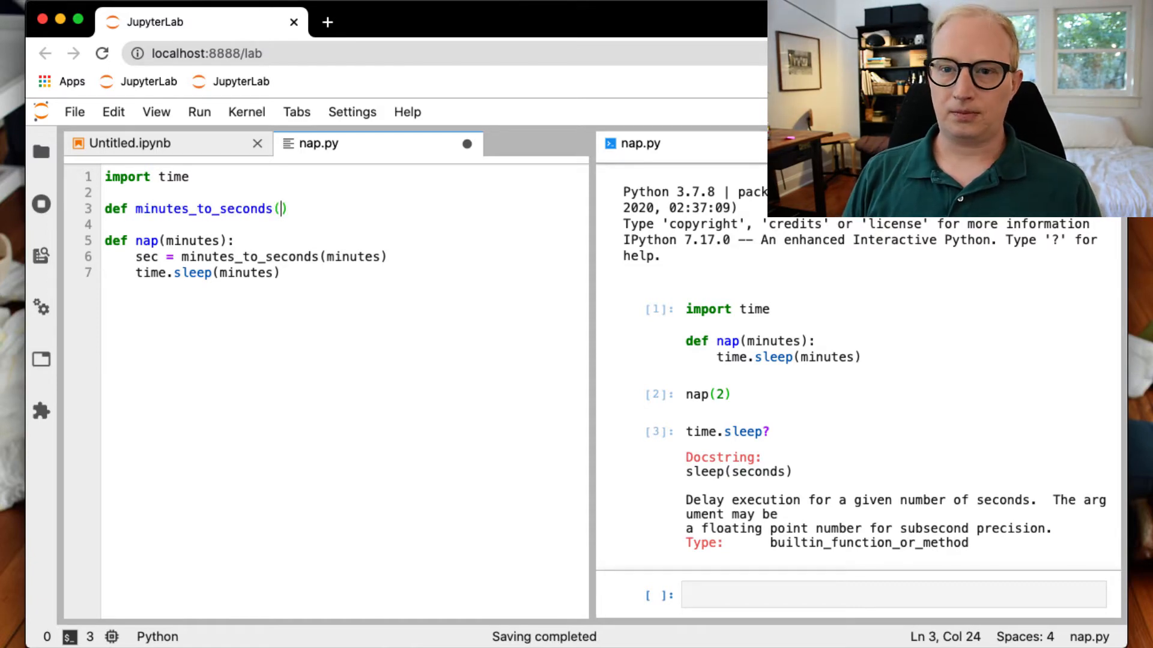
pyautogui.write('minutes):')
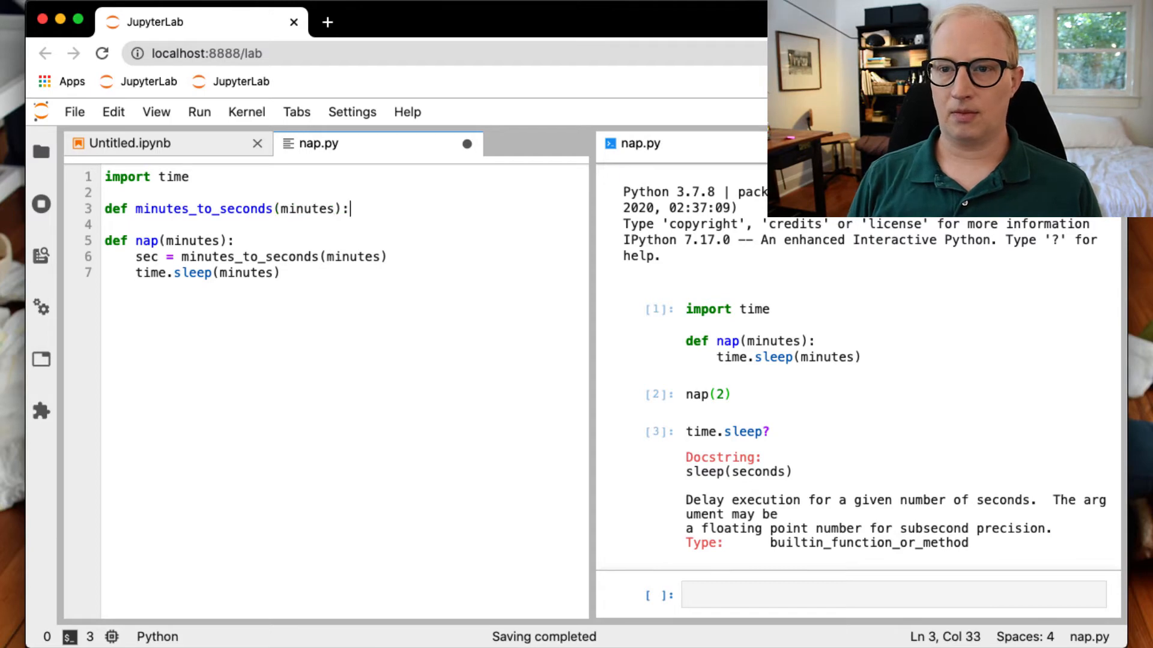
pyautogui.write('seconds =')
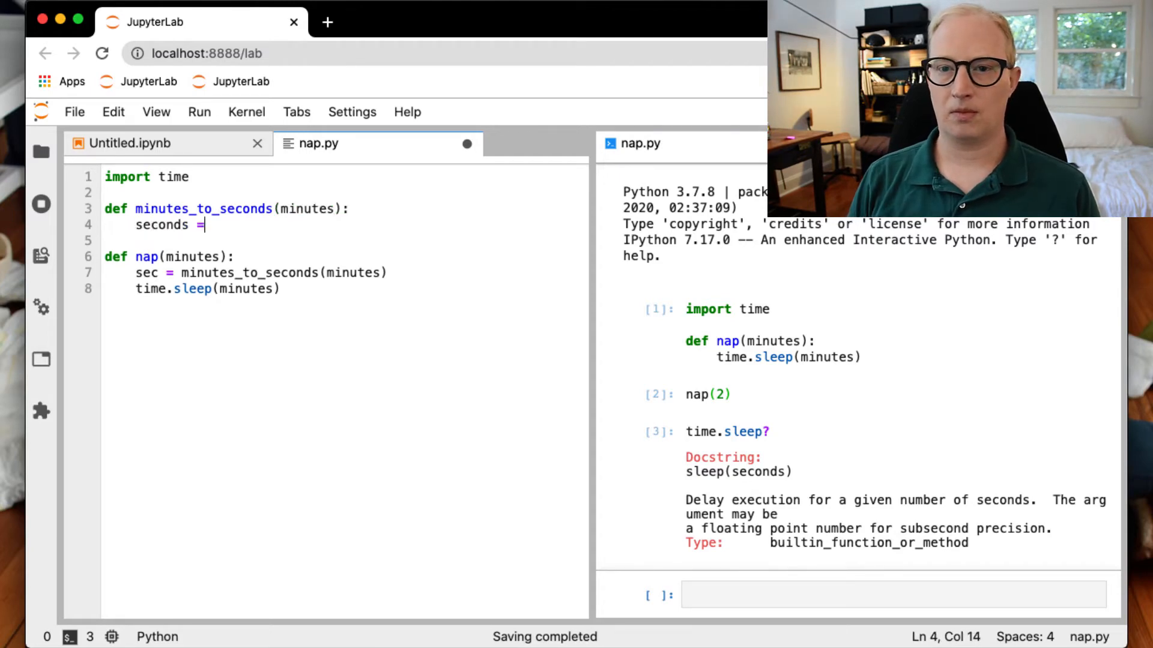
pyautogui.write('minutes /')
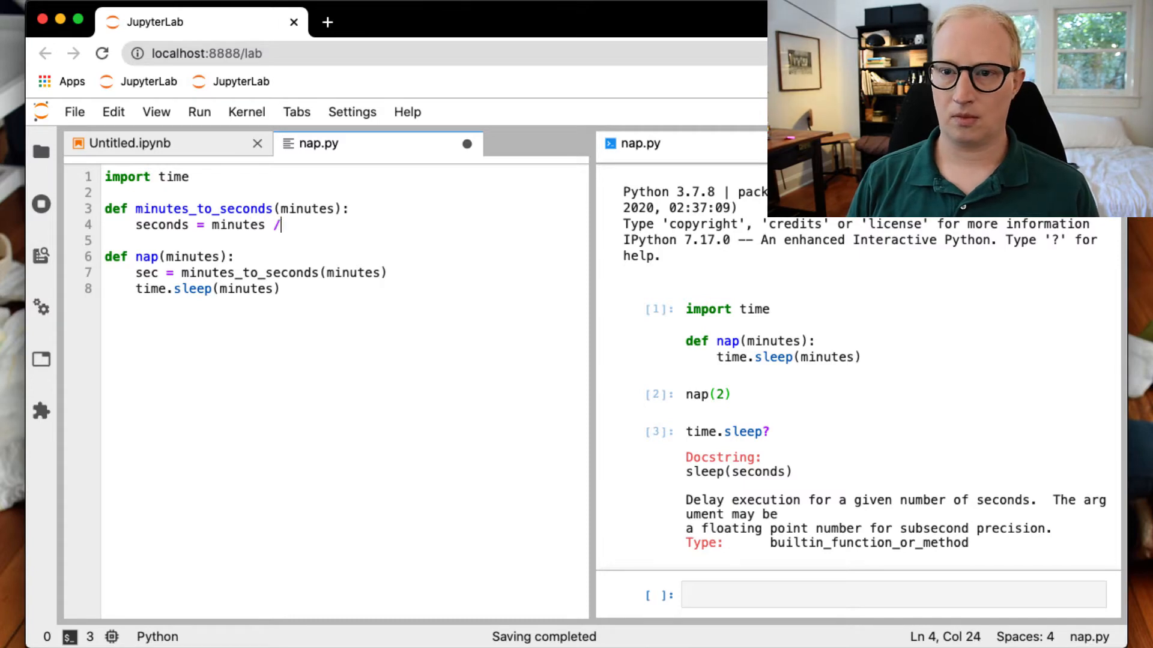
pyautogui.write('*')
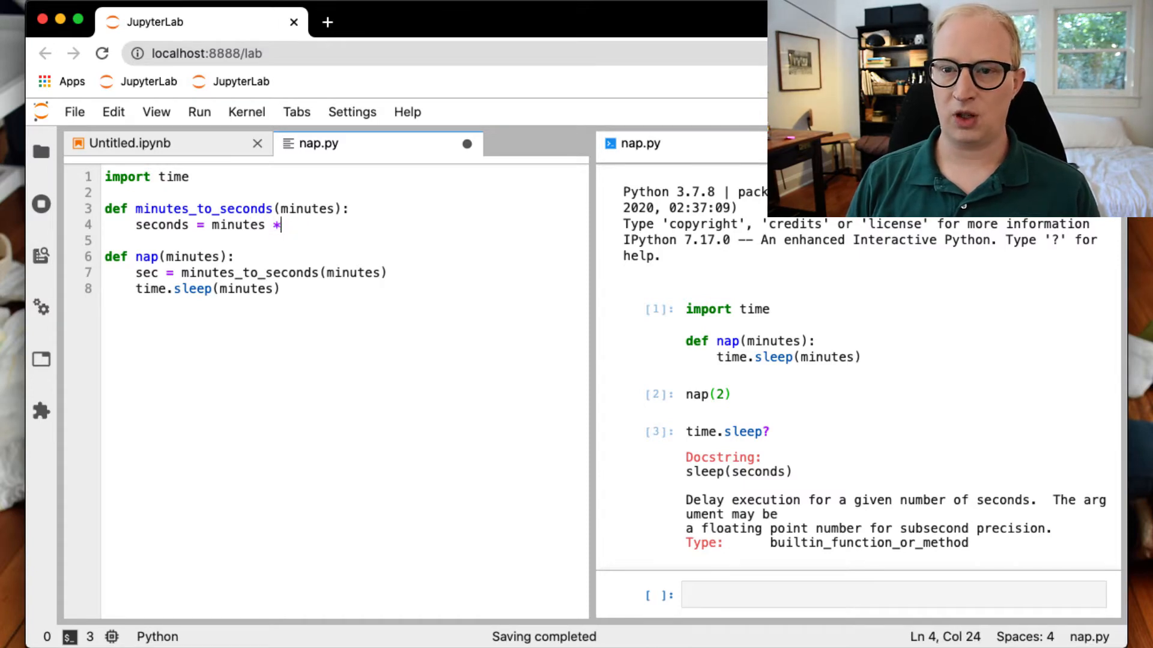
pyautogui.write('60')
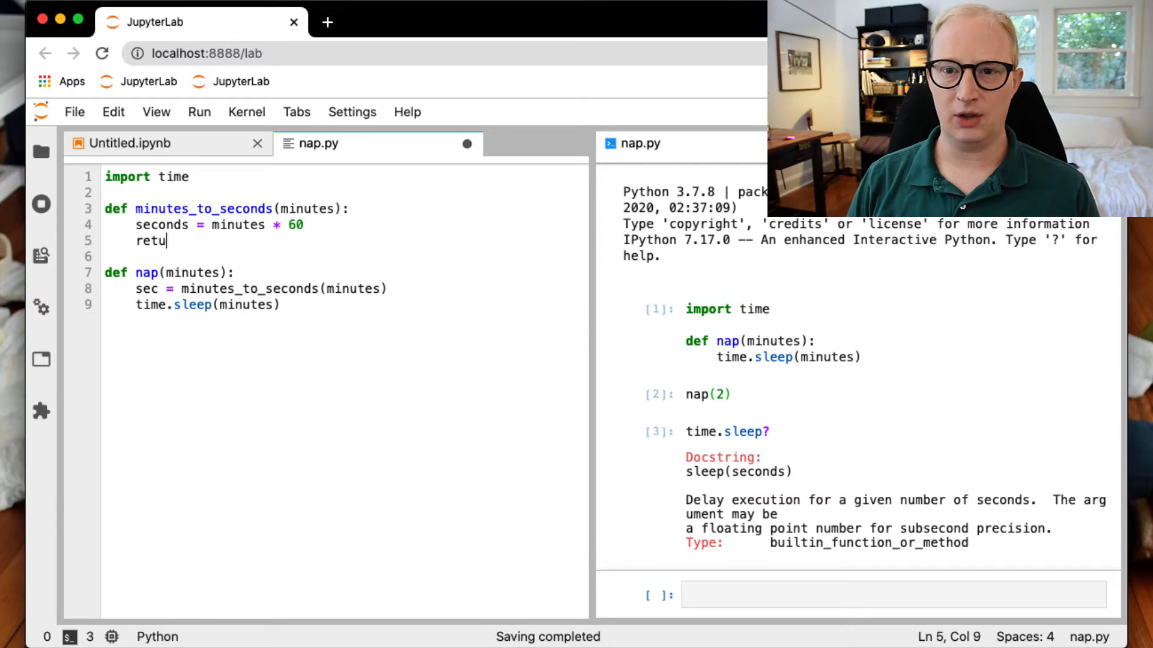
pyautogui.write('rn secon')
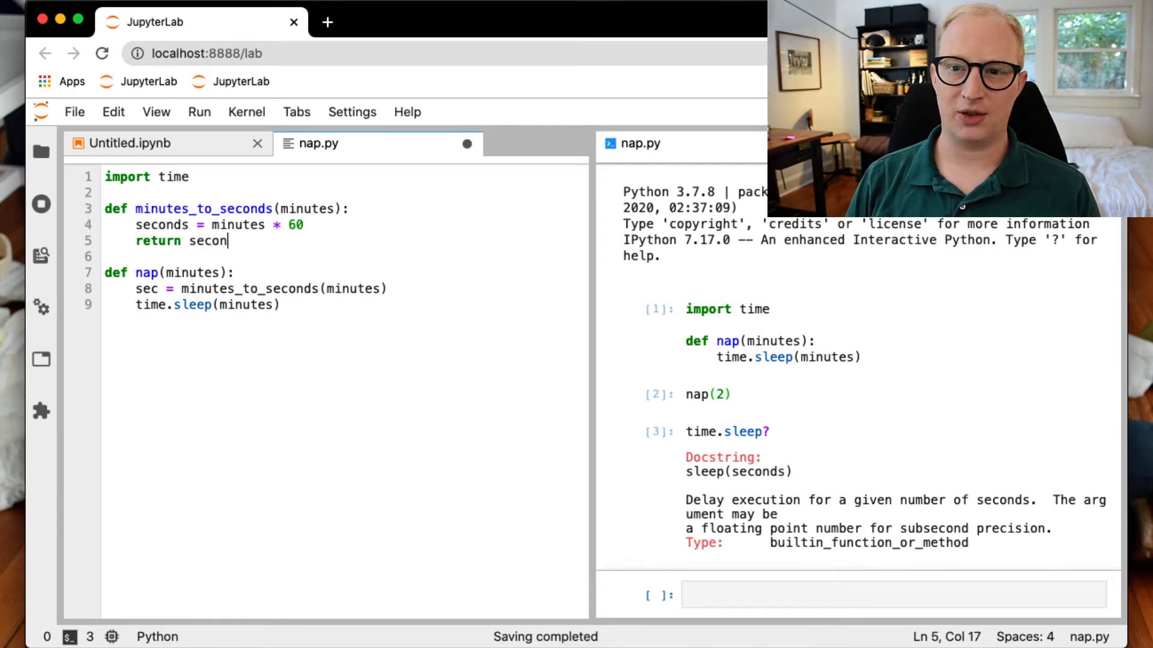
pyautogui.write('ds')
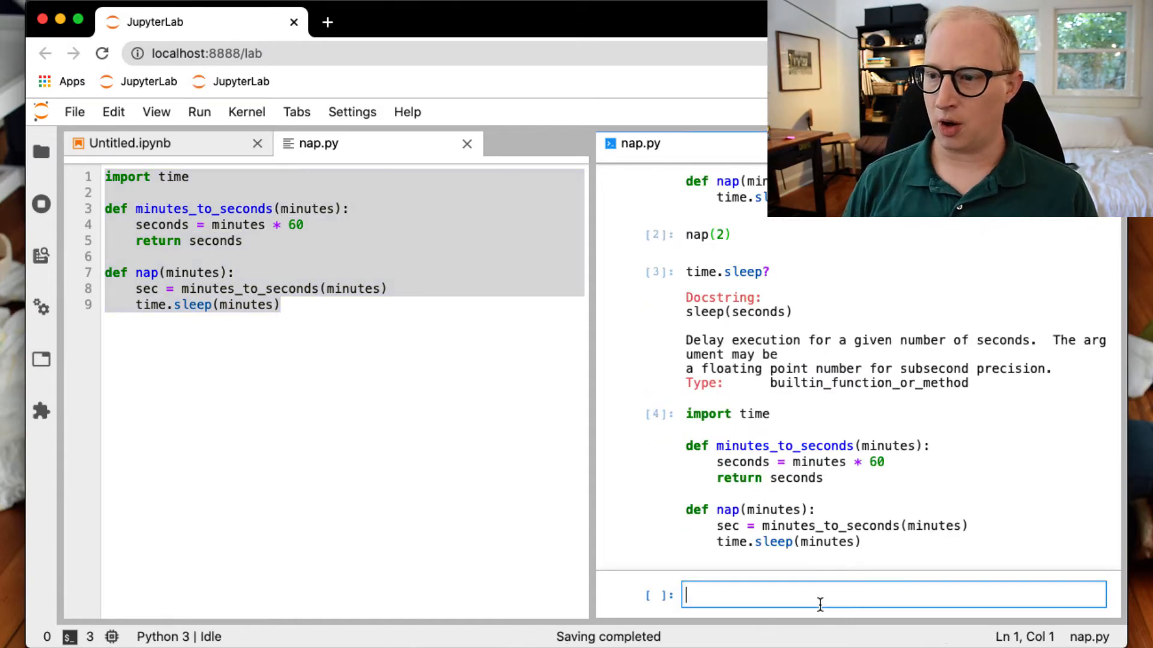
# Call nap(5/60), switch nap to time.sleep(sec), and return to the console input.
pyautogui.write('nap()')
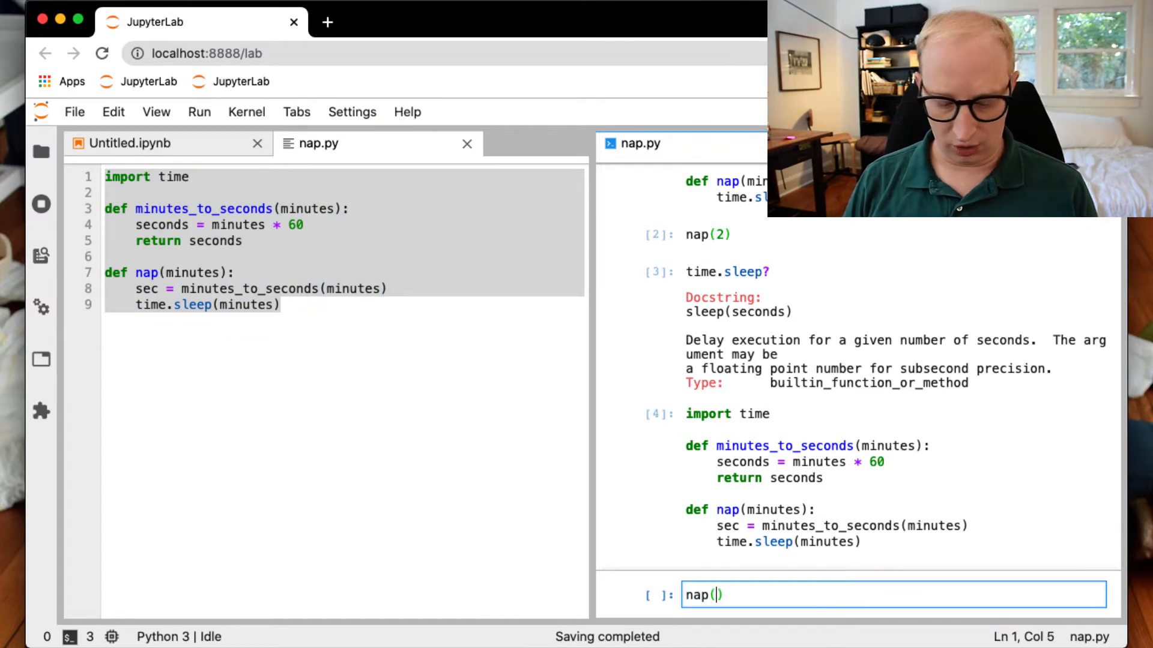
pyautogui.write('5/60')
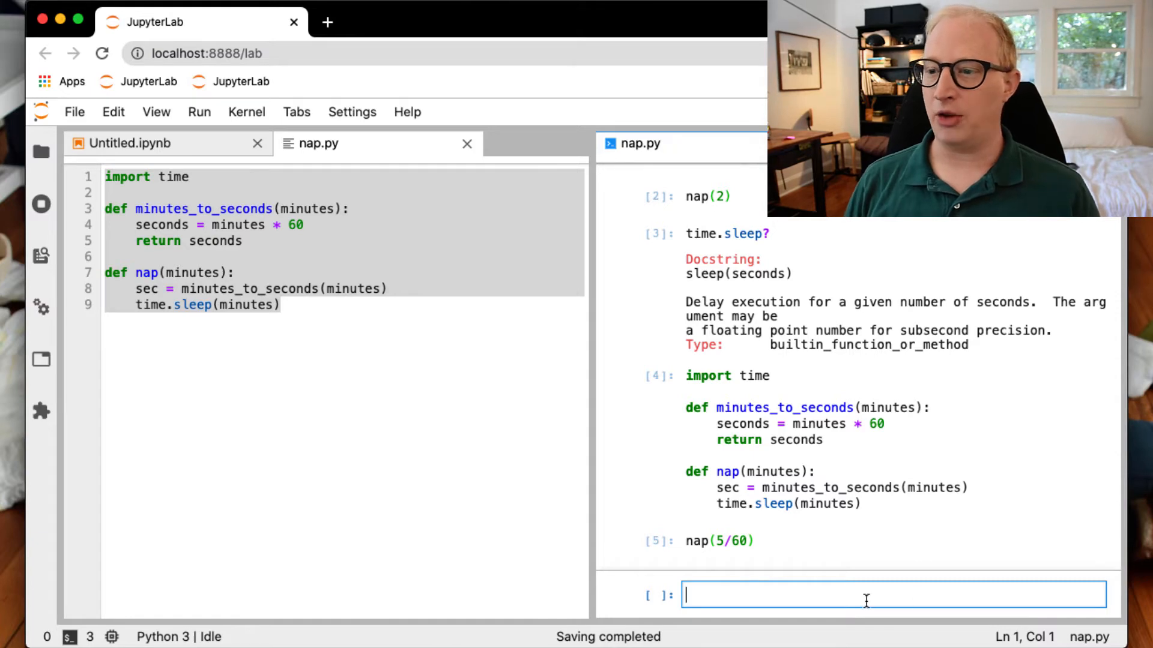
pyautogui.moveTo(823, 487)
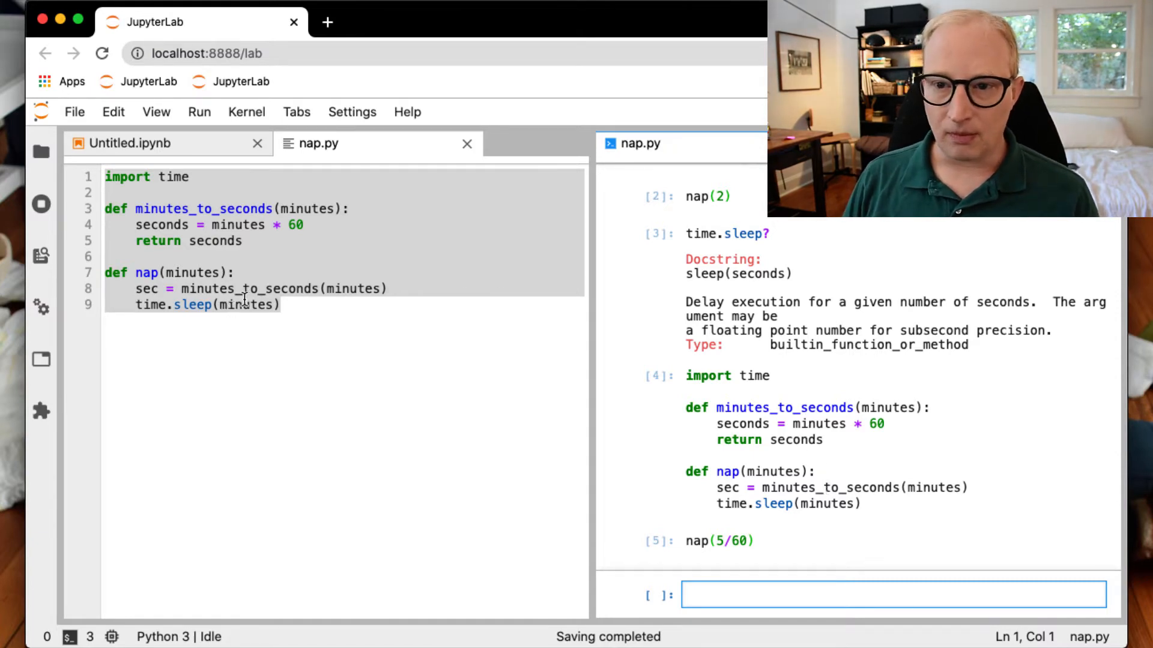
pyautogui.write('sec')
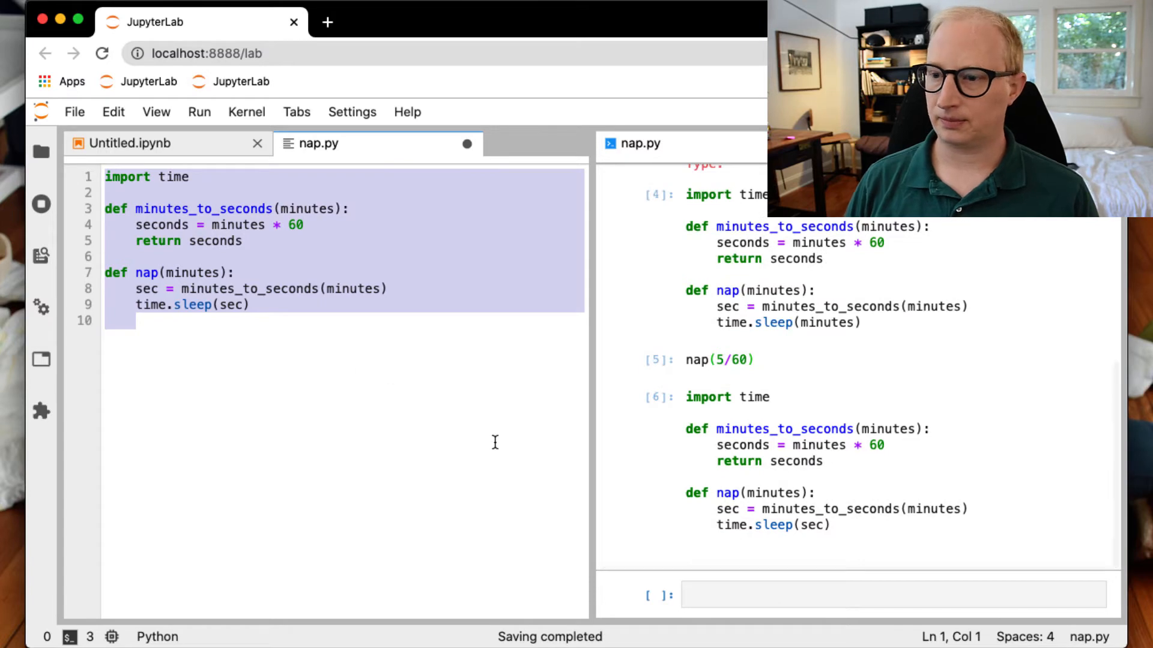
pyautogui.click(894, 595)
pyautogui.write('nap(5/60)')
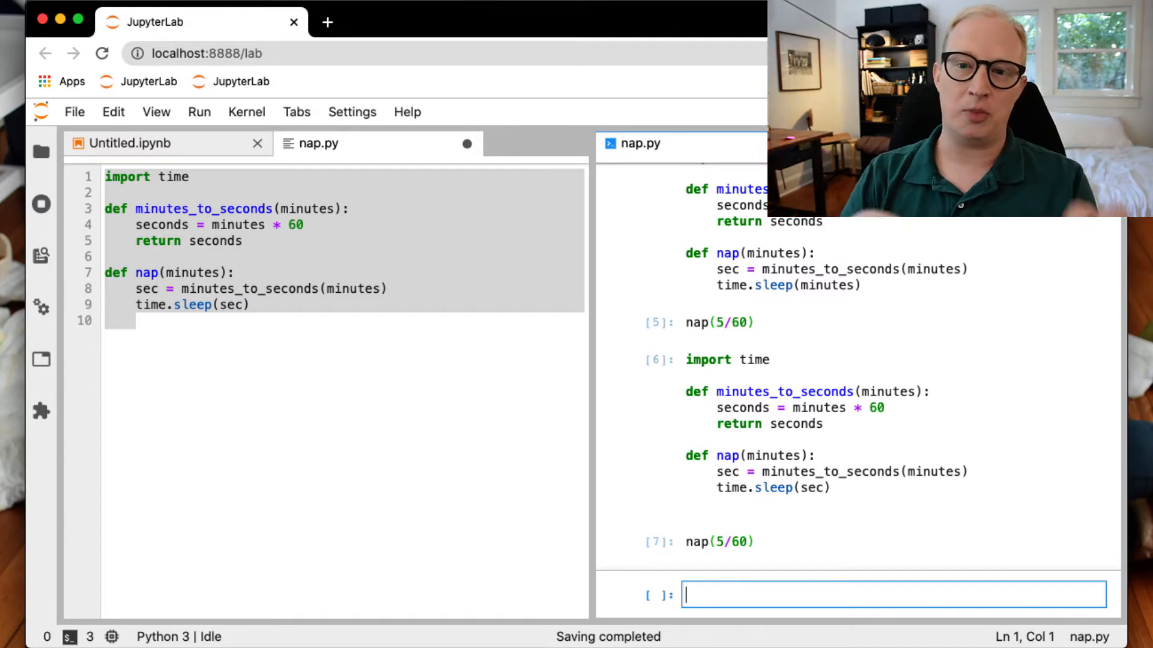
pyautogui.moveTo(488, 486)
pyautogui.write('num_')
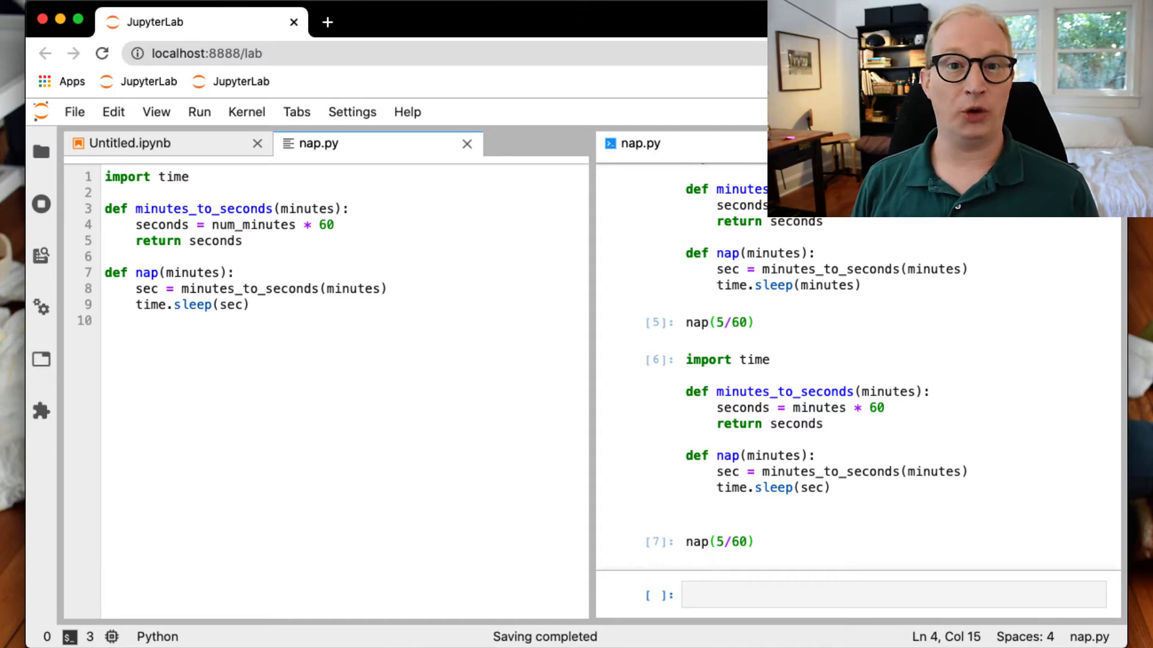
# Edit nap.py to use num_minutes, then call nap(5/60) in the console.
pyautogui.click(105, 192)
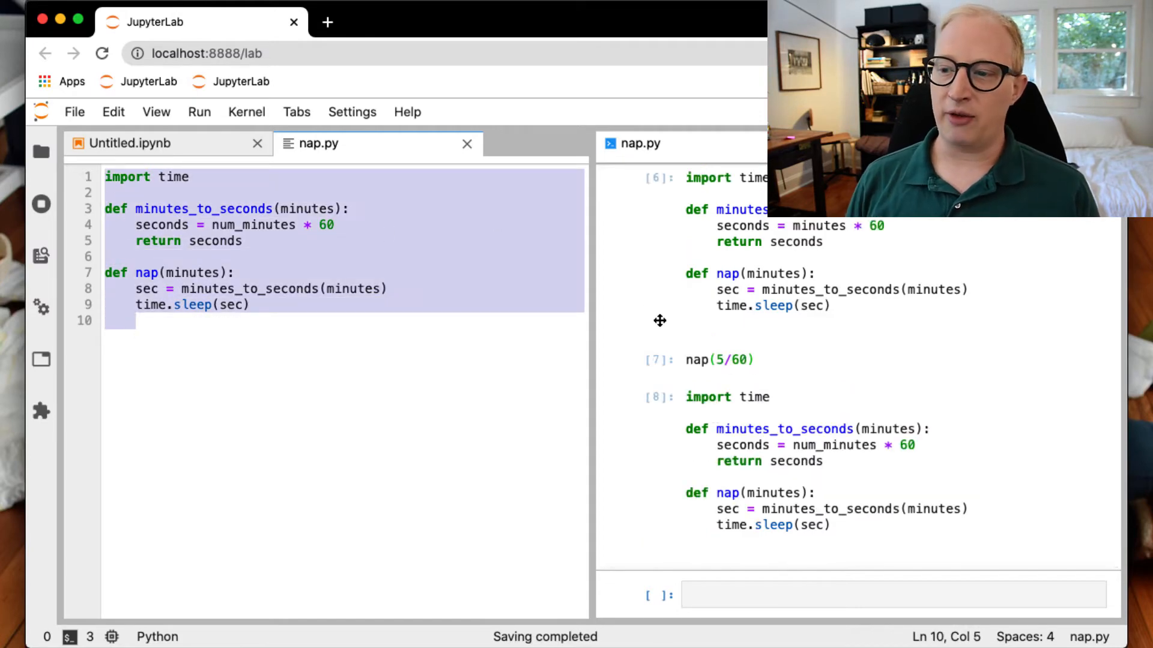
pyautogui.click(893, 594)
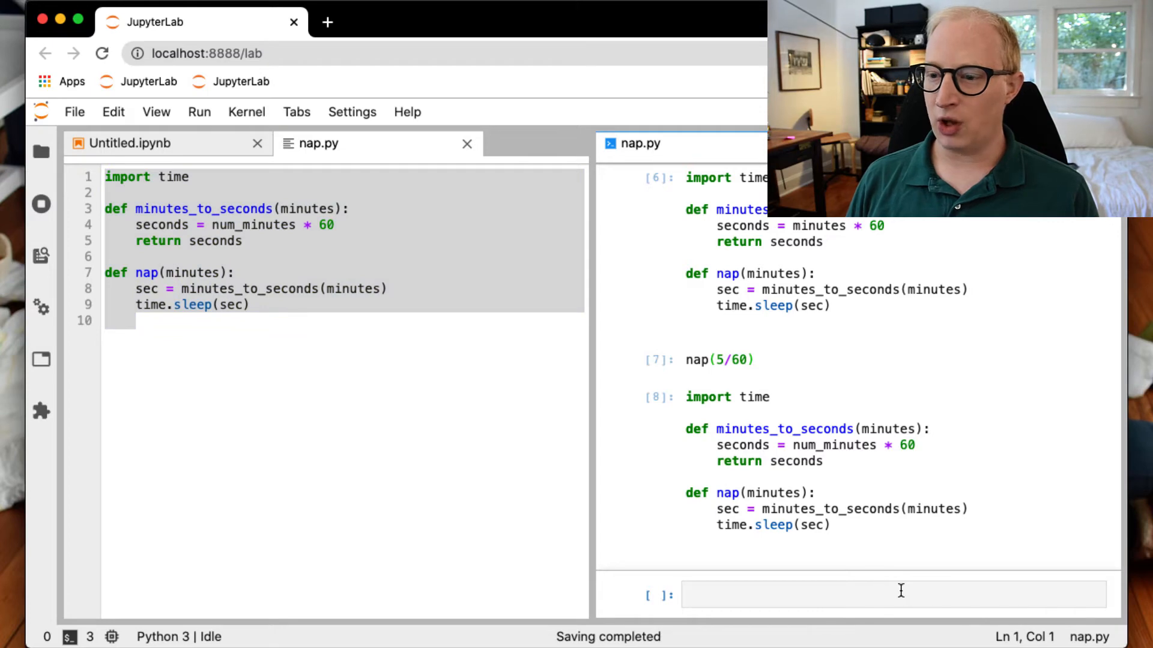
pyautogui.write('nap(5/60)')
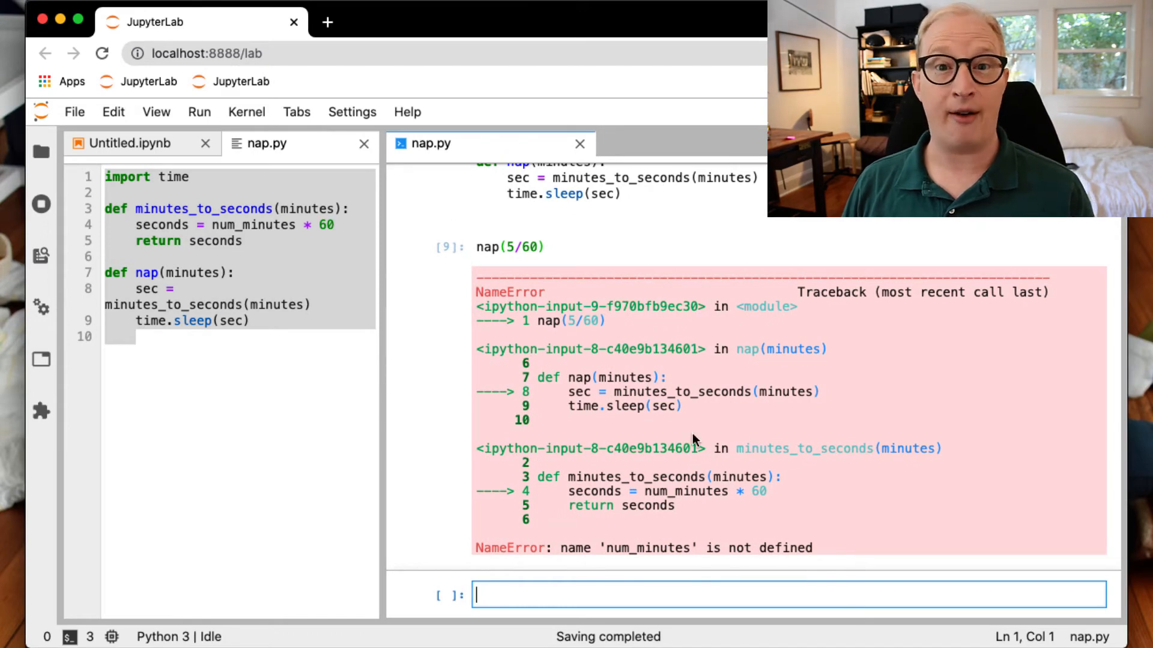
pyautogui.moveTo(559, 316)
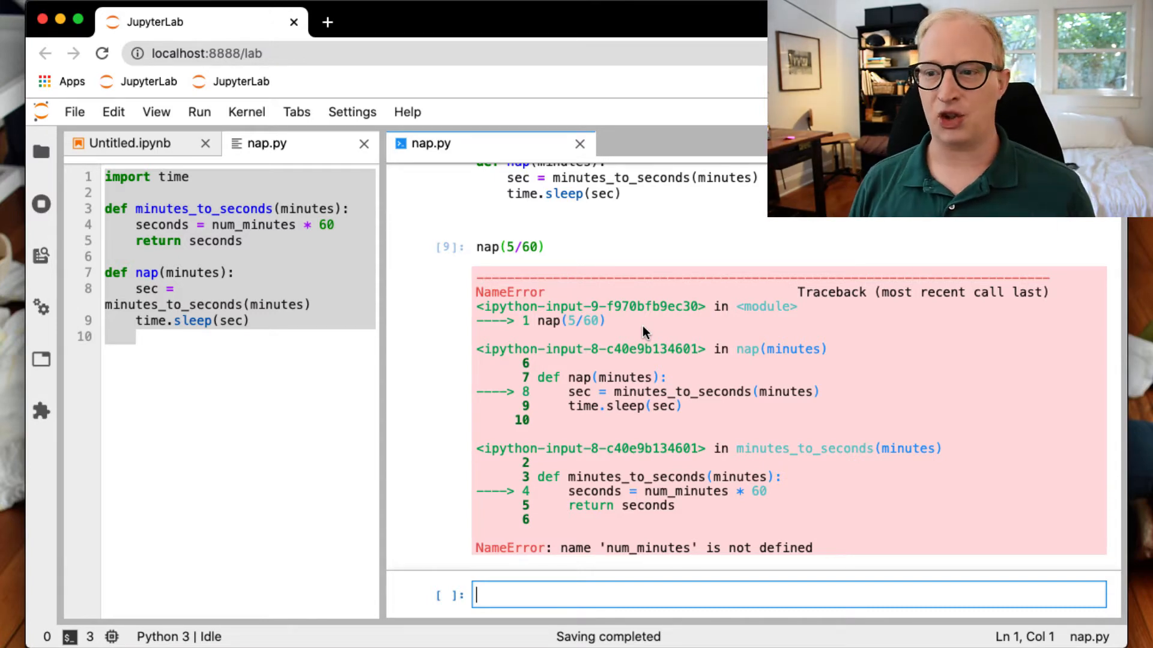
pyautogui.moveTo(609, 329)
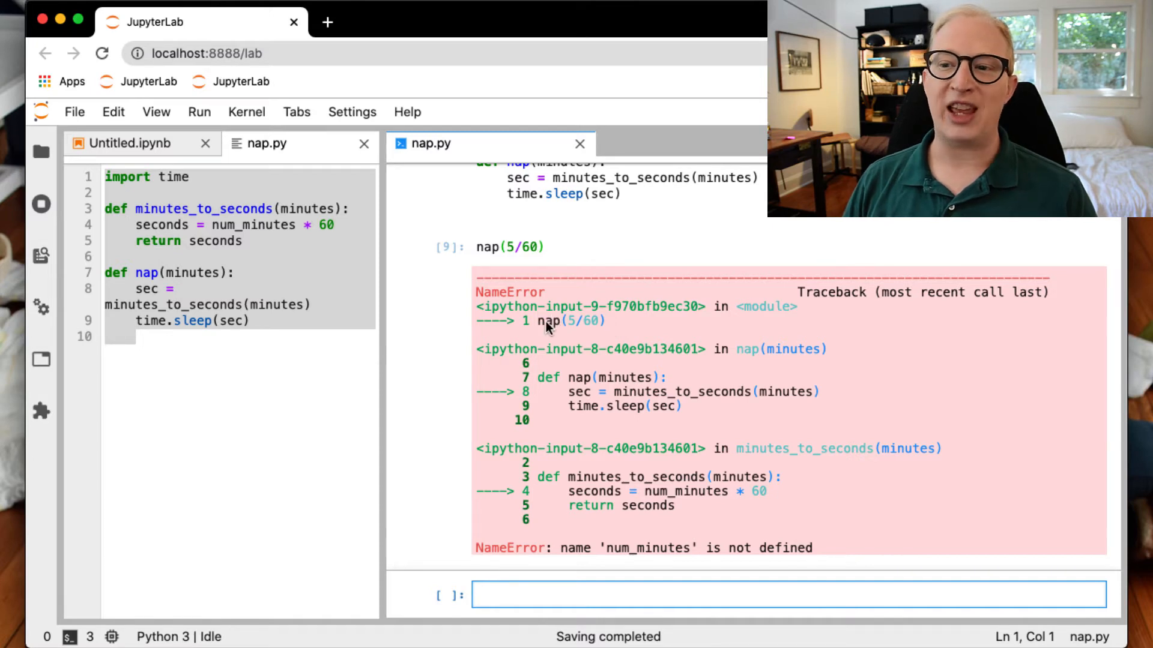
pyautogui.moveTo(592, 393)
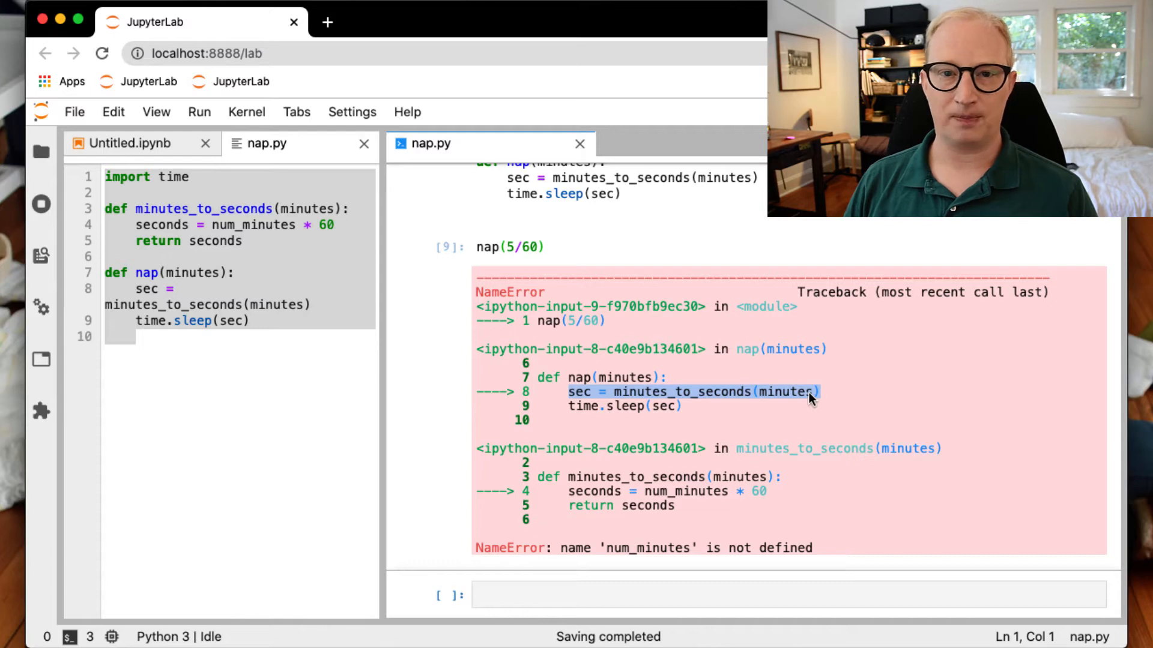
pyautogui.moveTo(702, 396)
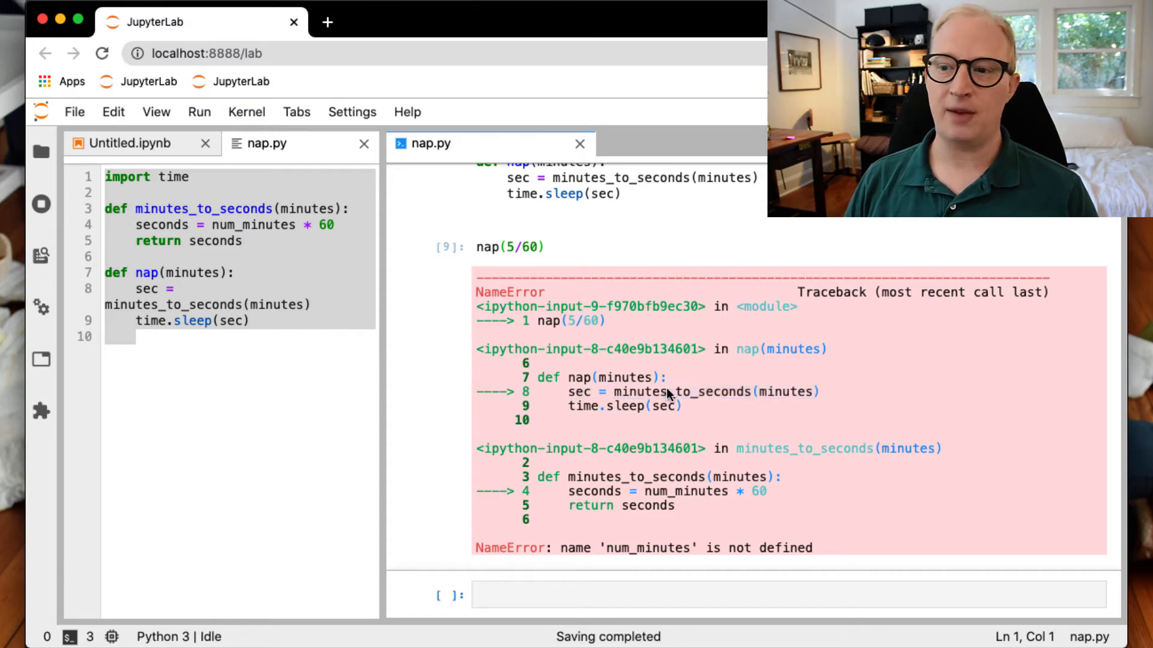
# Highlight minutes_to_seconds in the NameError traceback to follow that frame.
pyautogui.doubleClick(680, 391)
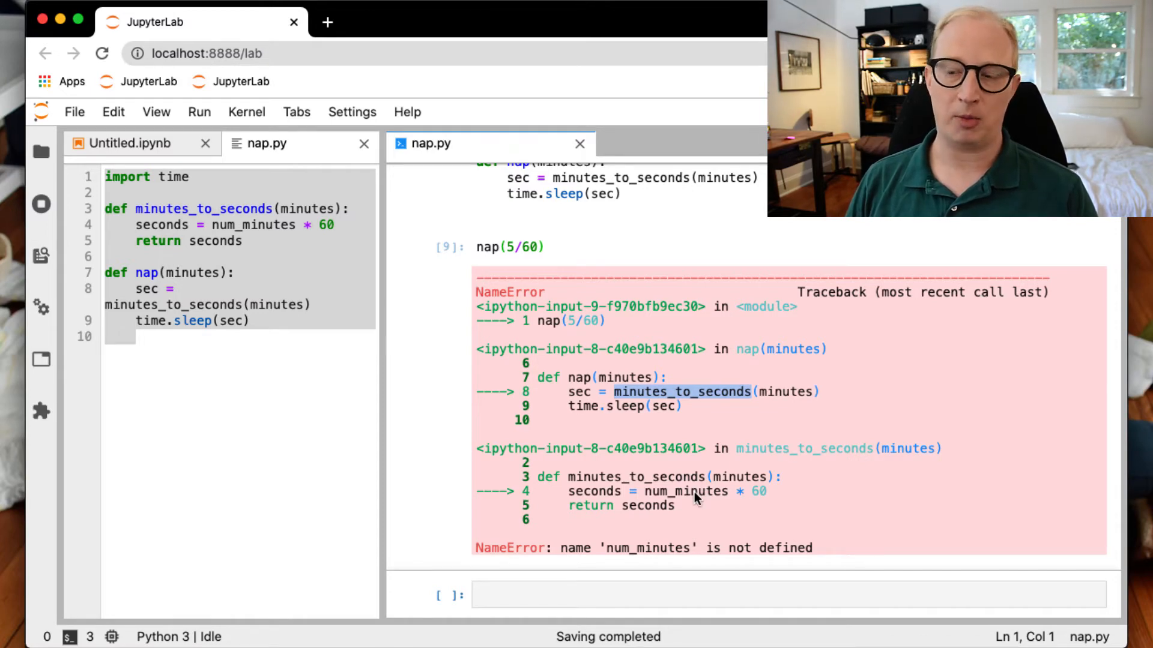
pyautogui.moveTo(760, 462)
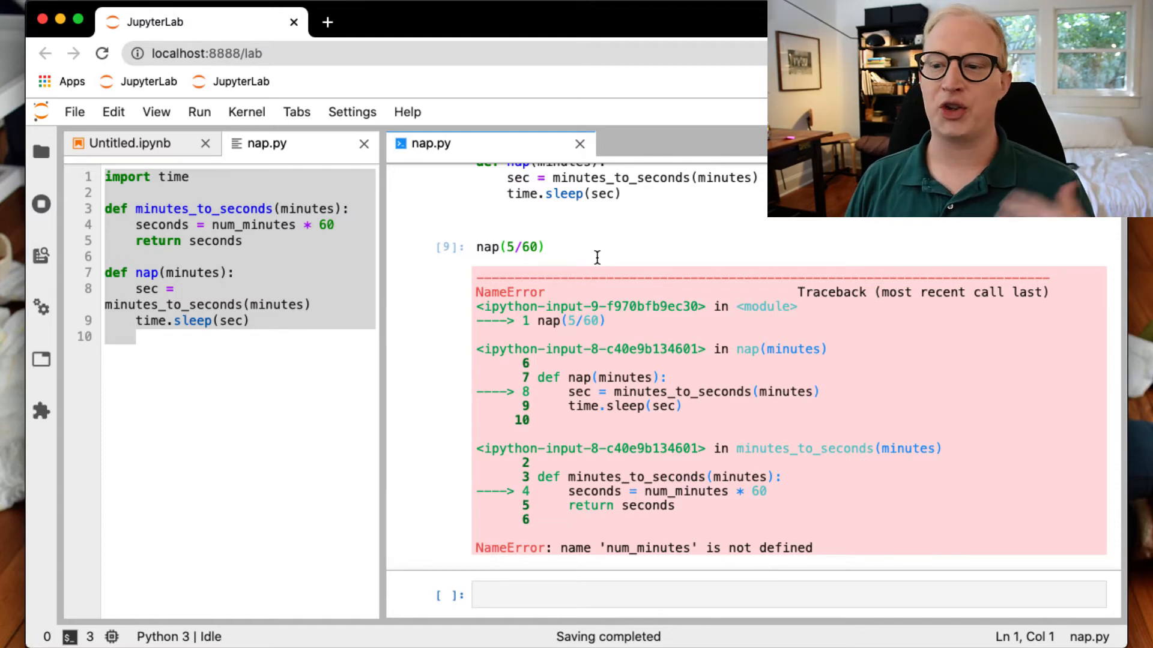
pyautogui.moveTo(381, 243)
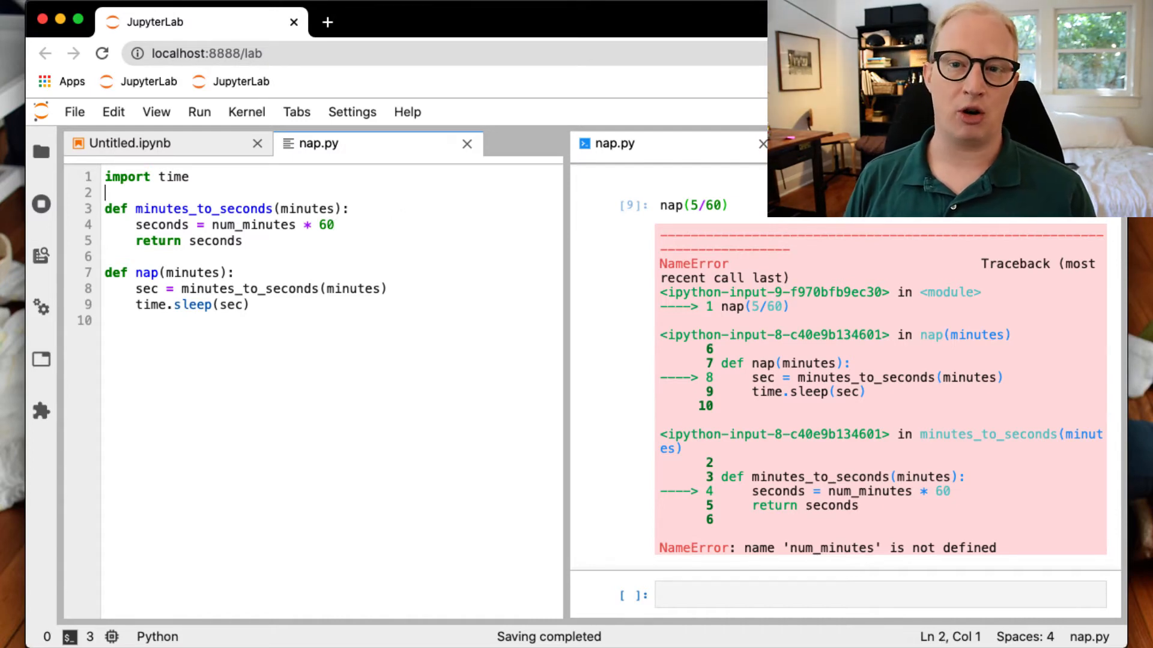
# Add a line inside minutes_to_seconds that calls shorten_nap on seconds.
pyautogui.press('enter')
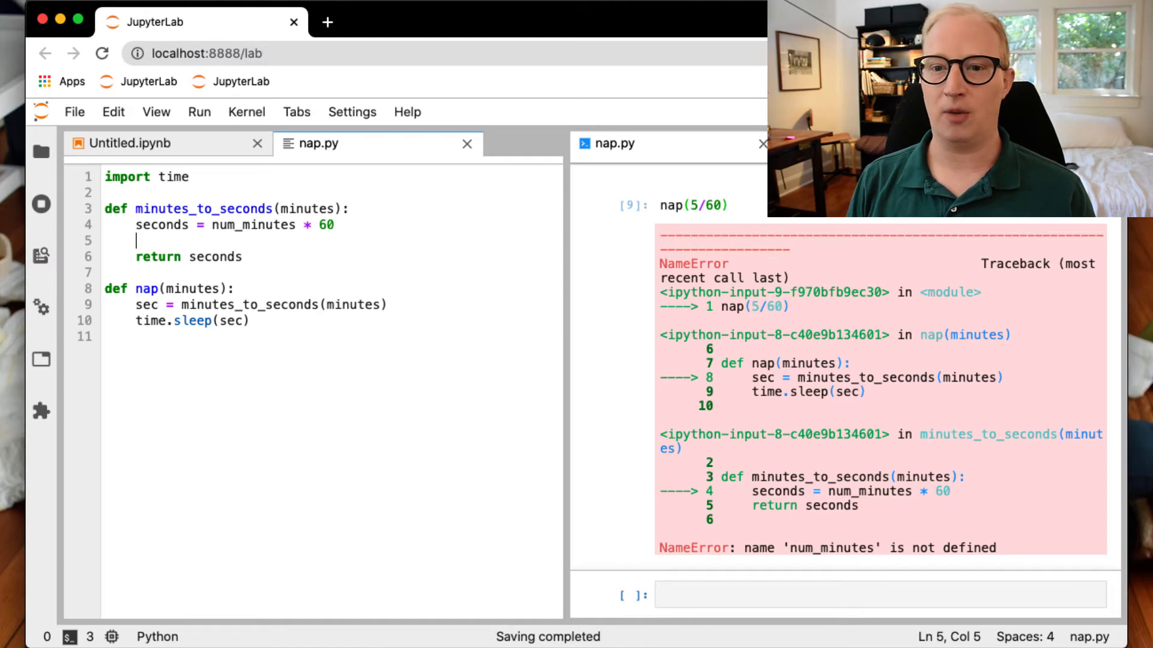
pyautogui.write('seconds = add')
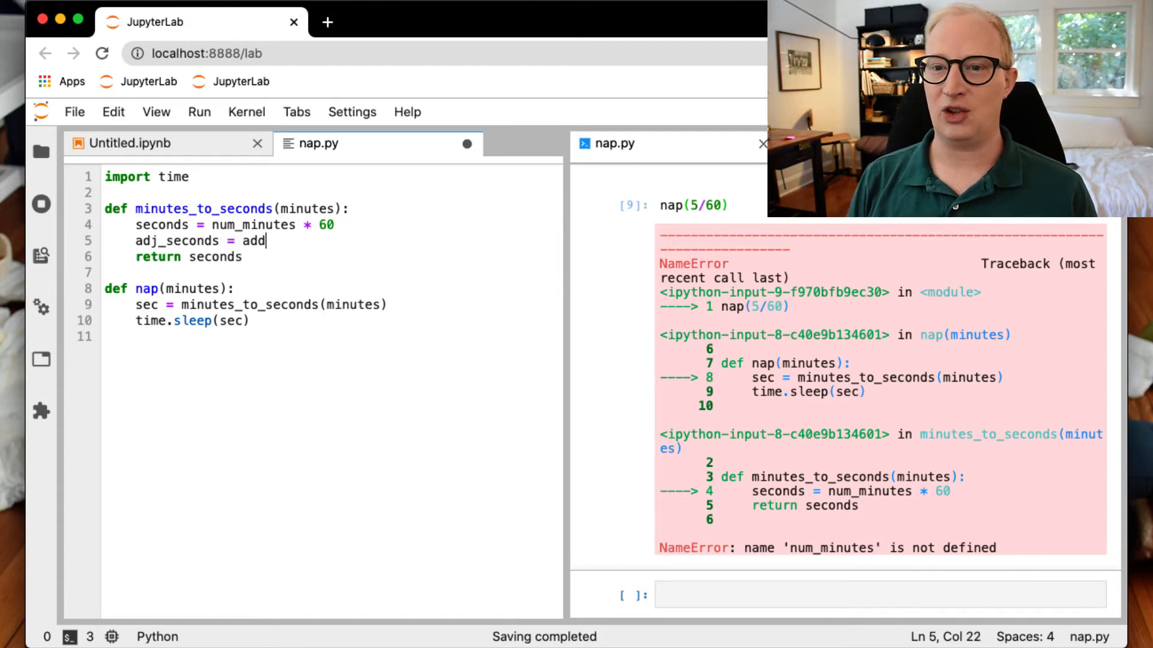
pyautogui.write('shorten_nap(seconds')
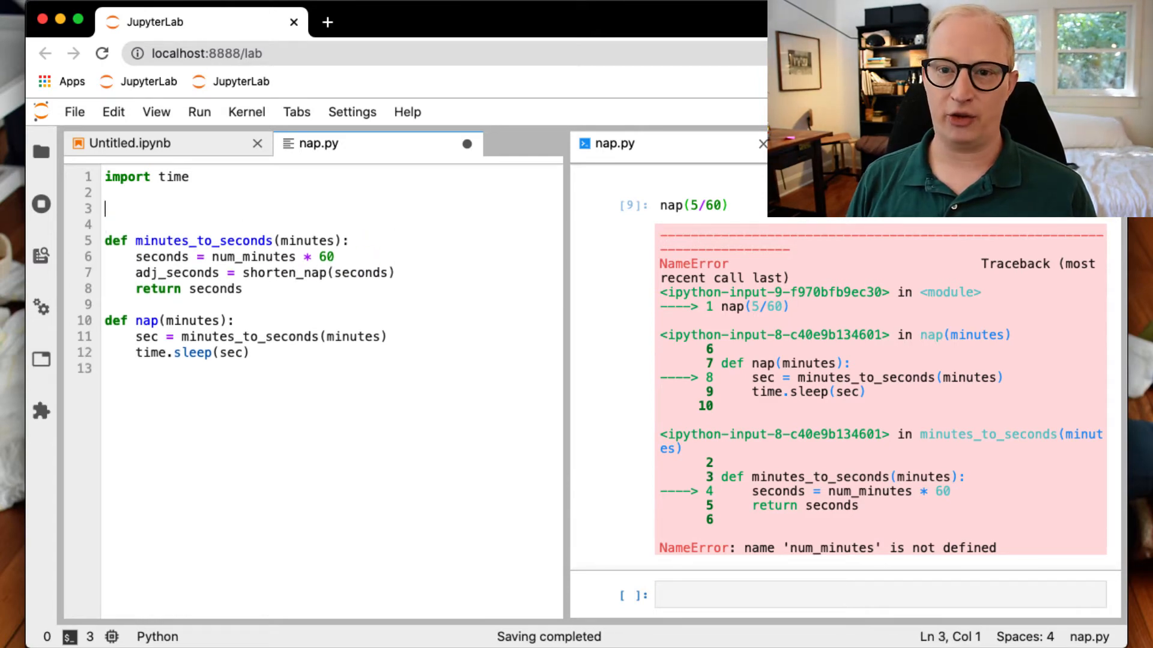
# Define shorten_nap(seconds) setting seconds = seconds * 0.9 and returning seconds.
pyautogui.write('def shorten')
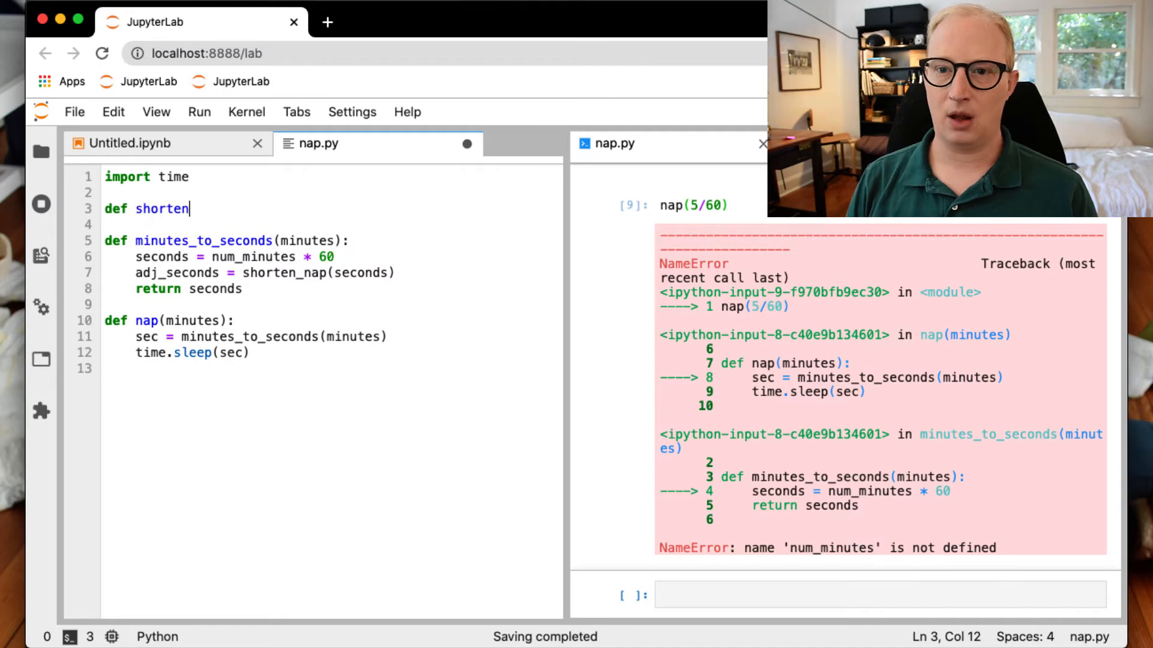
pyautogui.write('_nap(seconds')
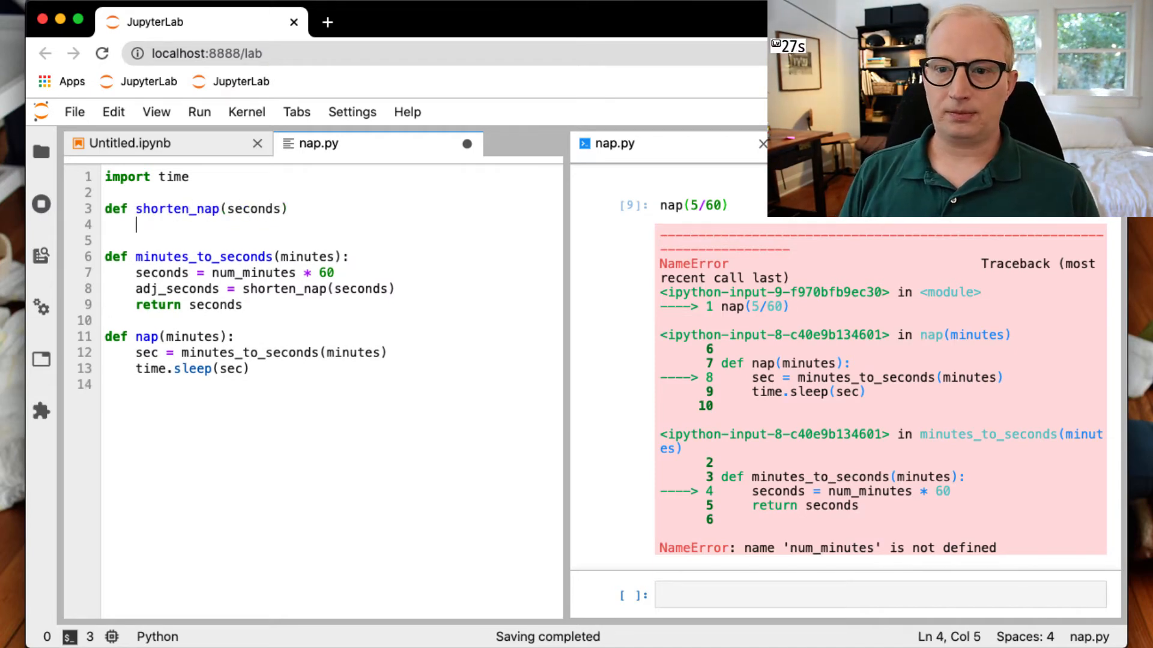
pyautogui.write('seconds')
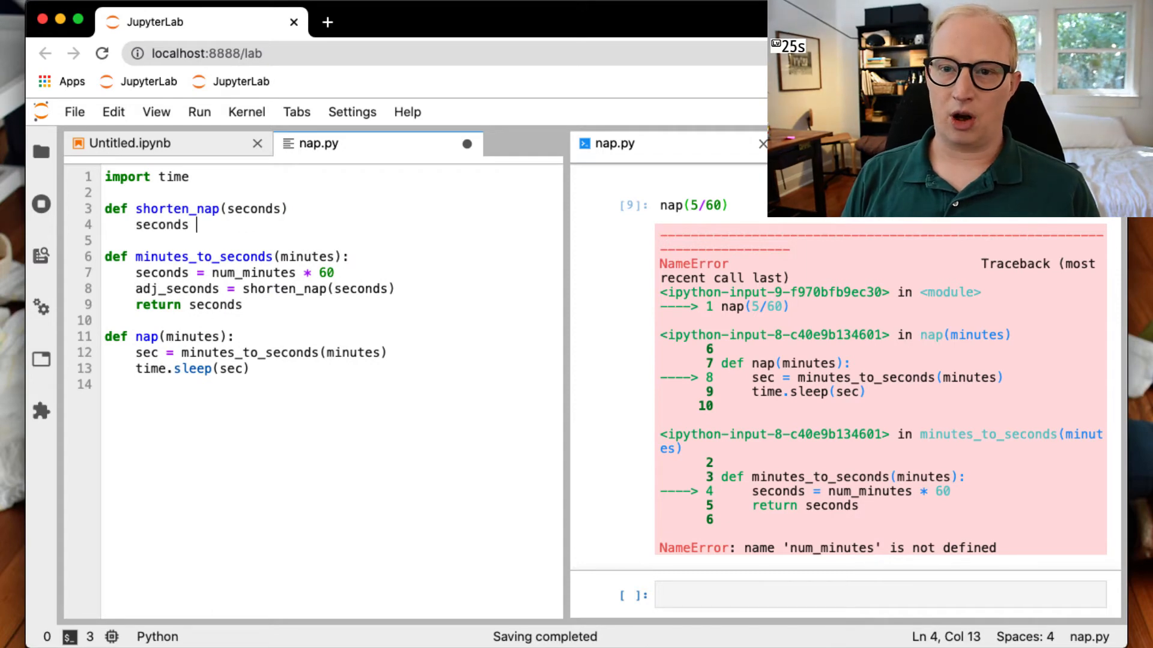
pyautogui.write('=')
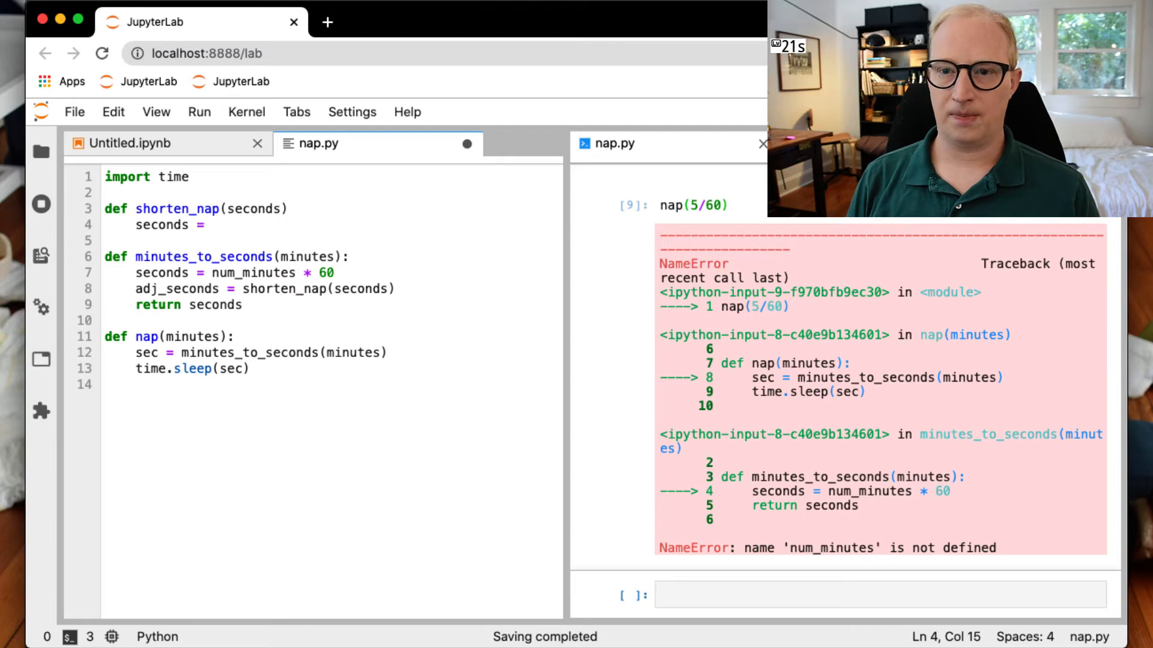
pyautogui.write('seconds *')
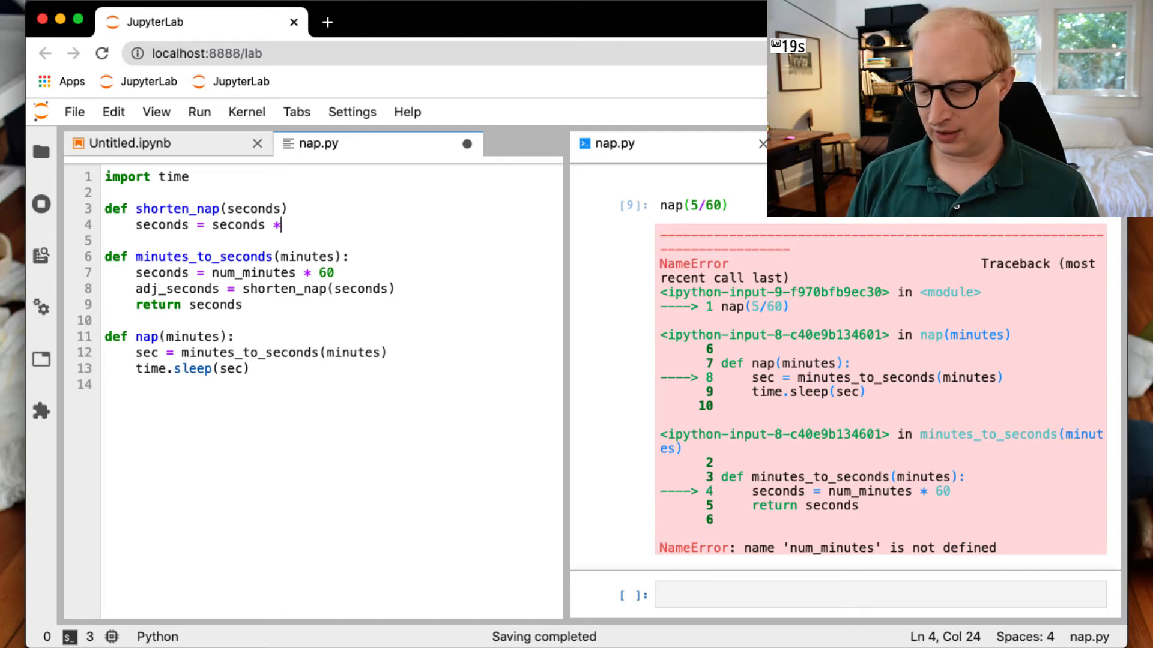
pyautogui.write('0.9')
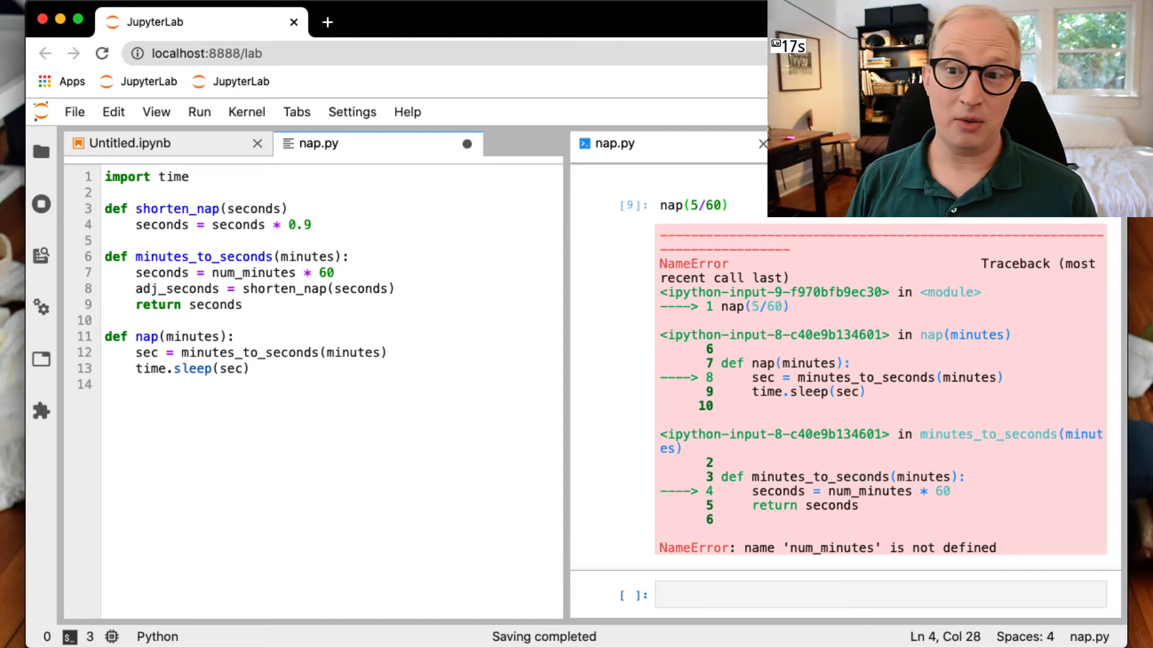
pyautogui.write('return')
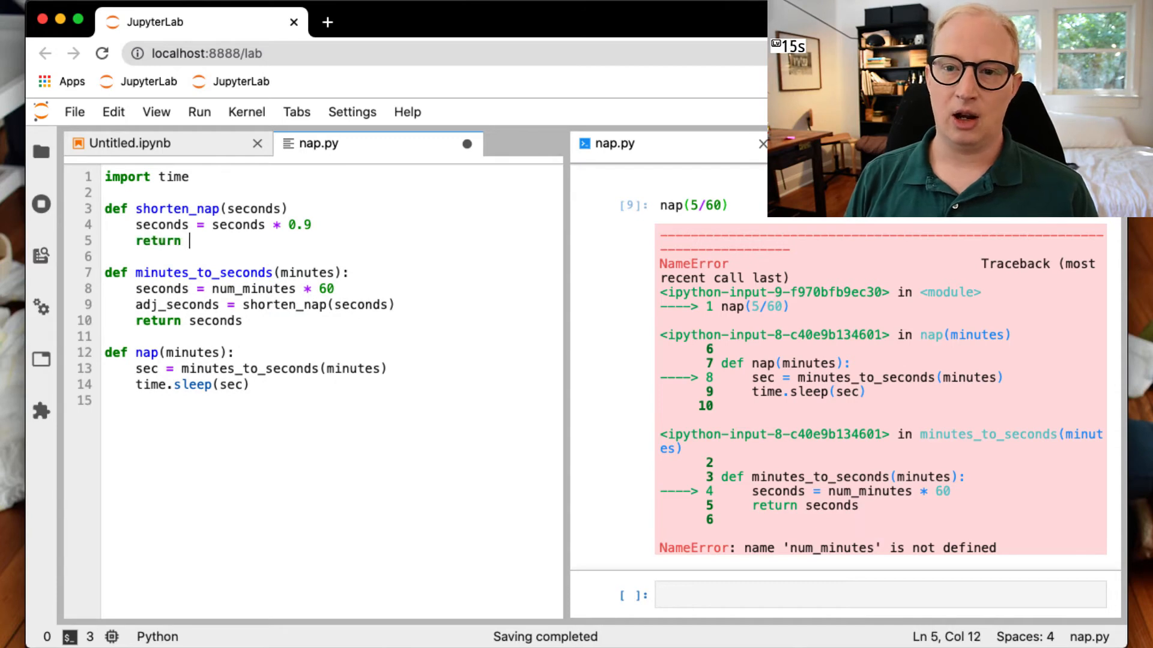
pyautogui.write('seconds')
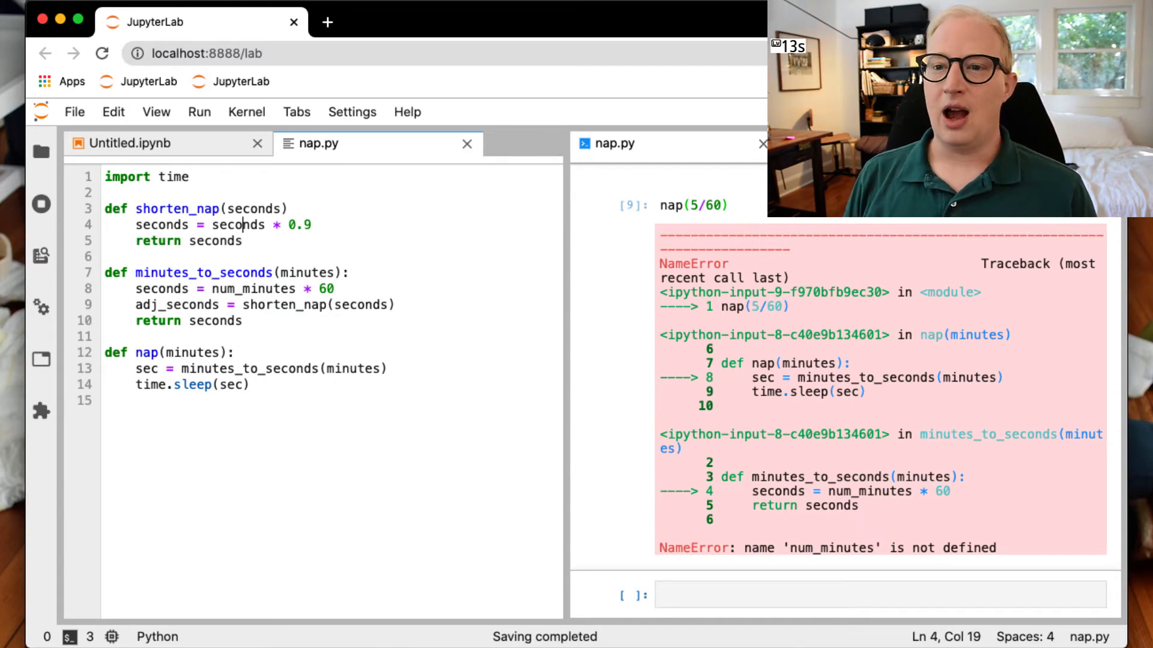
pyautogui.write('.9')
pyautogui.click(332, 208)
pyautogui.write(':')
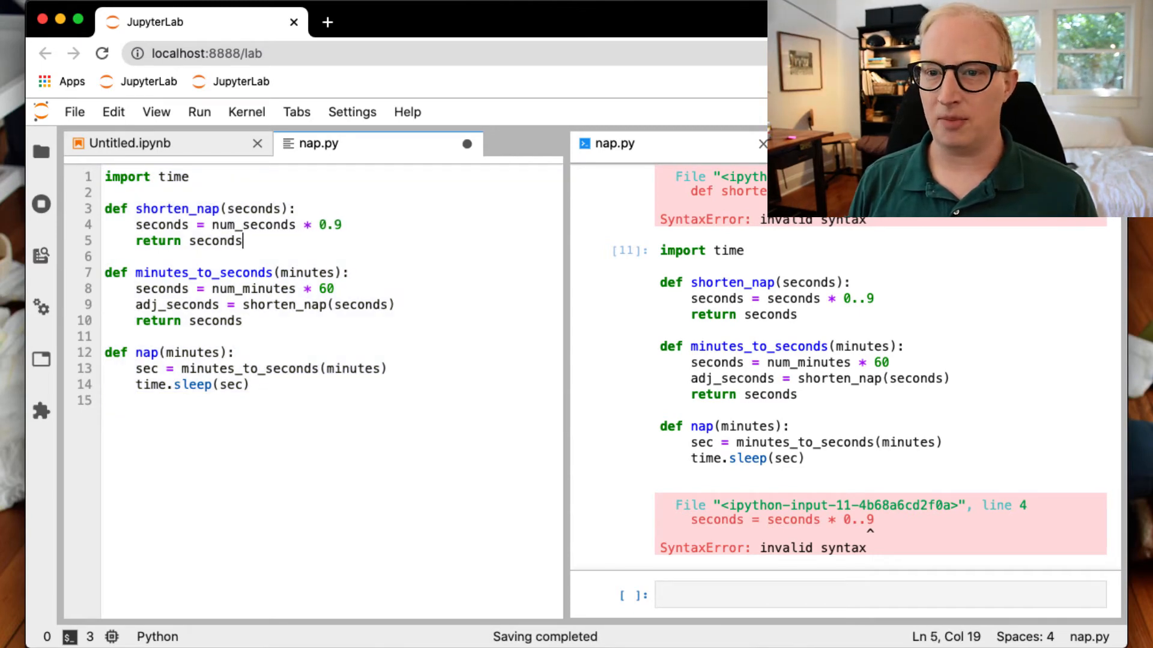
# Select num_minutes in minutes_to_seconds to change it back to minutes.
pyautogui.doubleClick(252, 288)
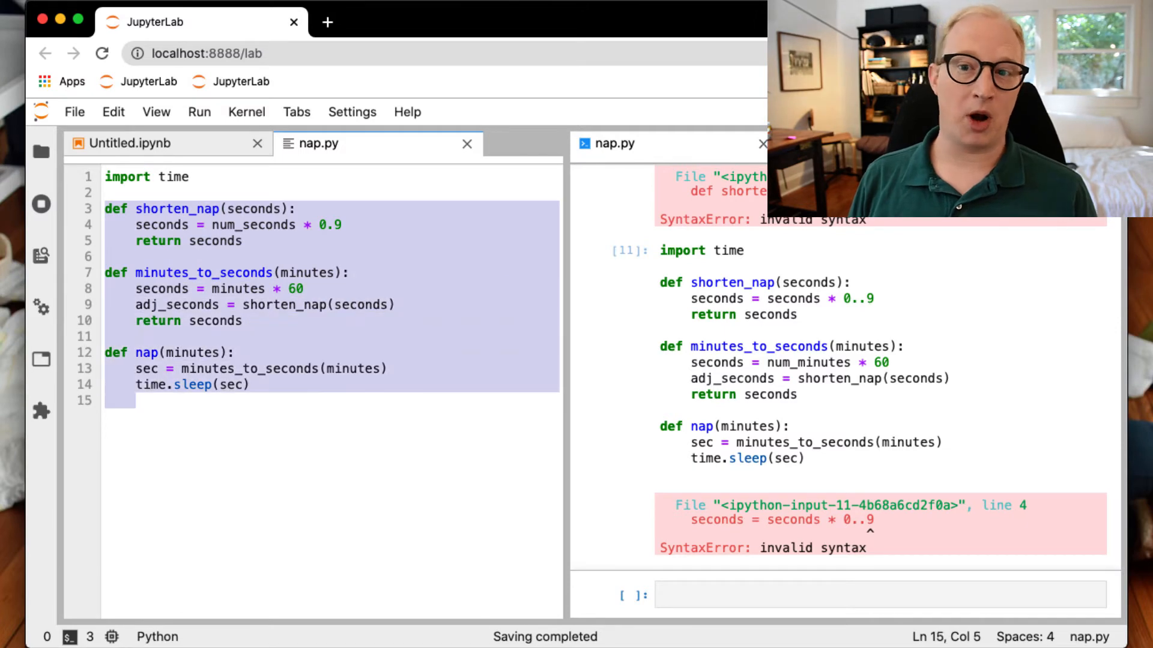
pyautogui.scroll(-3)
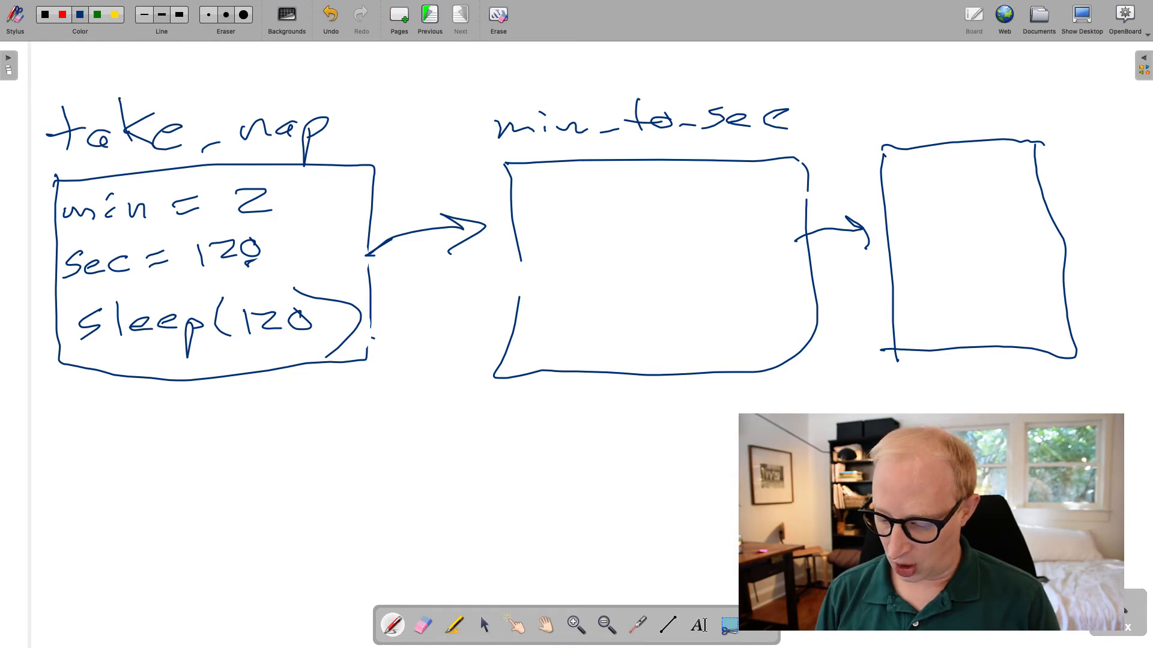
# Type 'short' while sketching the take_nap and min_to_sec diagram.
pyautogui.write('shorten_nap(seconds')
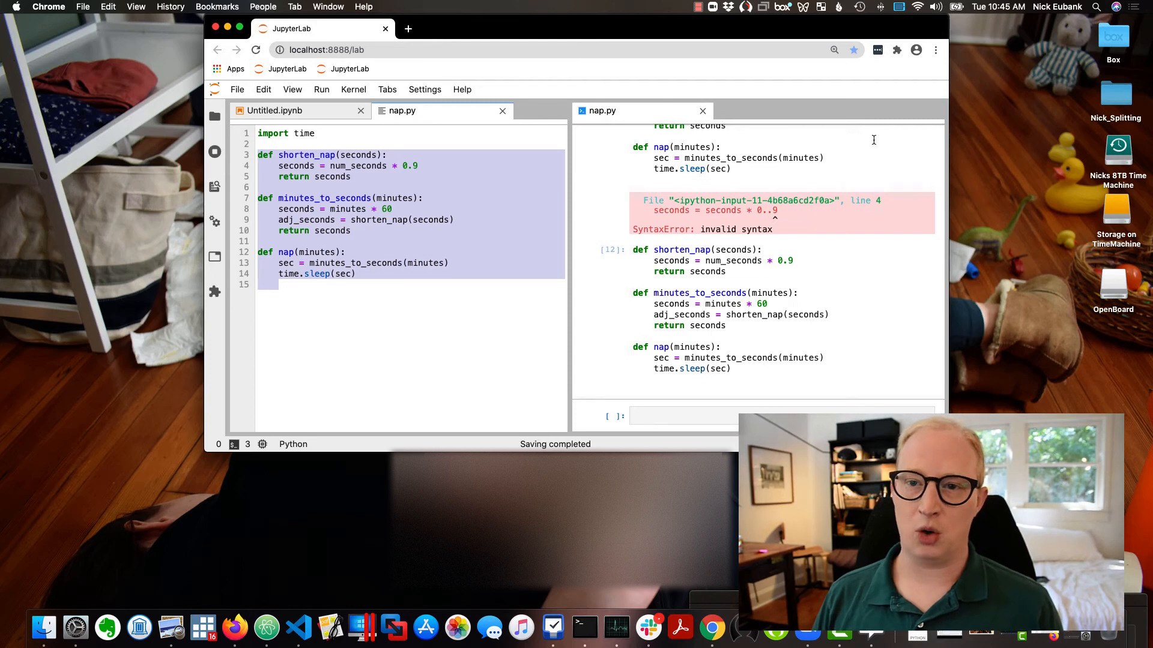
# Focus the JupyterLab console prompt to run nap(5/60).
pyautogui.click(382, 154)
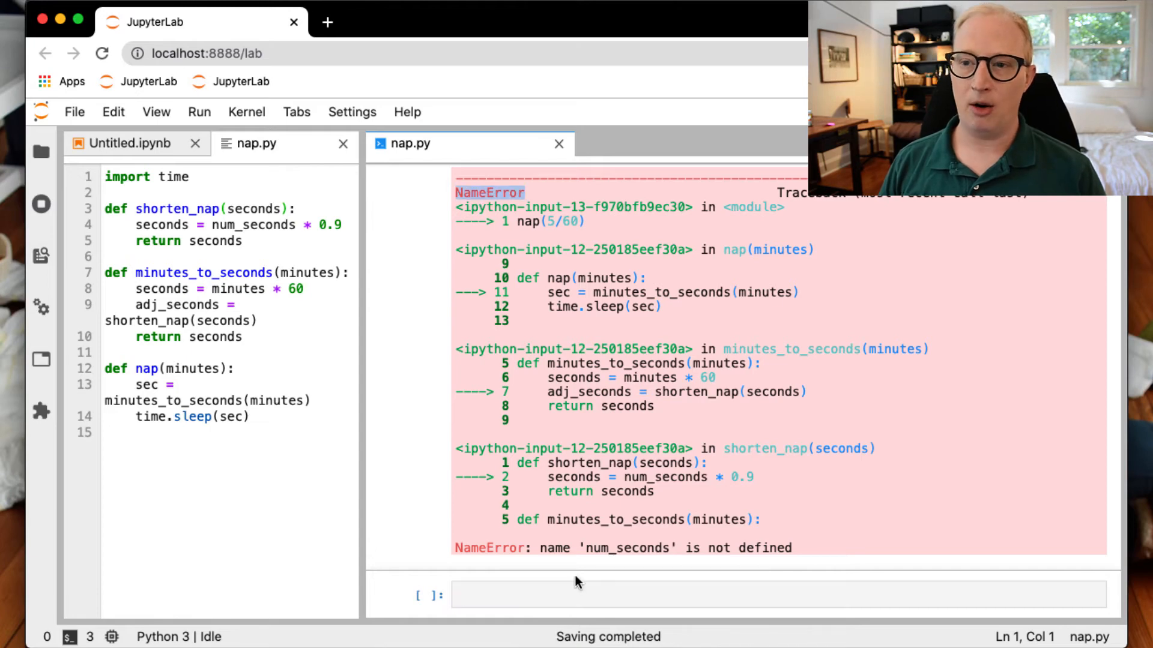
pyautogui.moveTo(546, 560)
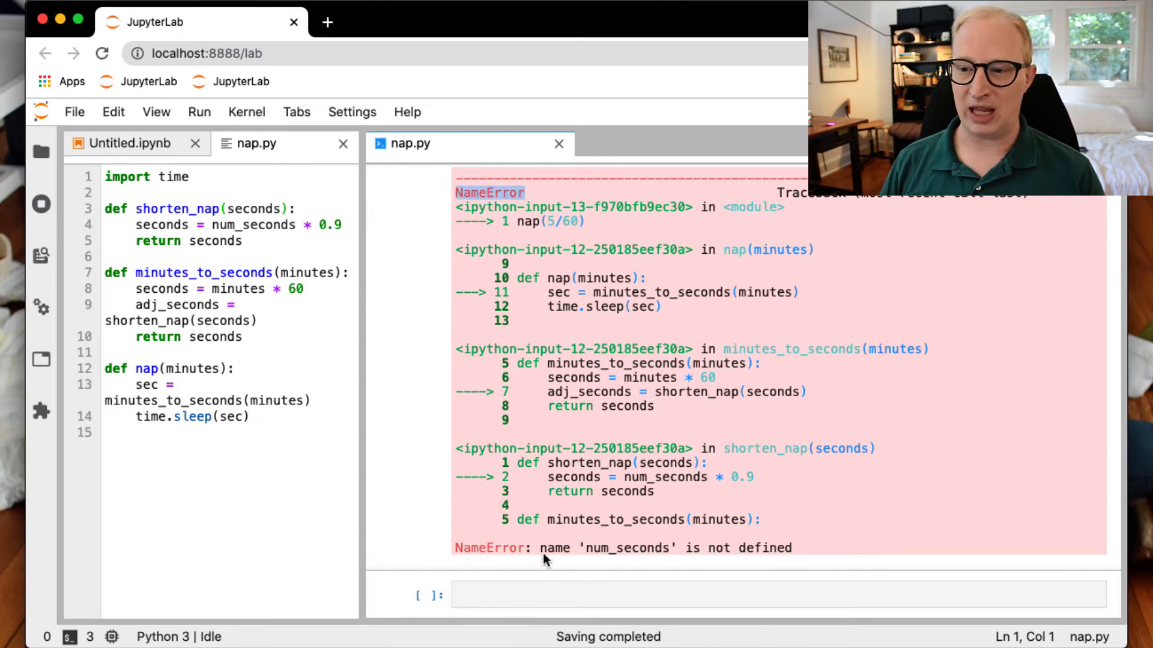
pyautogui.moveTo(773, 546)
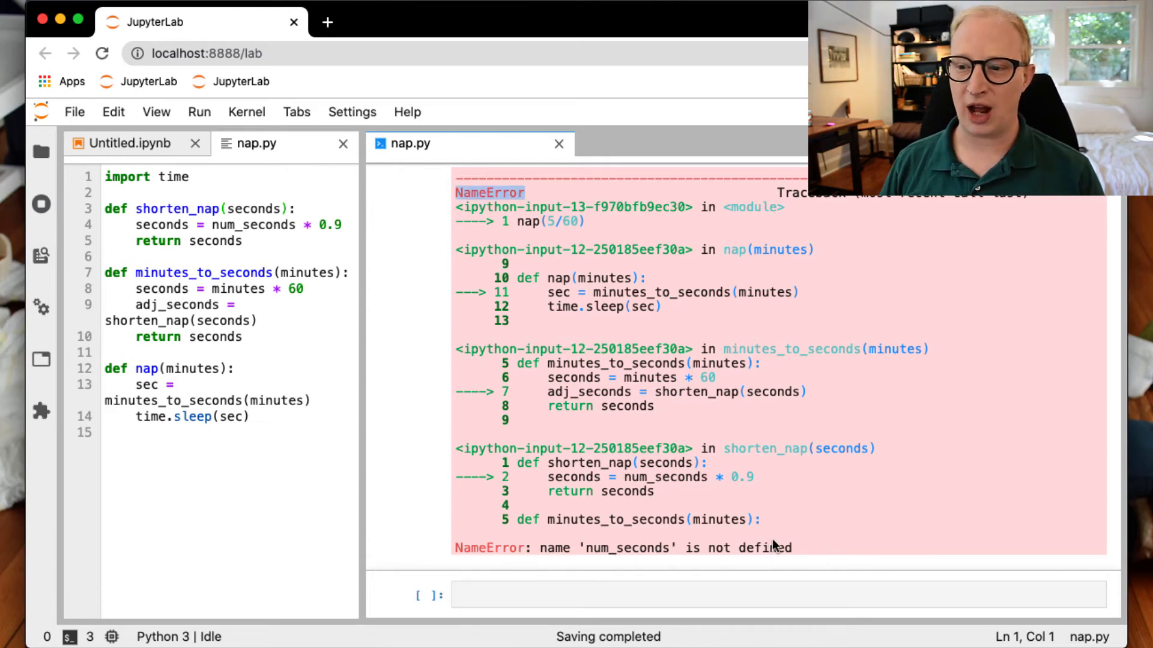
pyautogui.moveTo(625, 210)
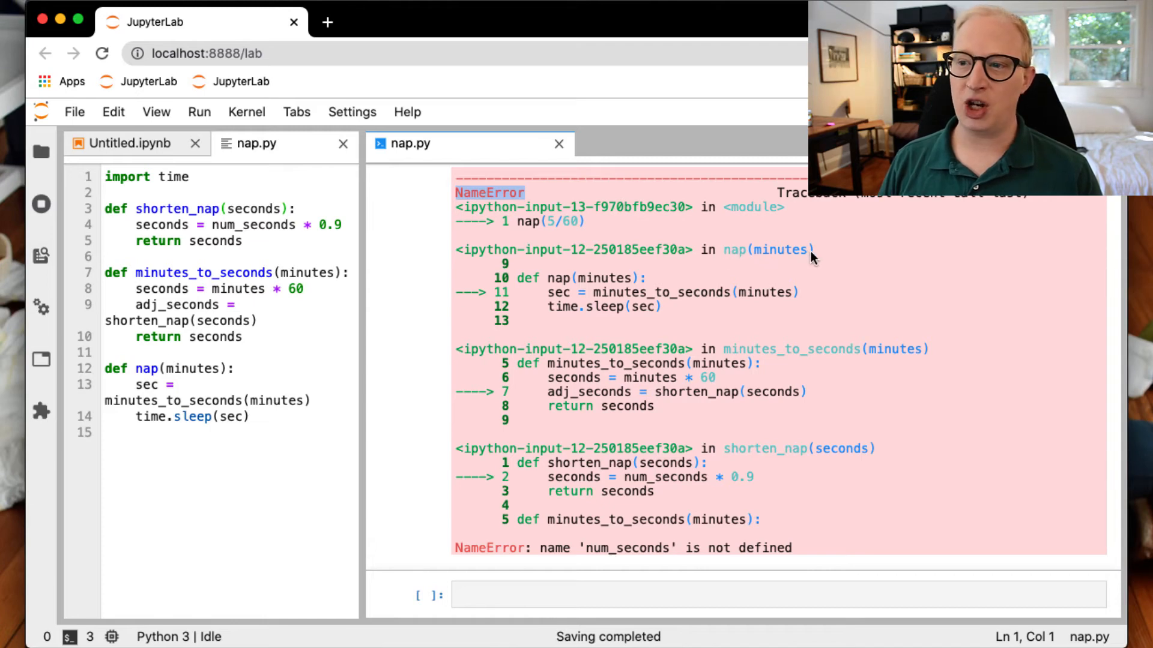
pyautogui.moveTo(802, 300)
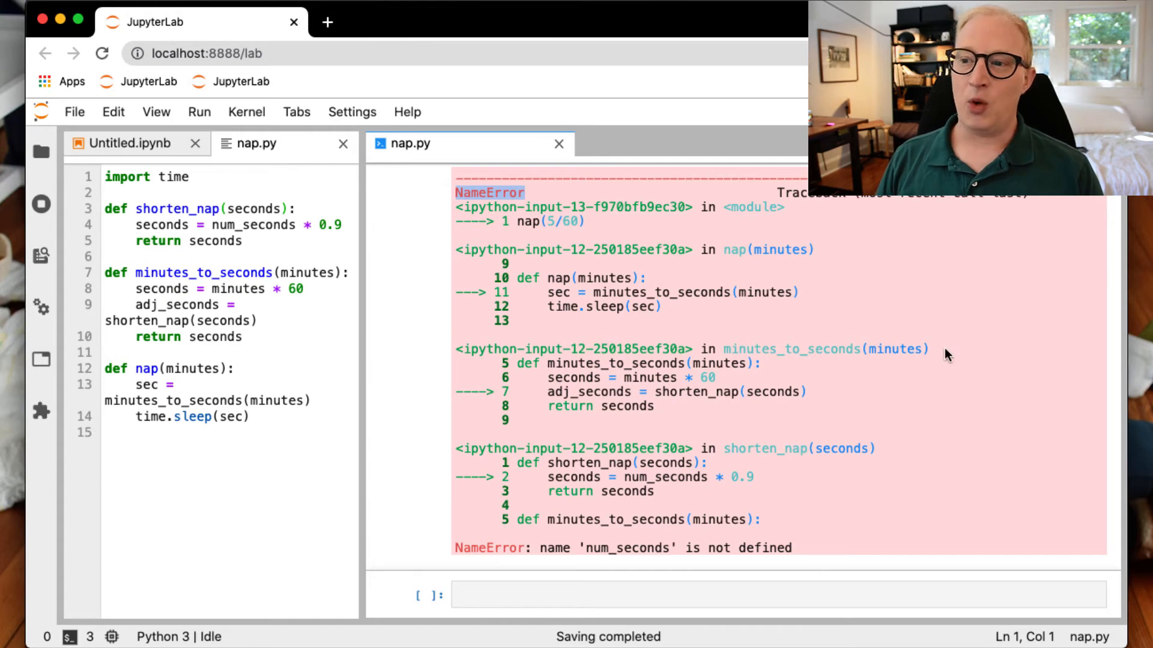
pyautogui.moveTo(821, 393)
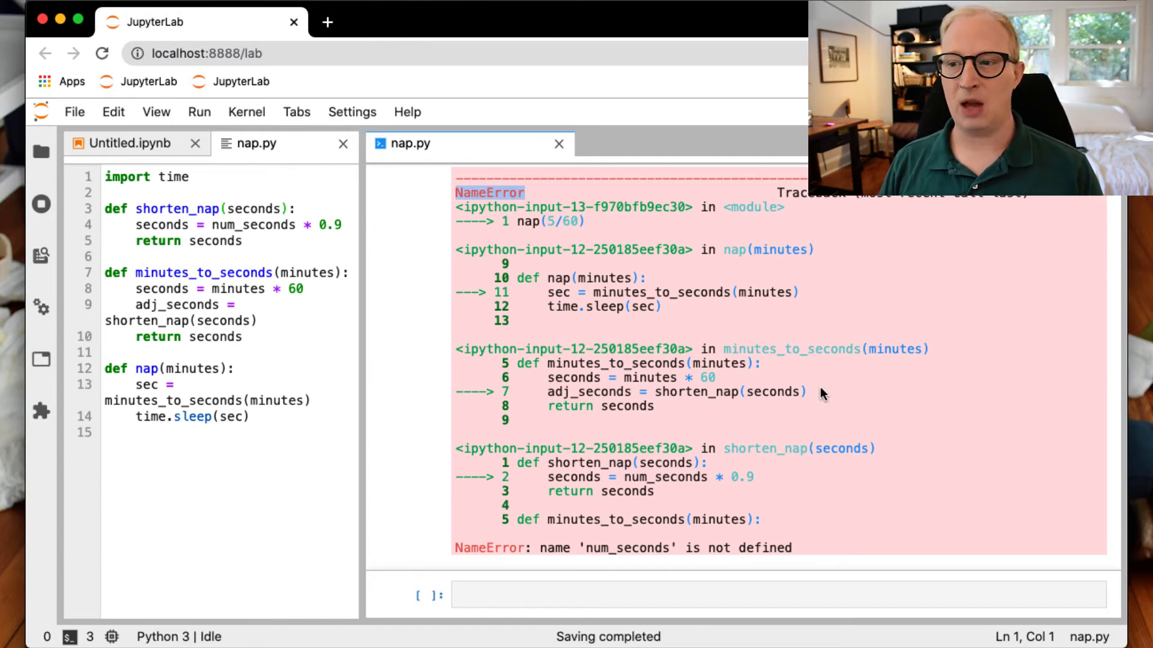
pyautogui.moveTo(772, 497)
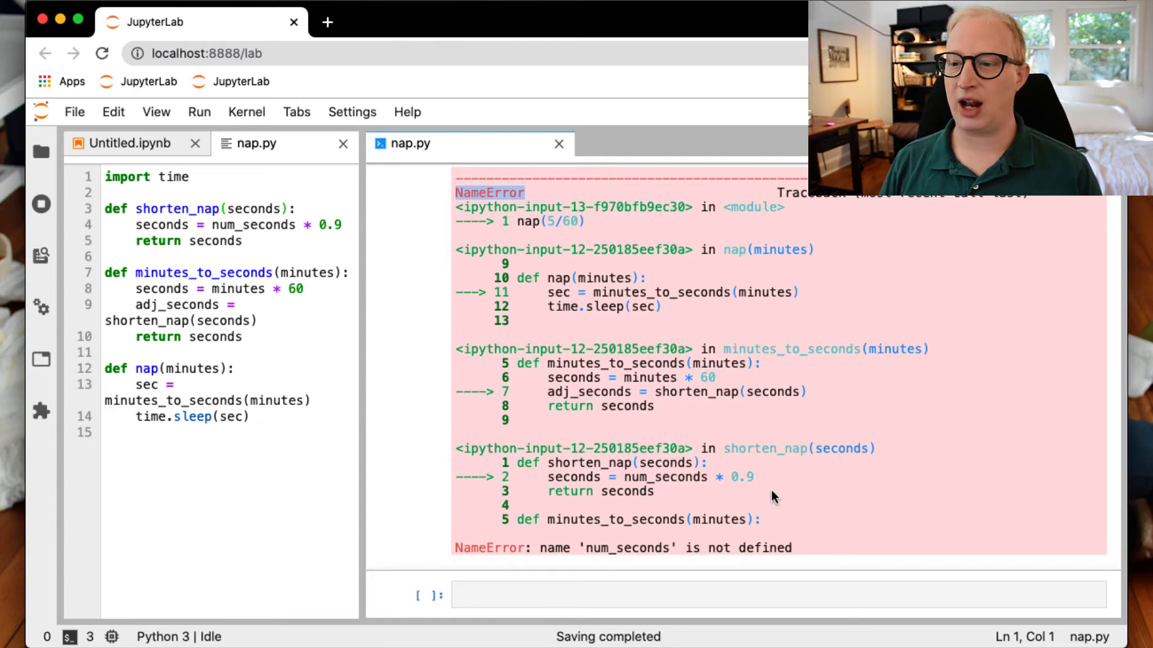
pyautogui.moveTo(773, 476)
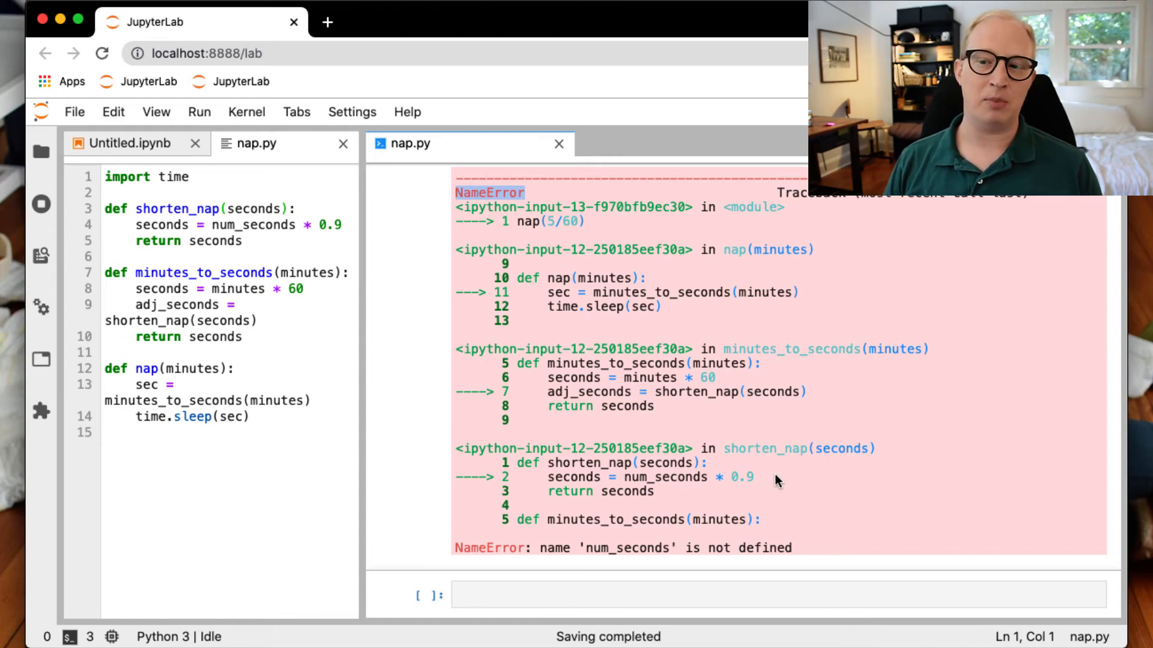
pyautogui.moveTo(752, 459)
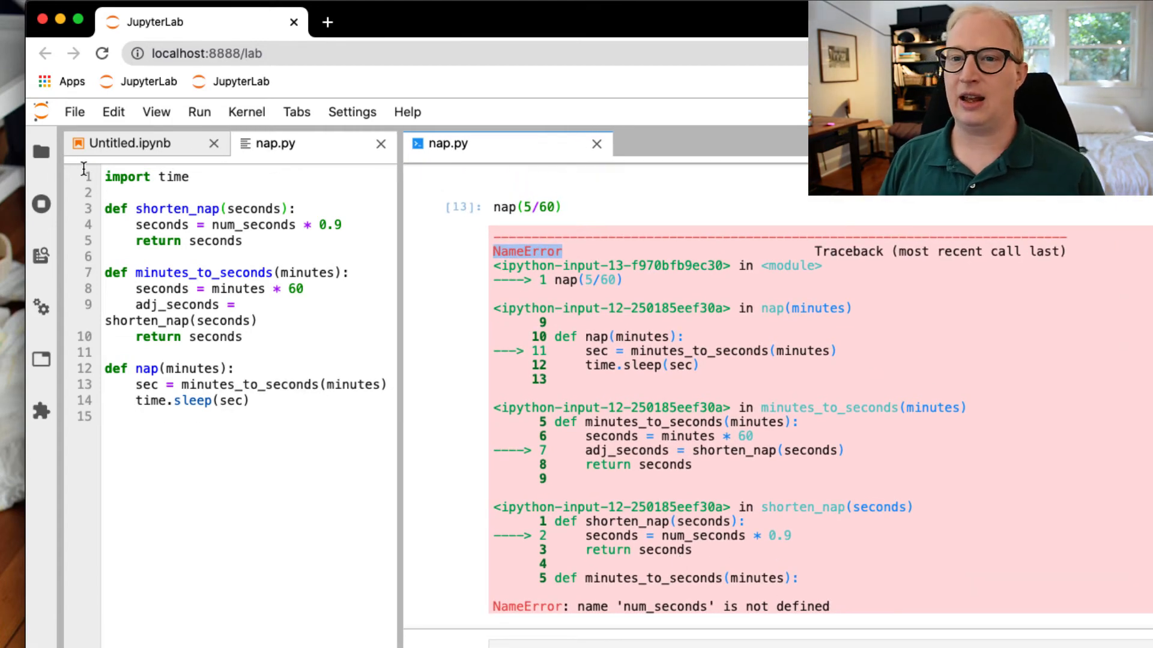
# Switch to Untitled.ipynb, highlight 'Region' in cell [3], and scroll the traceback.
pyautogui.click(133, 143)
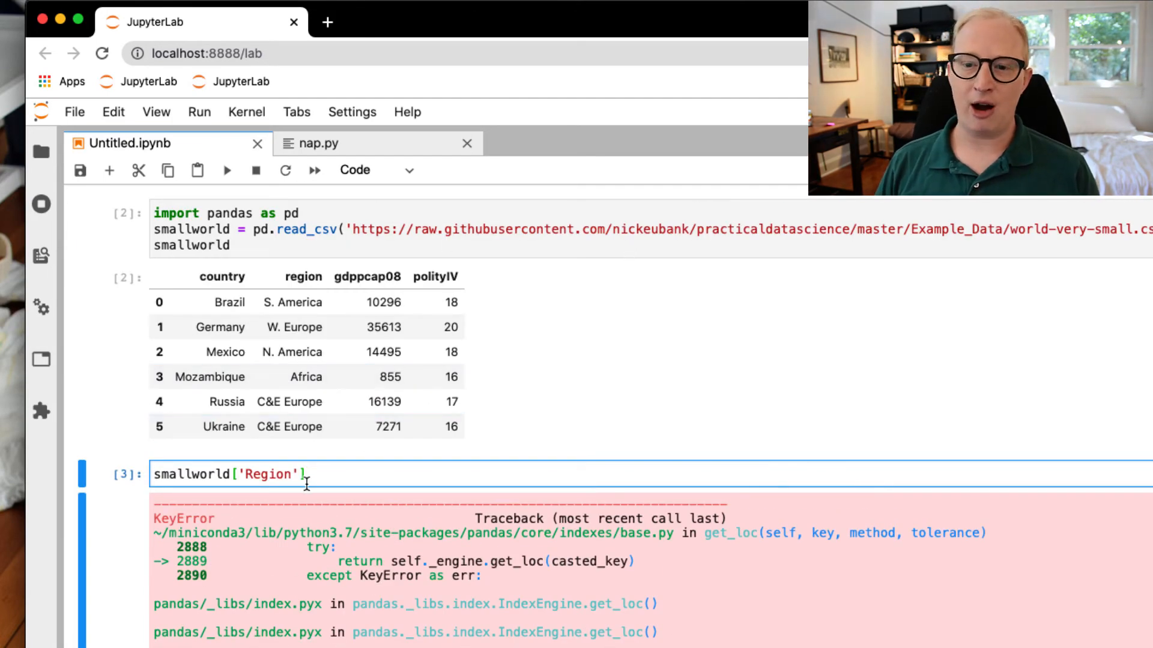
pyautogui.doubleClick(268, 475)
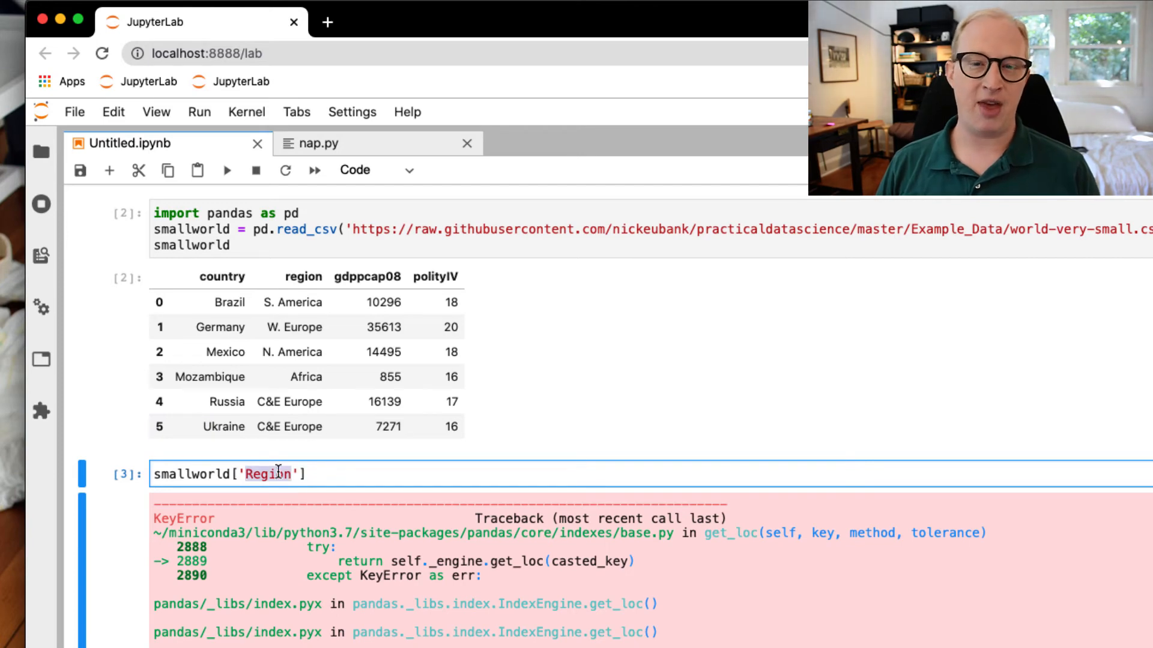
pyautogui.scroll(-3)
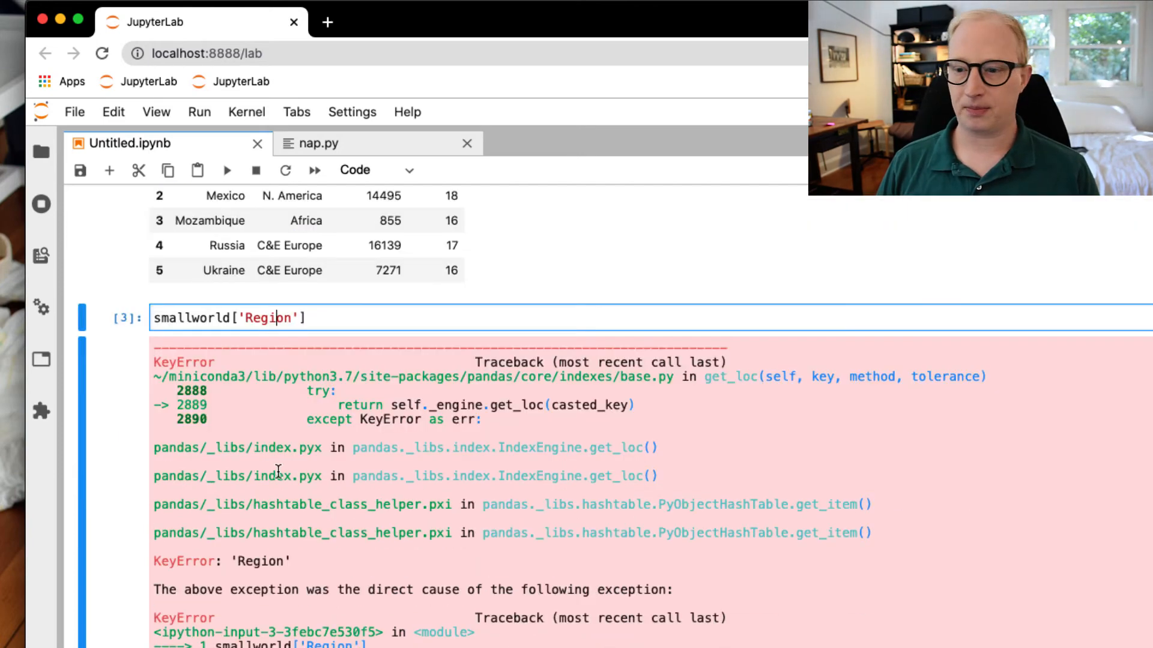
# Highlight frame.py, get_loc and the final KeyError: 'Region' in the traceback.
pyautogui.doubleClick(183, 362)
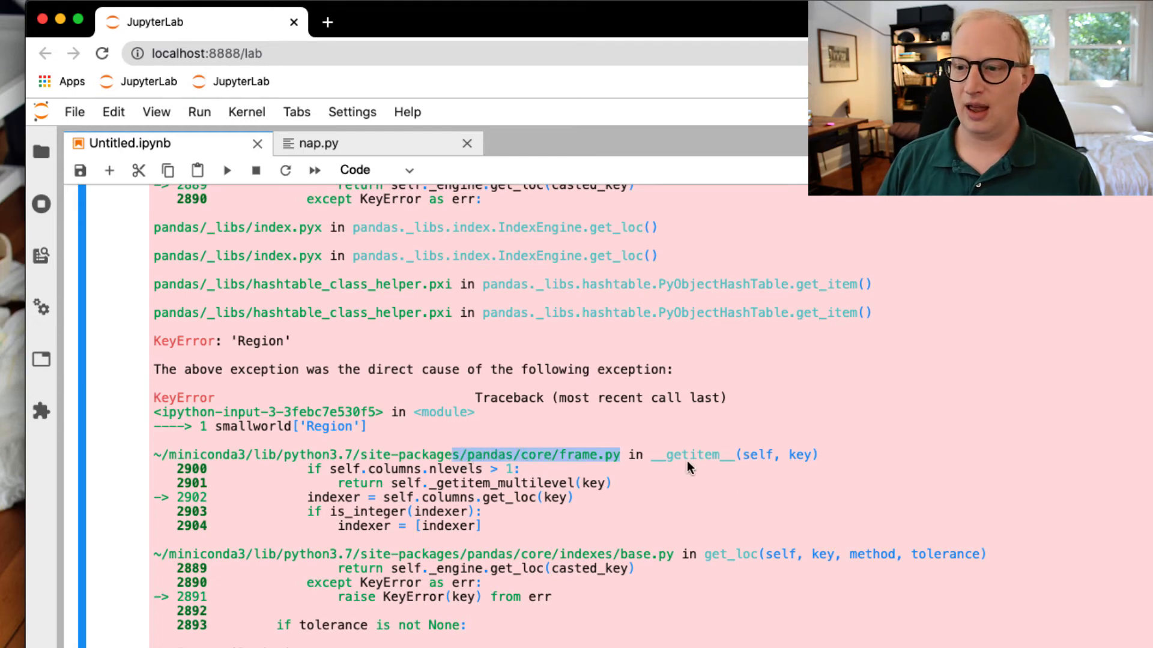
pyautogui.moveTo(649, 459)
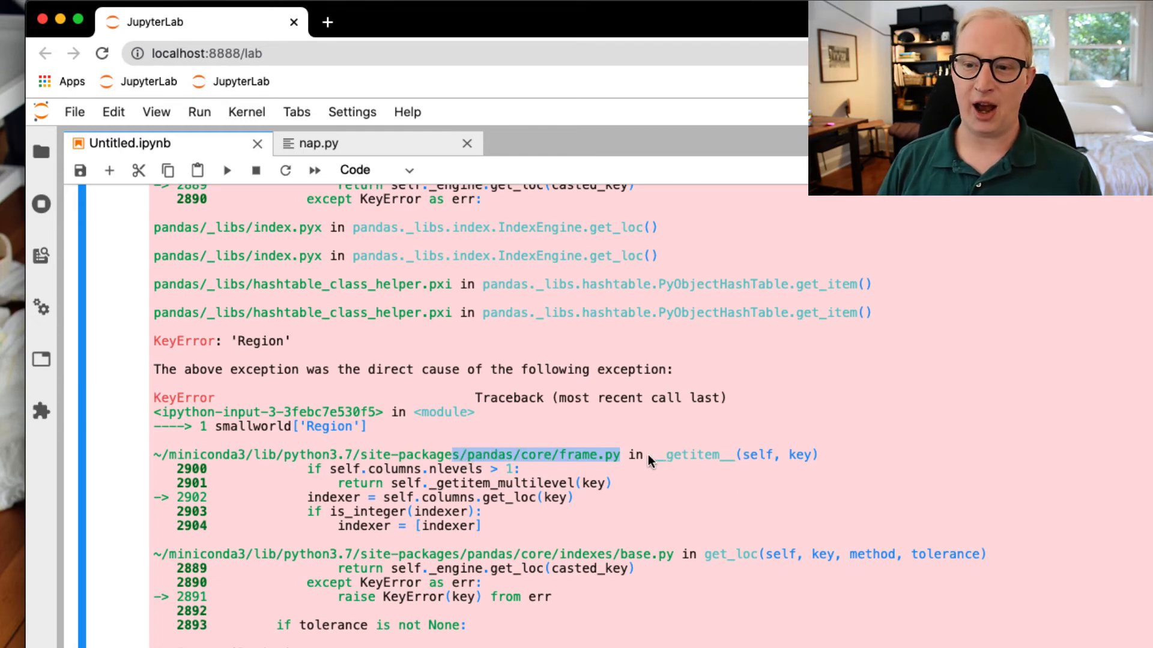
pyautogui.moveTo(511, 510)
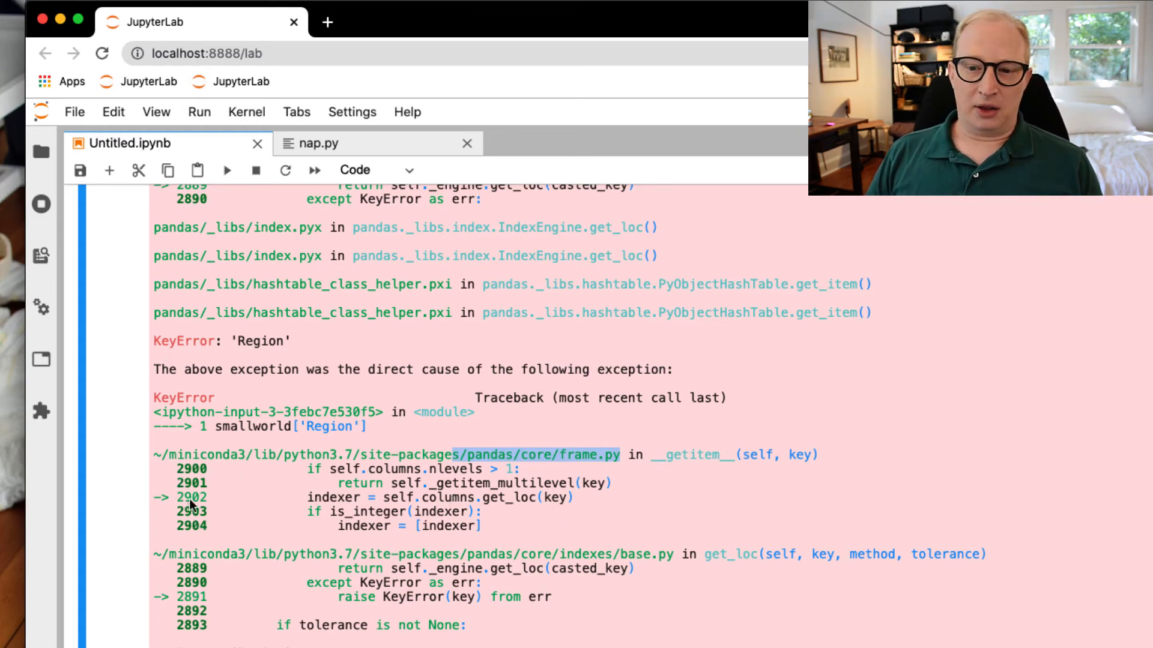
pyautogui.moveTo(374, 504)
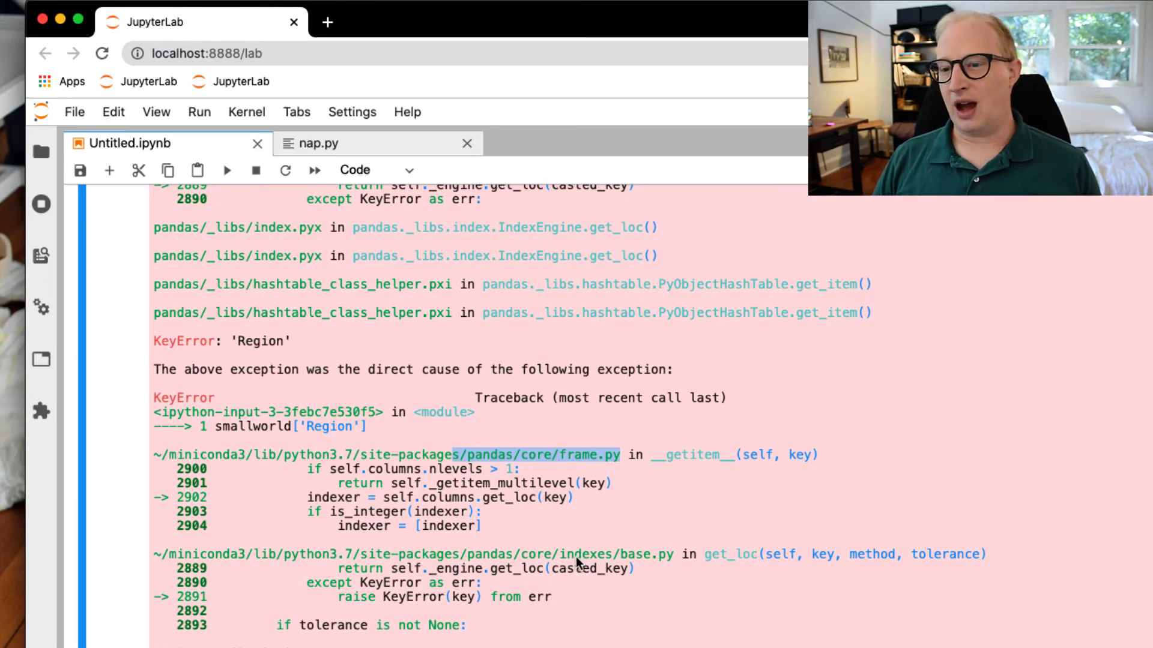
pyautogui.moveTo(695, 570)
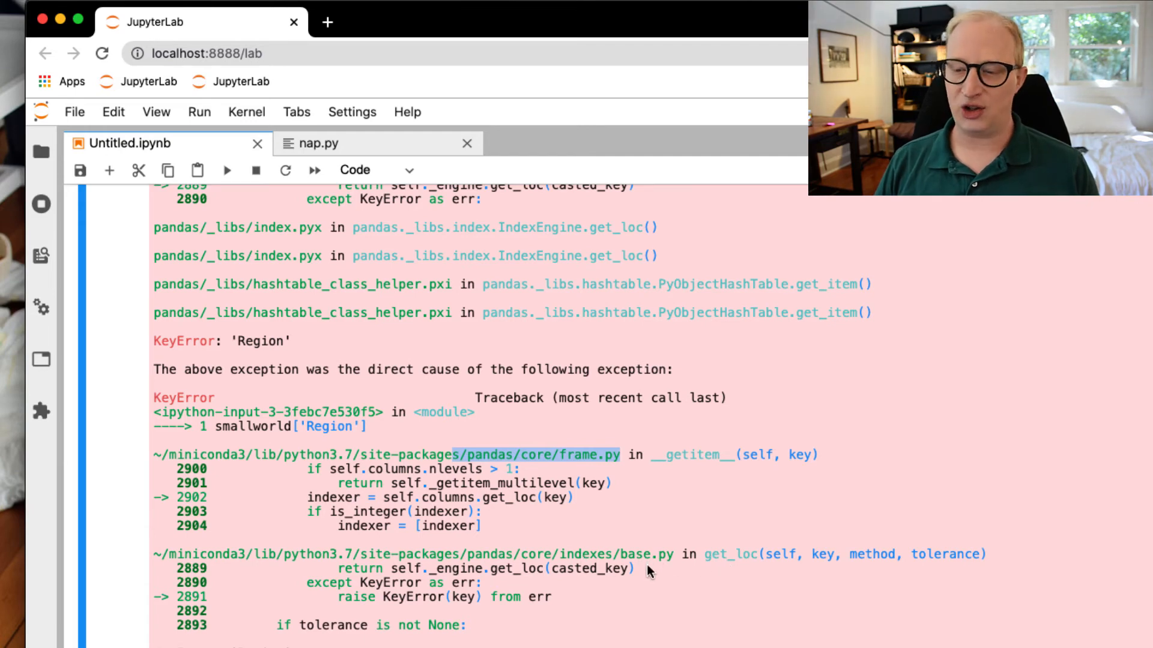
pyautogui.moveTo(339, 600)
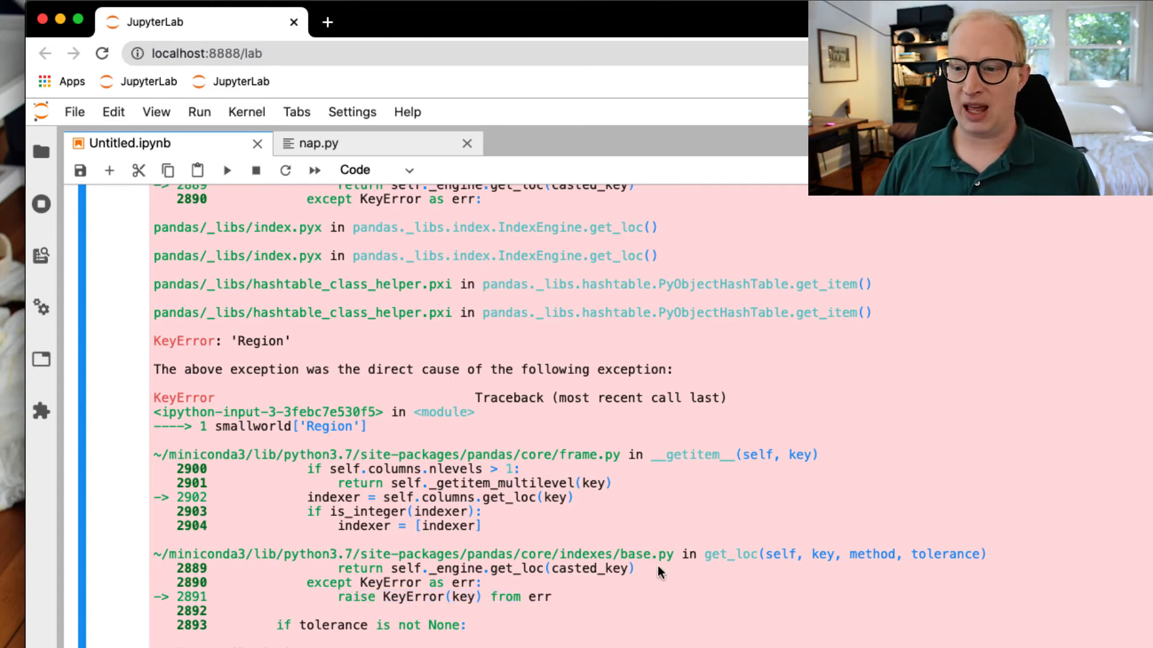
pyautogui.moveTo(683, 560)
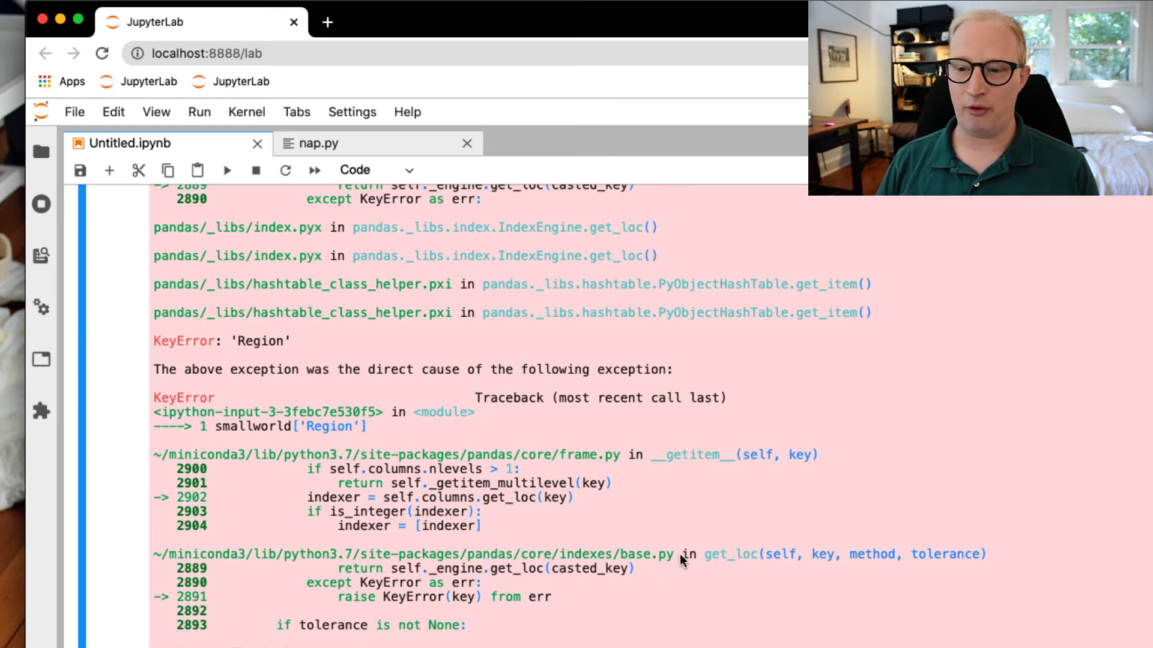
pyautogui.moveTo(586, 592)
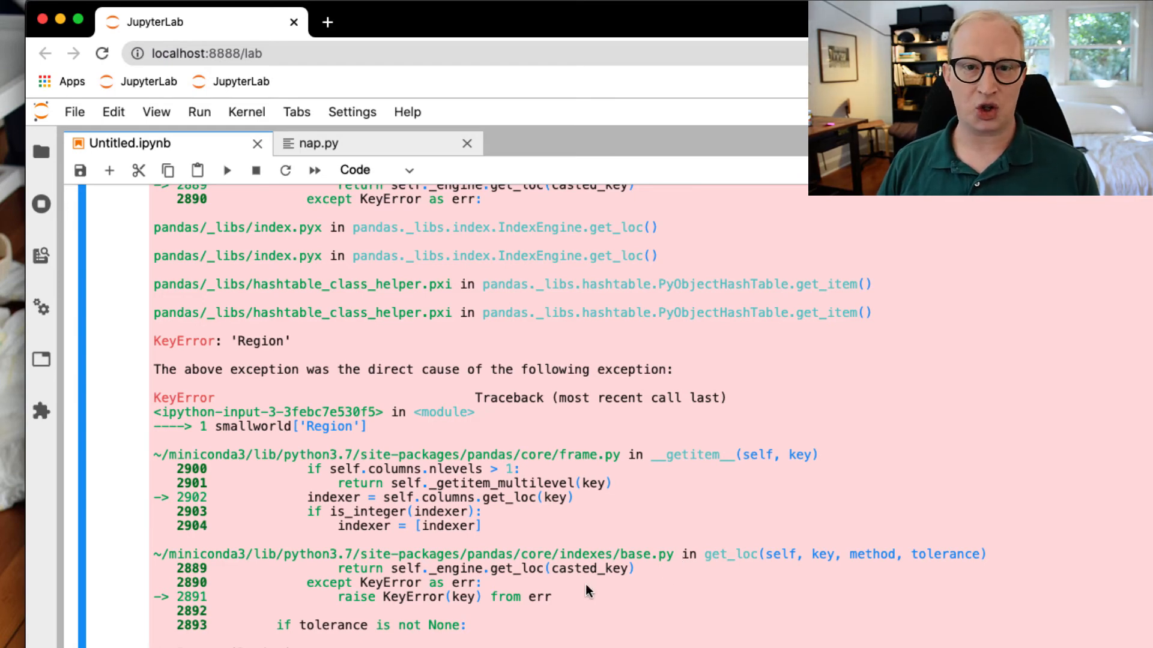
pyautogui.moveTo(579, 594)
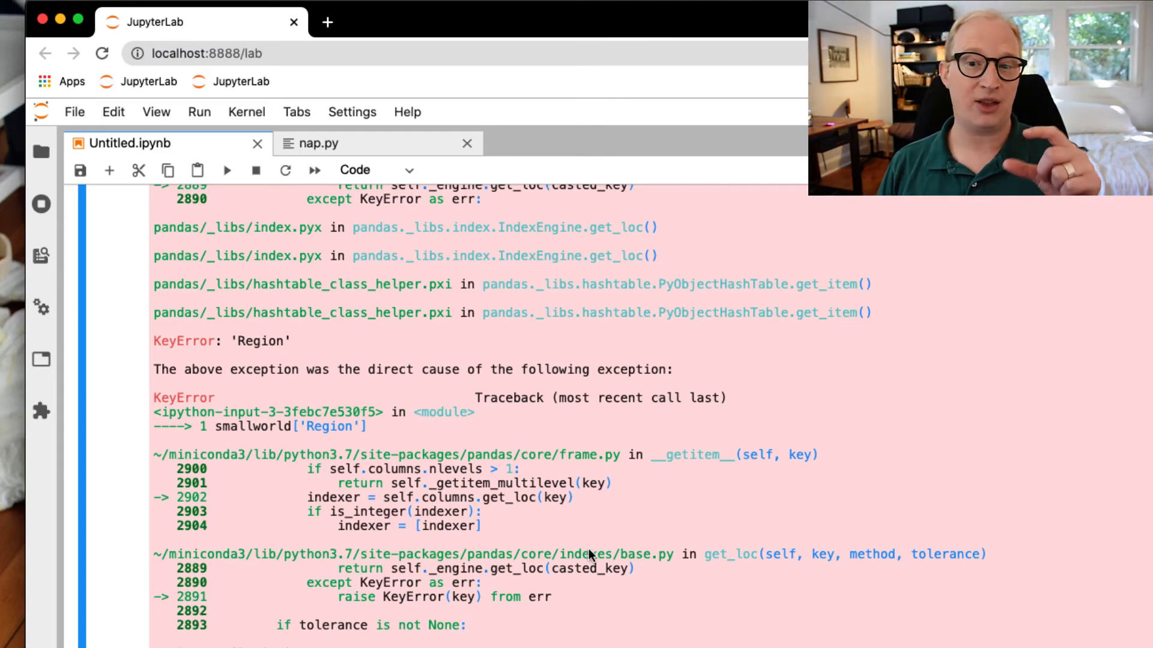
pyautogui.moveTo(588, 482)
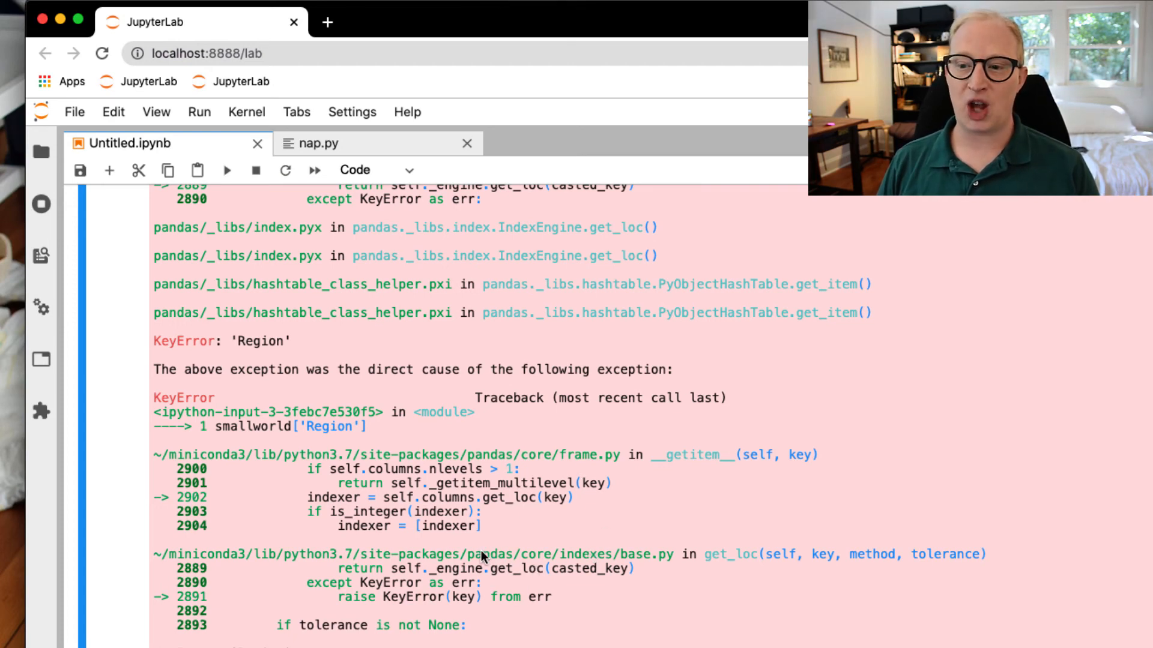
pyautogui.doubleClick(490, 554)
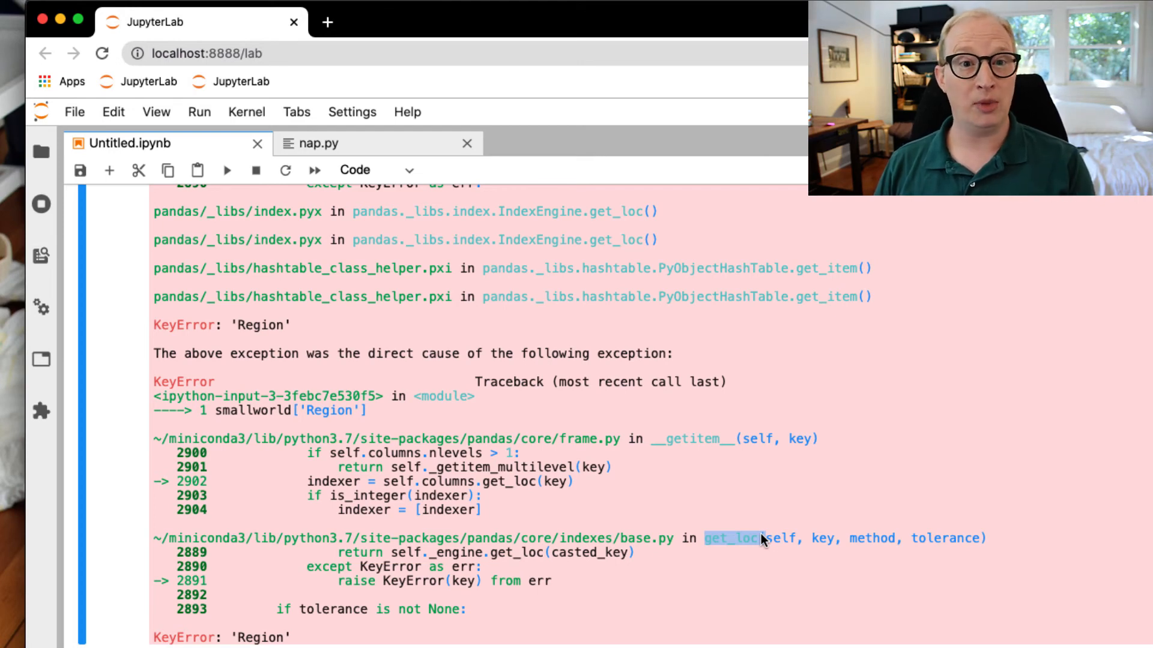
pyautogui.moveTo(758, 544)
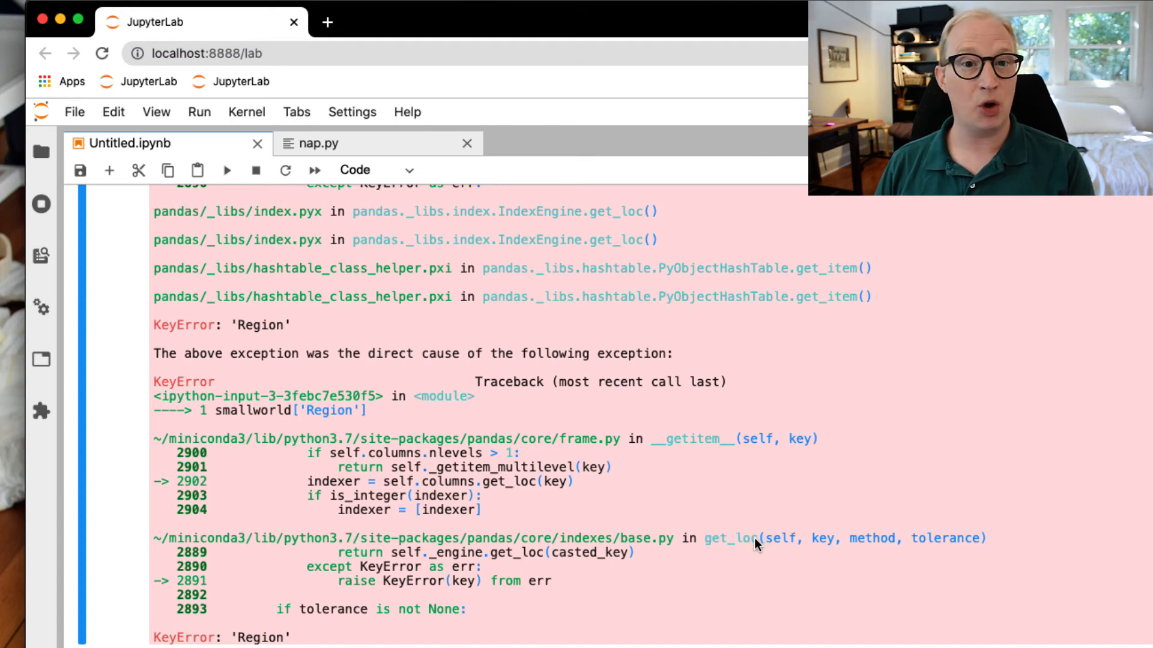
pyautogui.moveTo(377, 586)
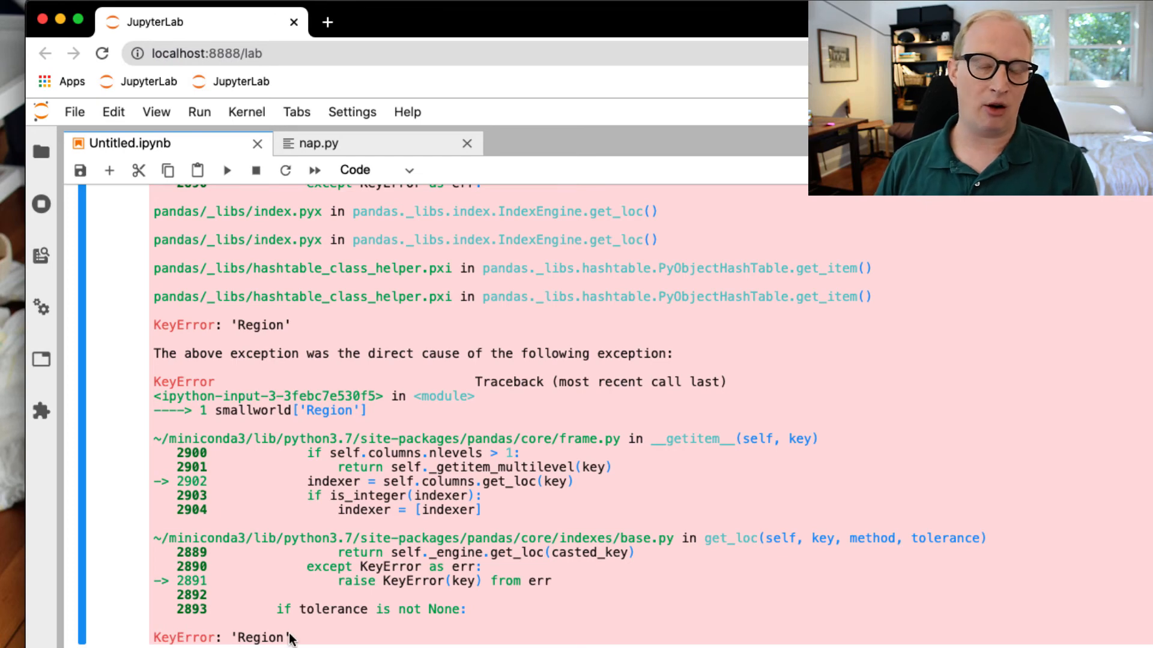
pyautogui.doubleClick(263, 638)
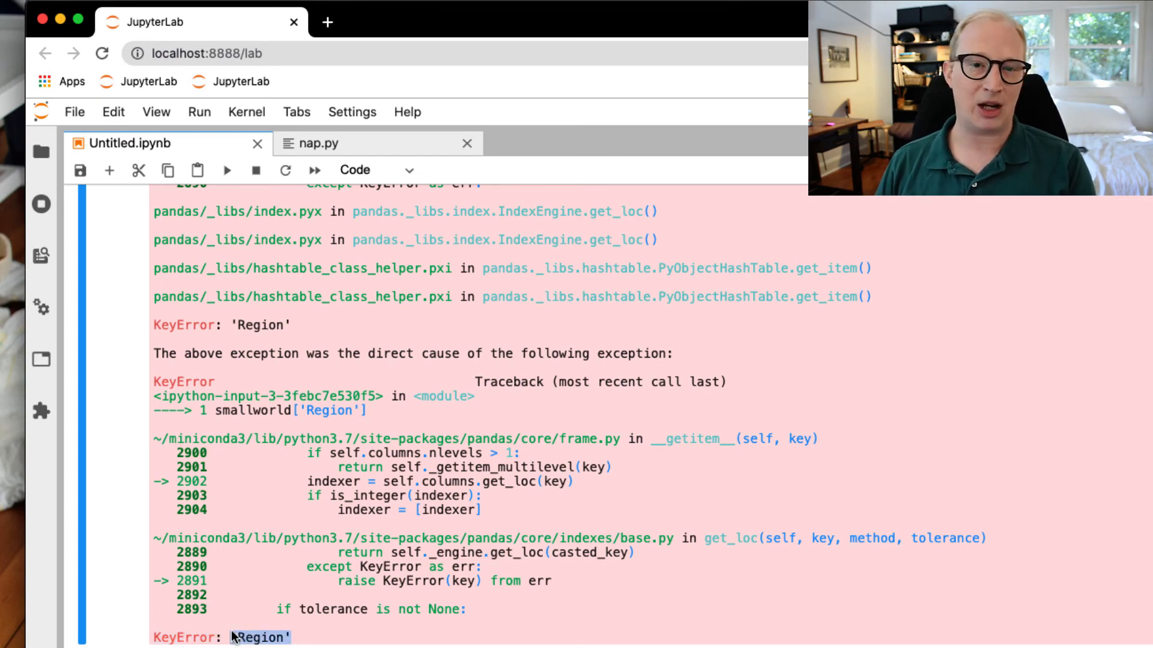
pyautogui.scroll(-3)
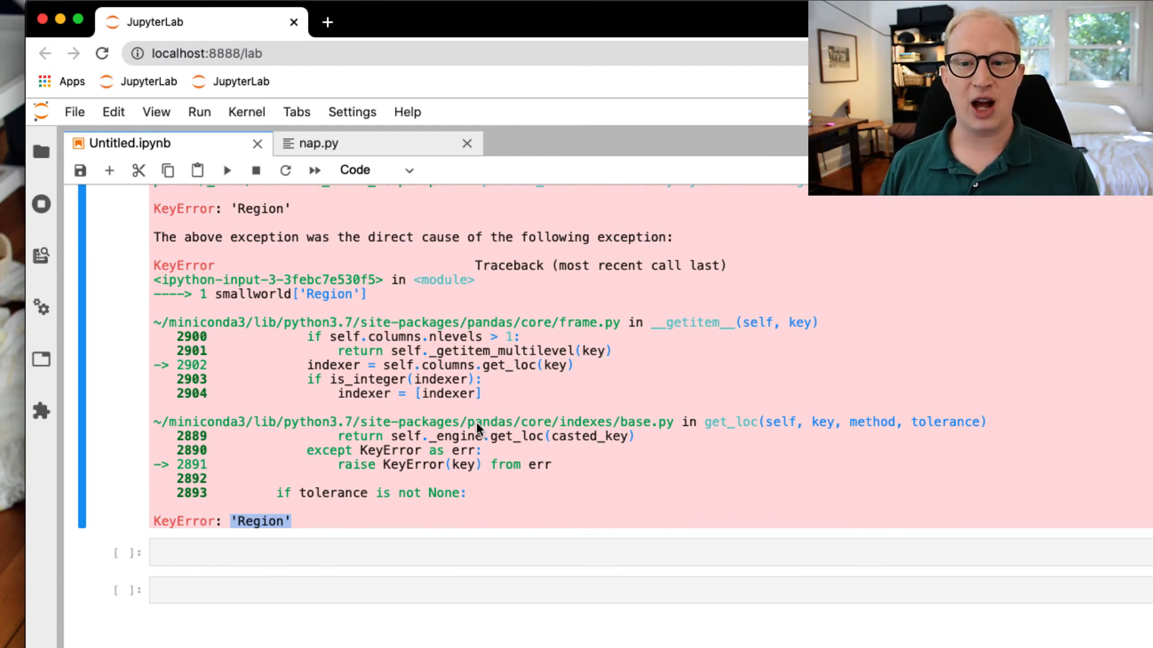
# Define my_pets = {'trillian': 'dog', 'tripod': 'gerbil'} and start the my_pets['trillian'] lookup.
pyautogui.click(446, 552)
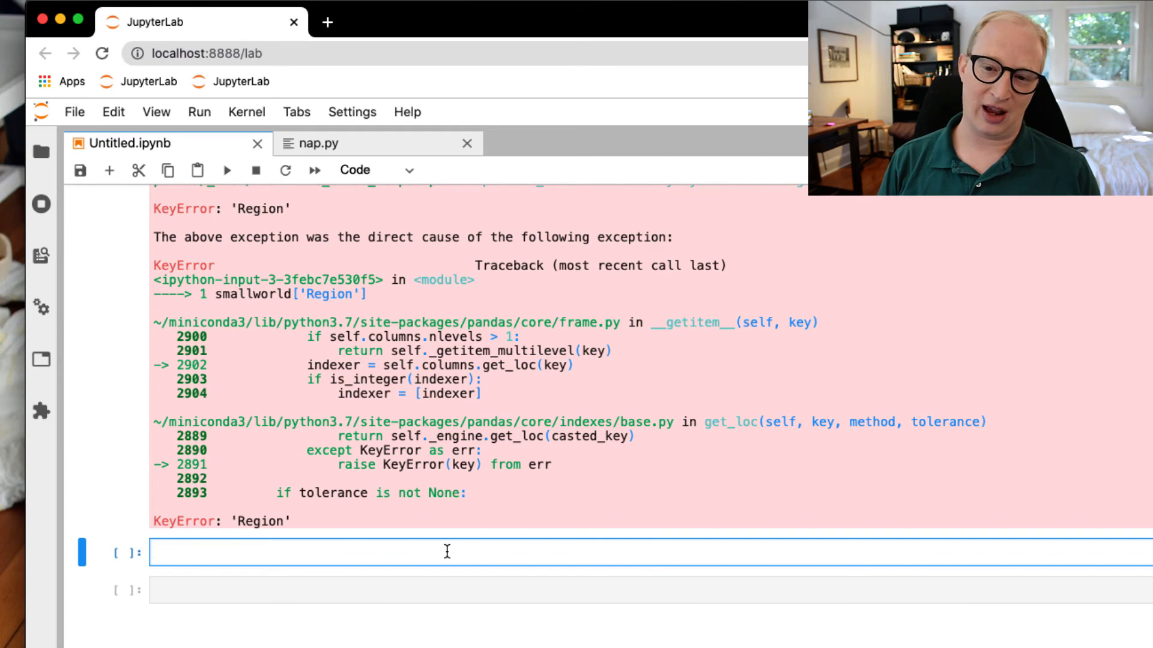
pyautogui.write('my_pets = {')
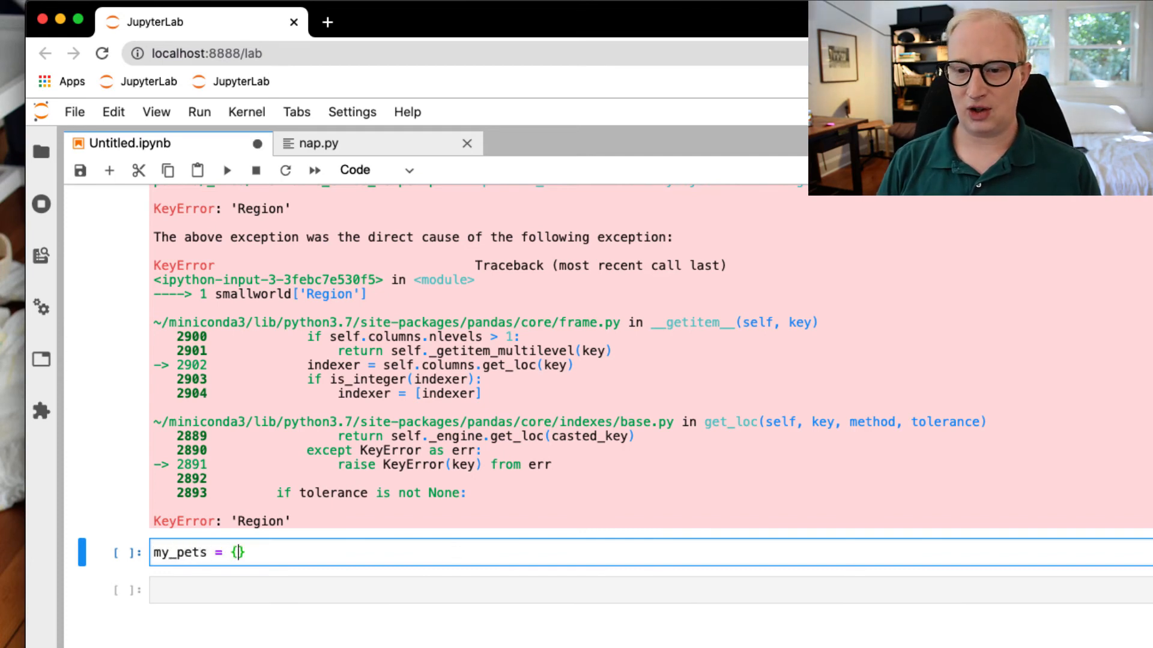
pyautogui.write("''")
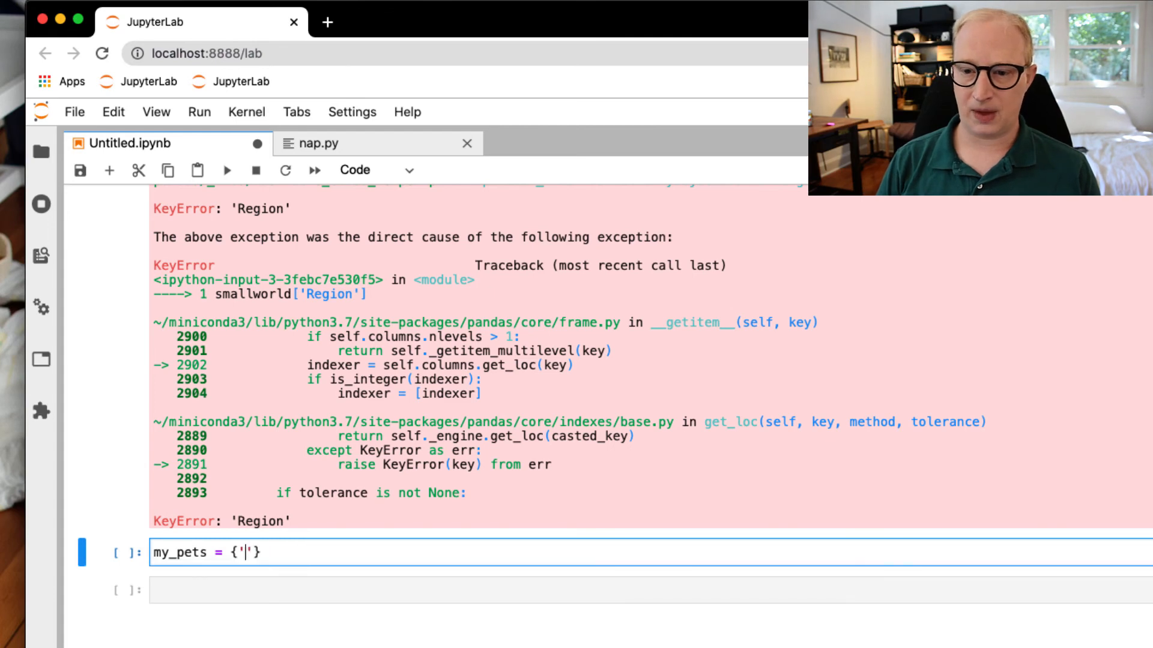
pyautogui.write("trillian':")
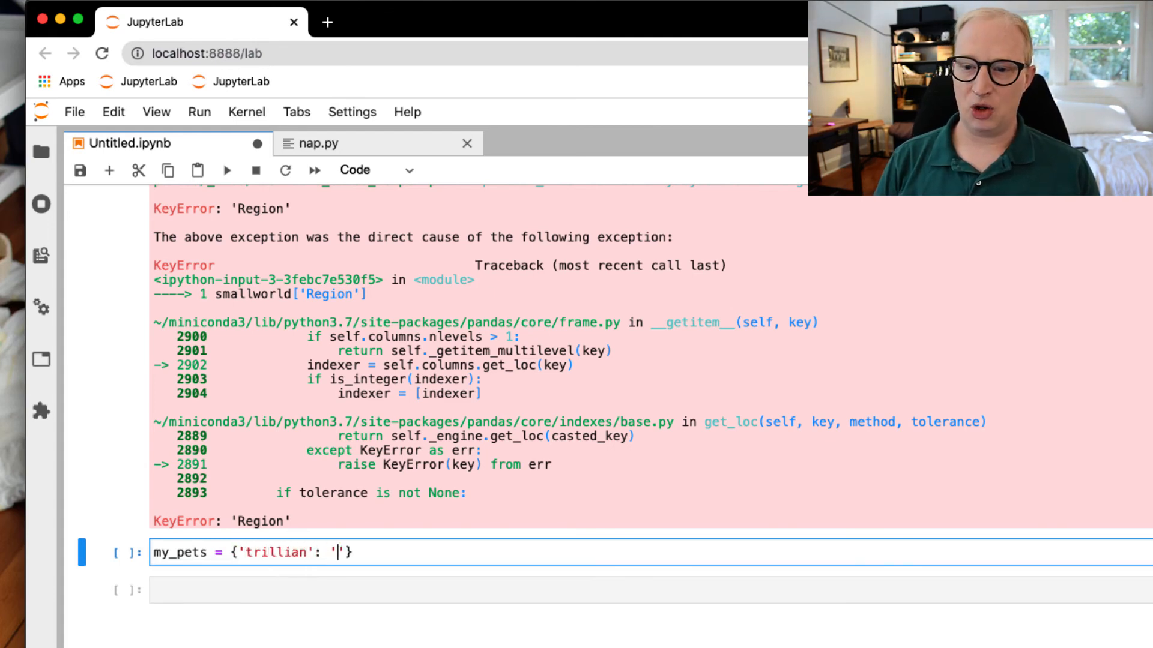
pyautogui.write("dog',")
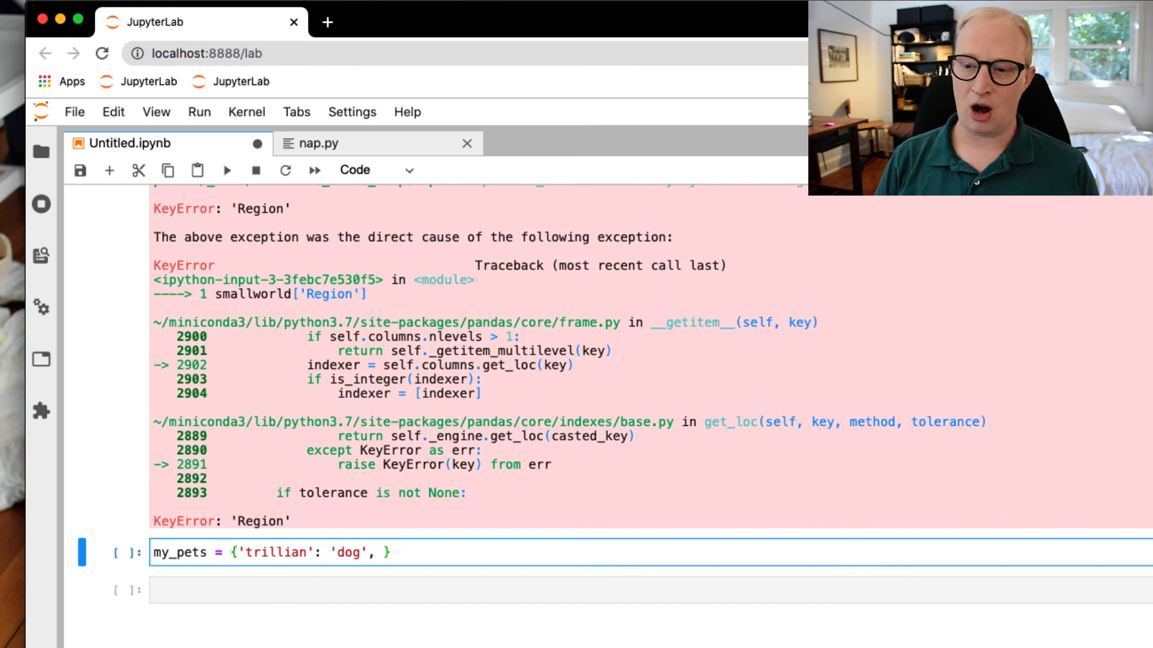
pyautogui.write("''")
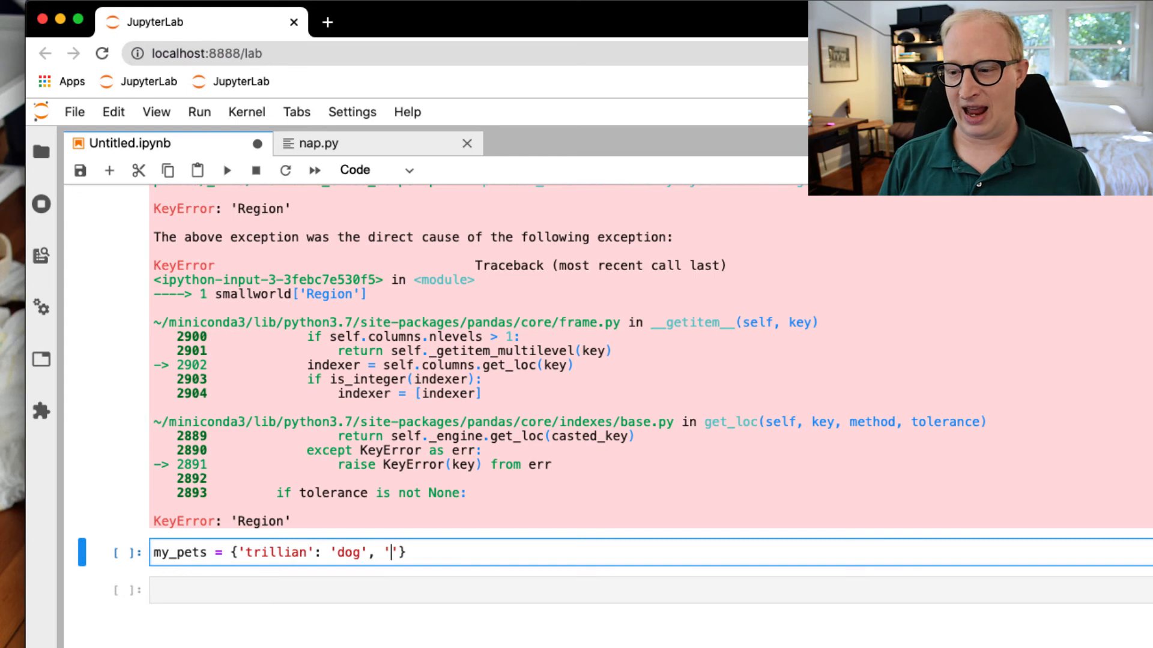
pyautogui.write("ripod': 'gerbil")
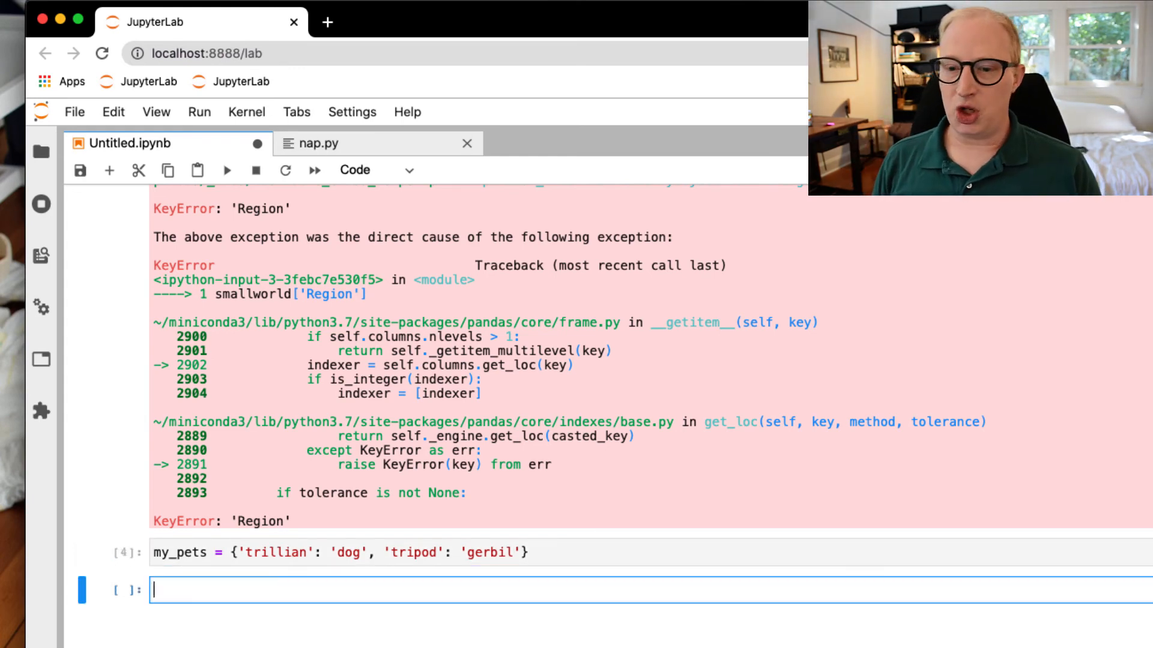
pyautogui.write(',')
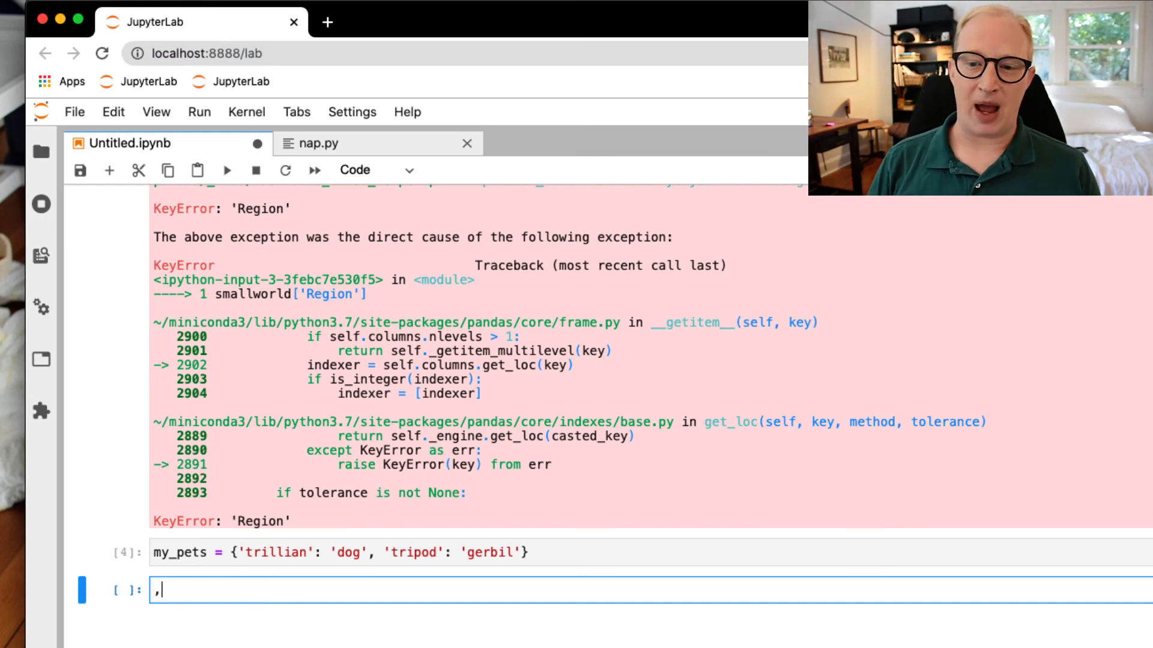
pyautogui.write("my_pets['trillian'")
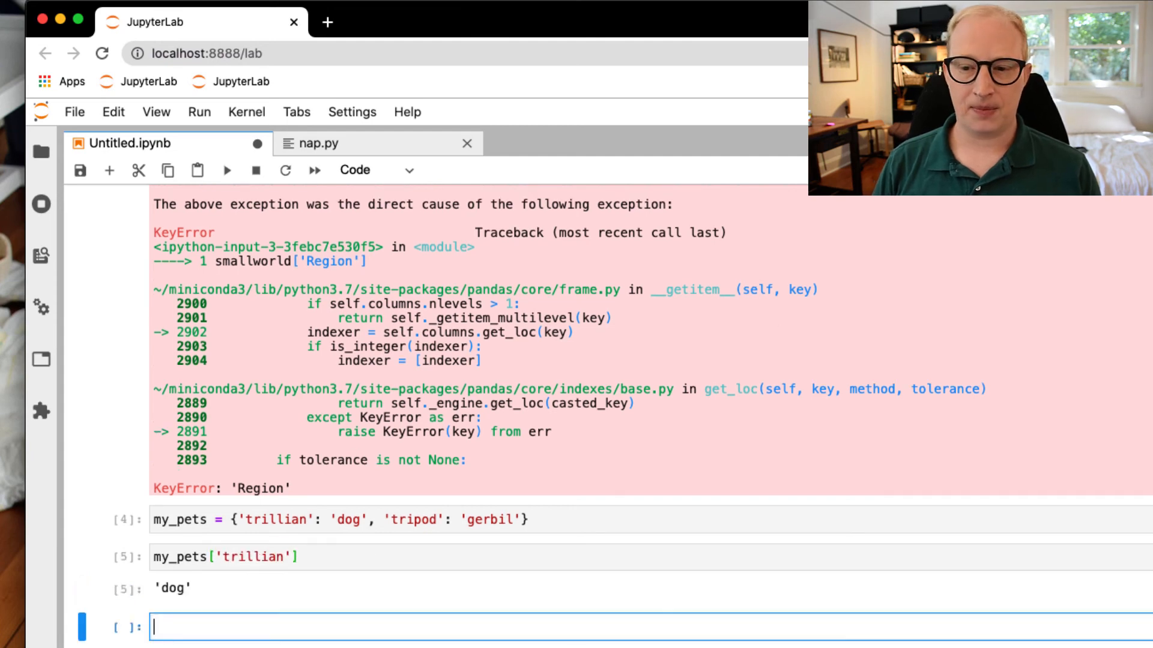
# Replace 'trillian' with 'fido' in the lookup and inspect the KeyError: 'fido' message.
pyautogui.click(224, 556)
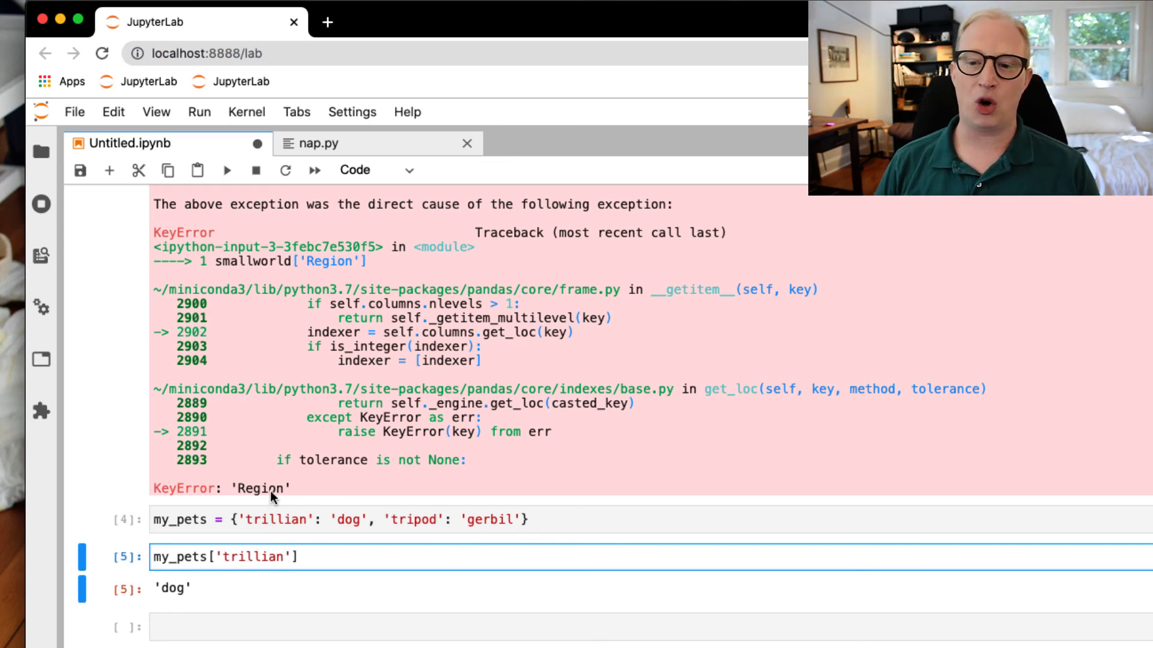
pyautogui.doubleClick(253, 557)
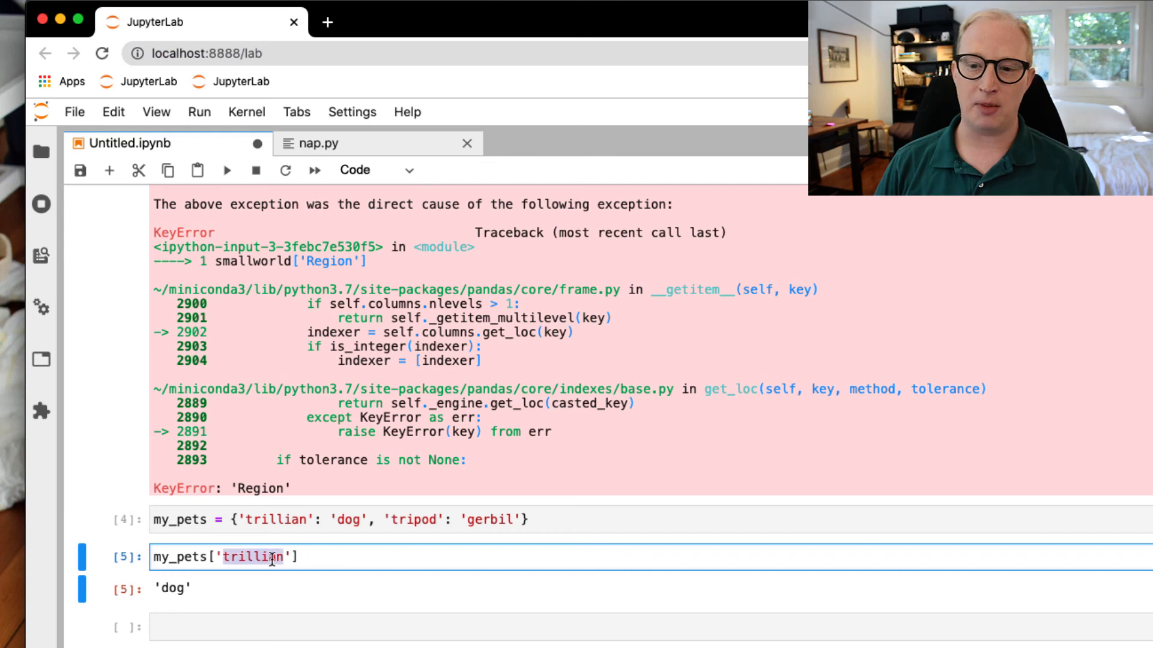
pyautogui.write('fido')
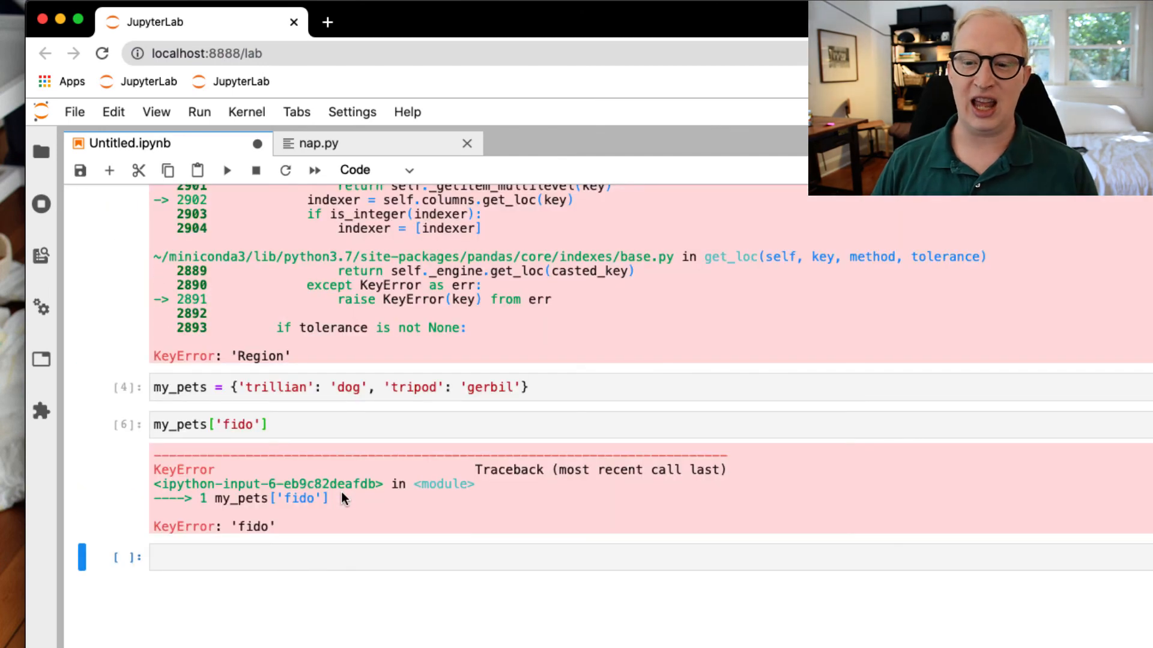
pyautogui.moveTo(258, 526)
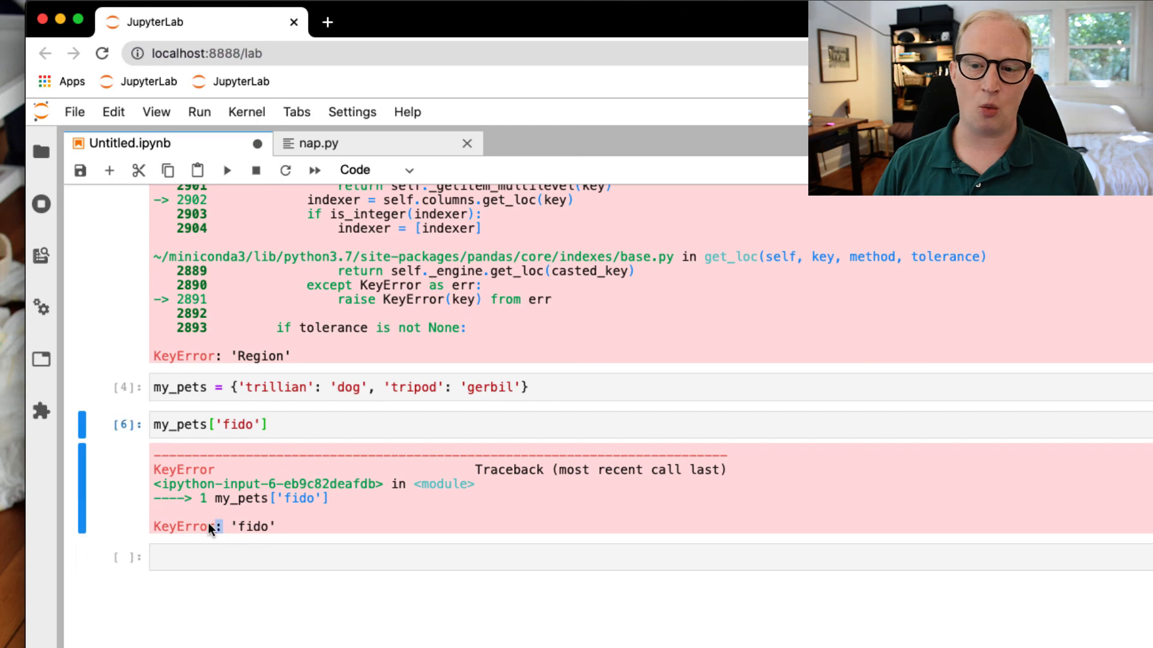
pyautogui.doubleClick(183, 527)
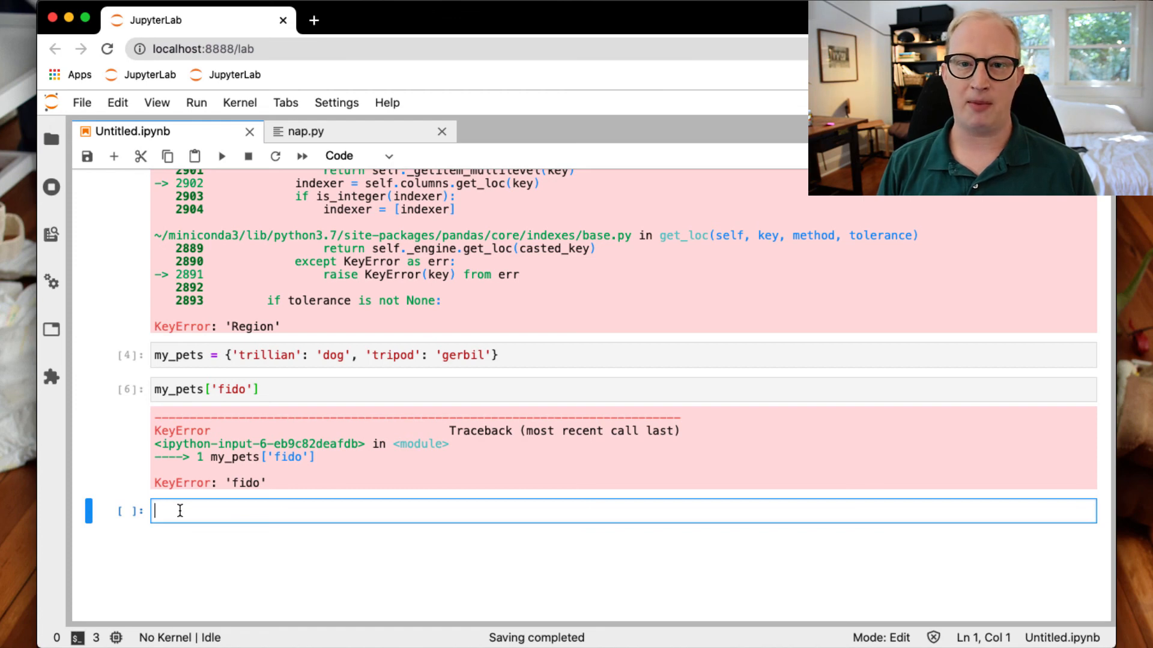
# Write np.mean(['kiddos']) with import numpy as np added above it.
pyautogui.write('np.mean(')
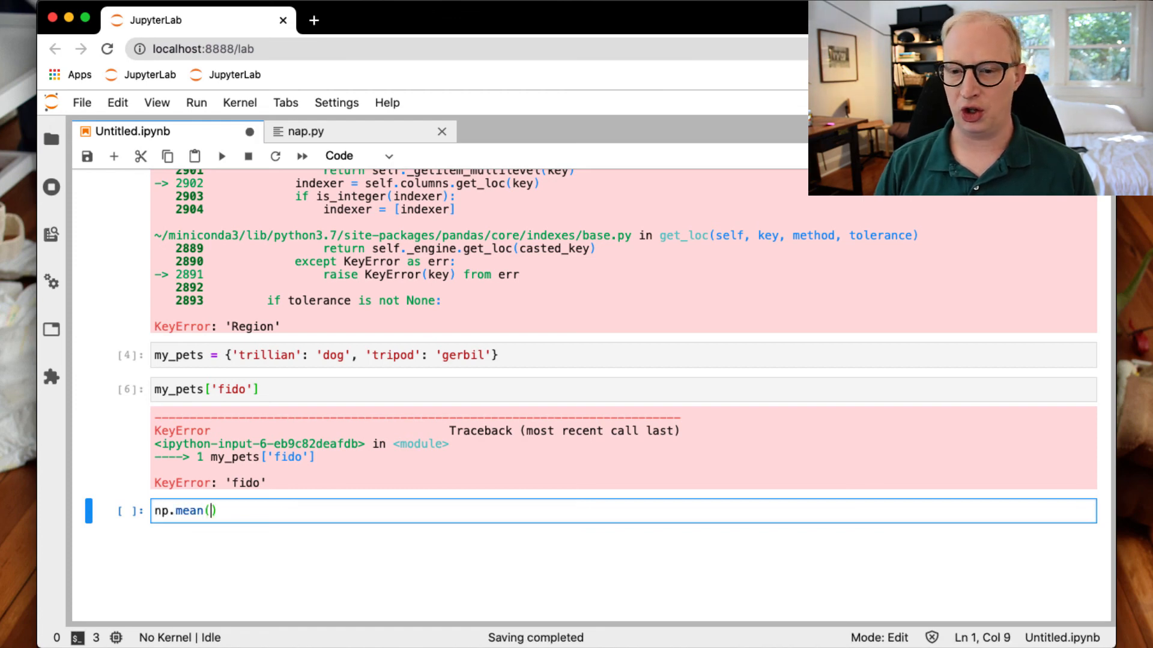
pyautogui.write("['ki'")
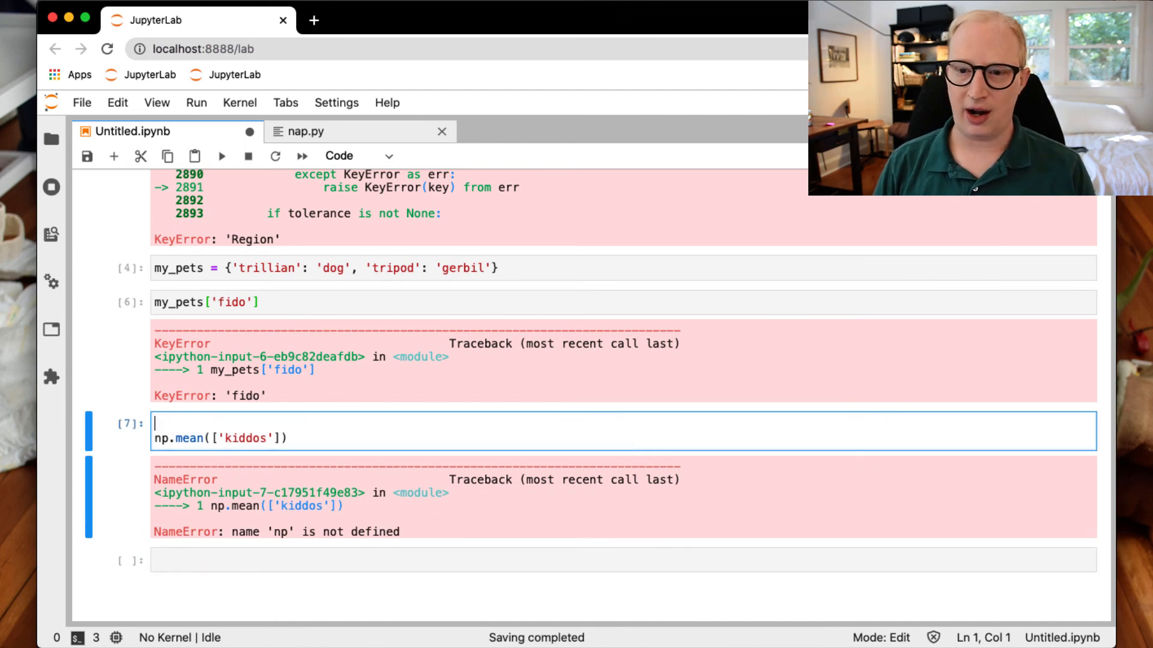
pyautogui.write('i')
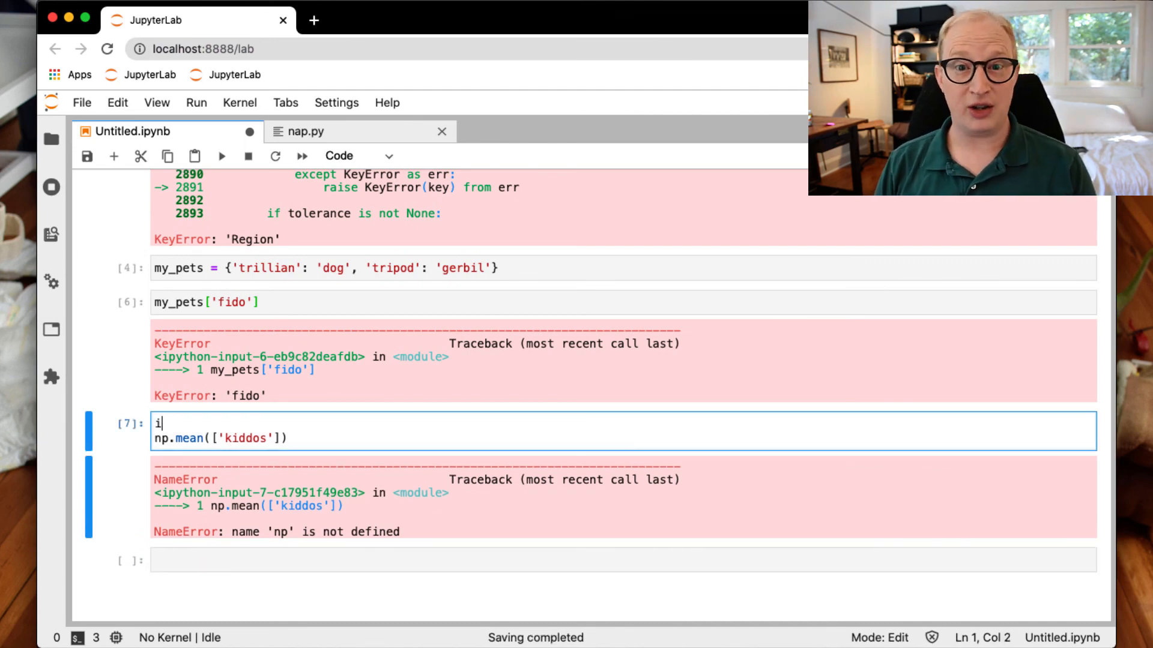
pyautogui.write('mport numpy as np')
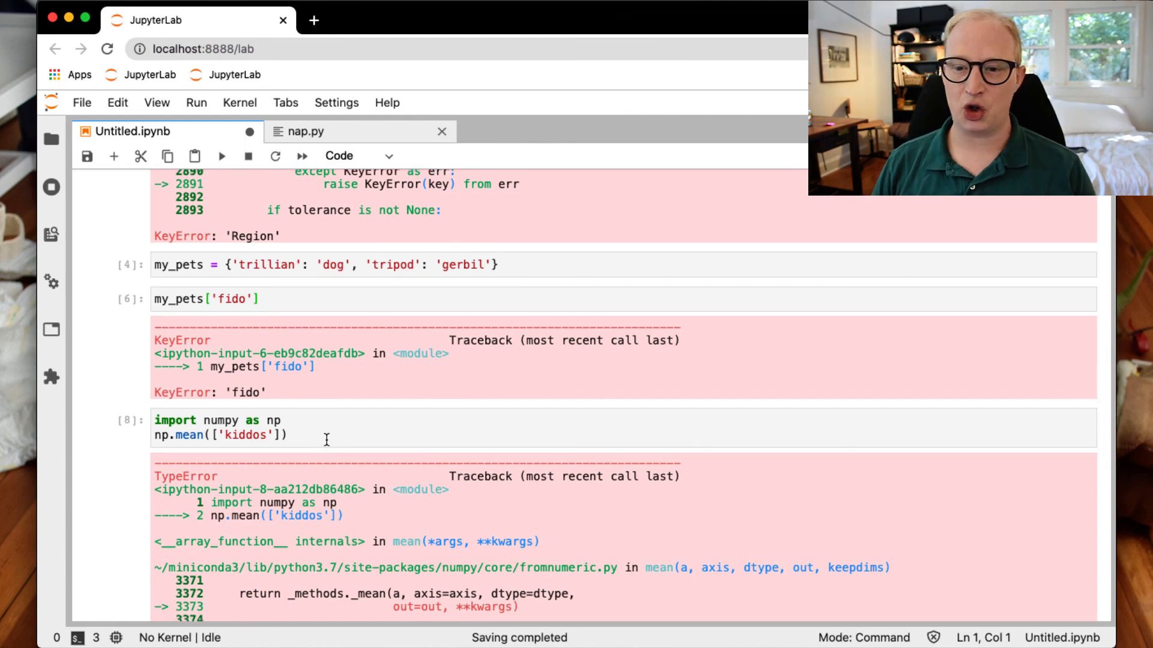
# Inspect the TypeError traceback, highlighting the _methods.py file path.
pyautogui.click(324, 435)
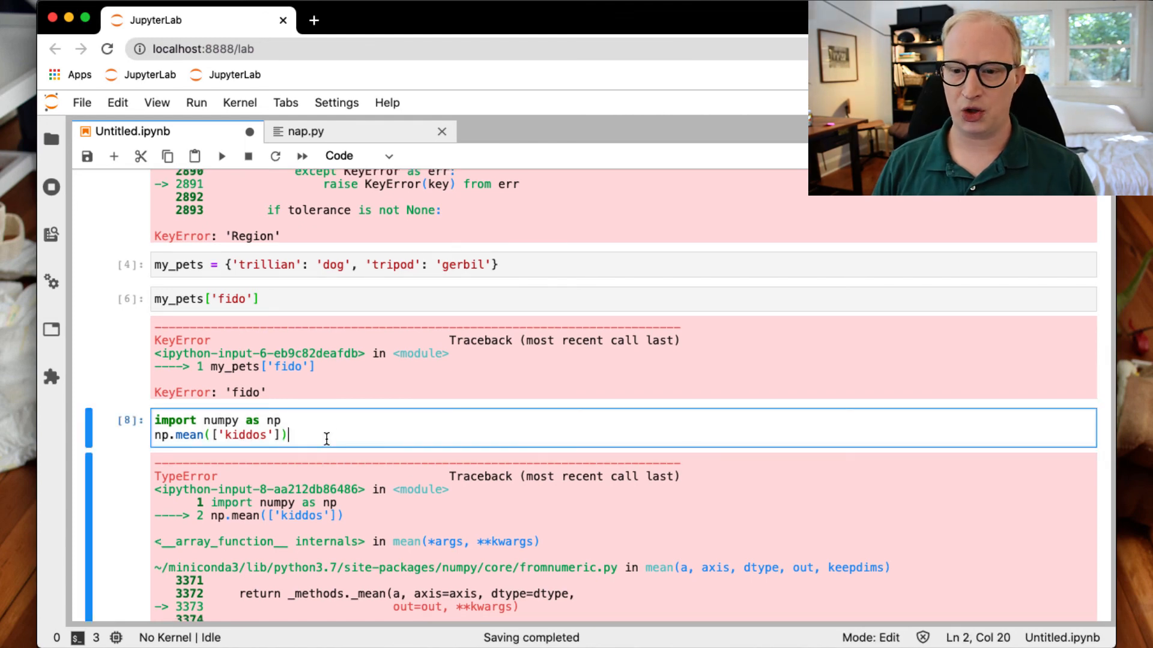
pyautogui.scroll(-3)
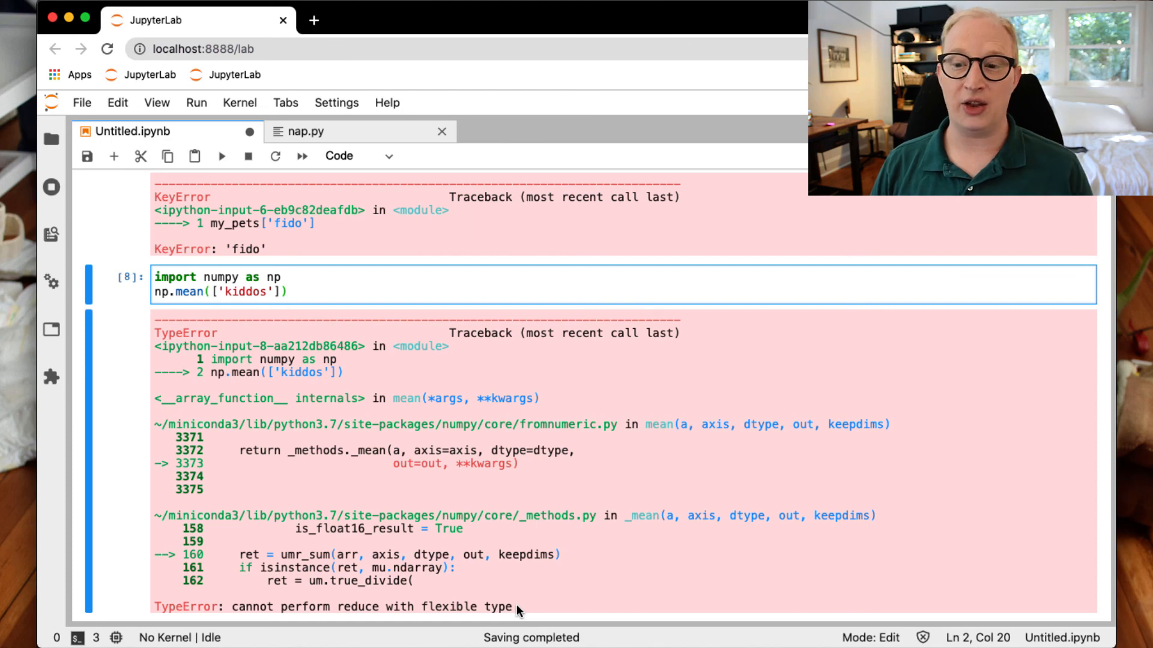
pyautogui.moveTo(443, 523)
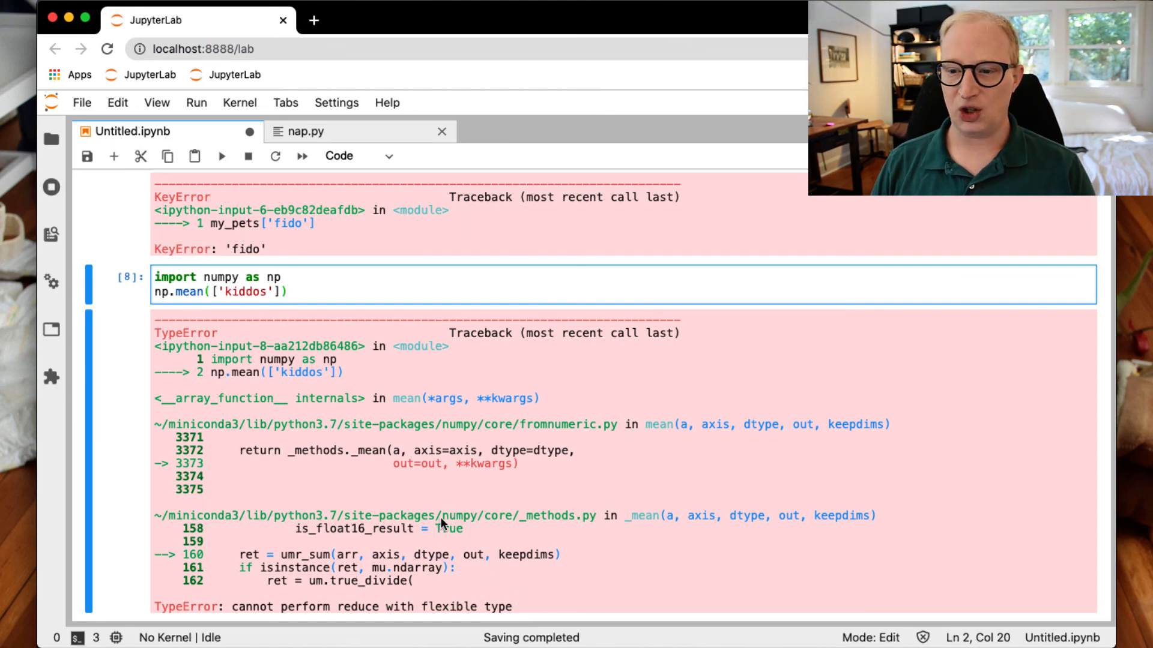
pyautogui.doubleClick(515, 515)
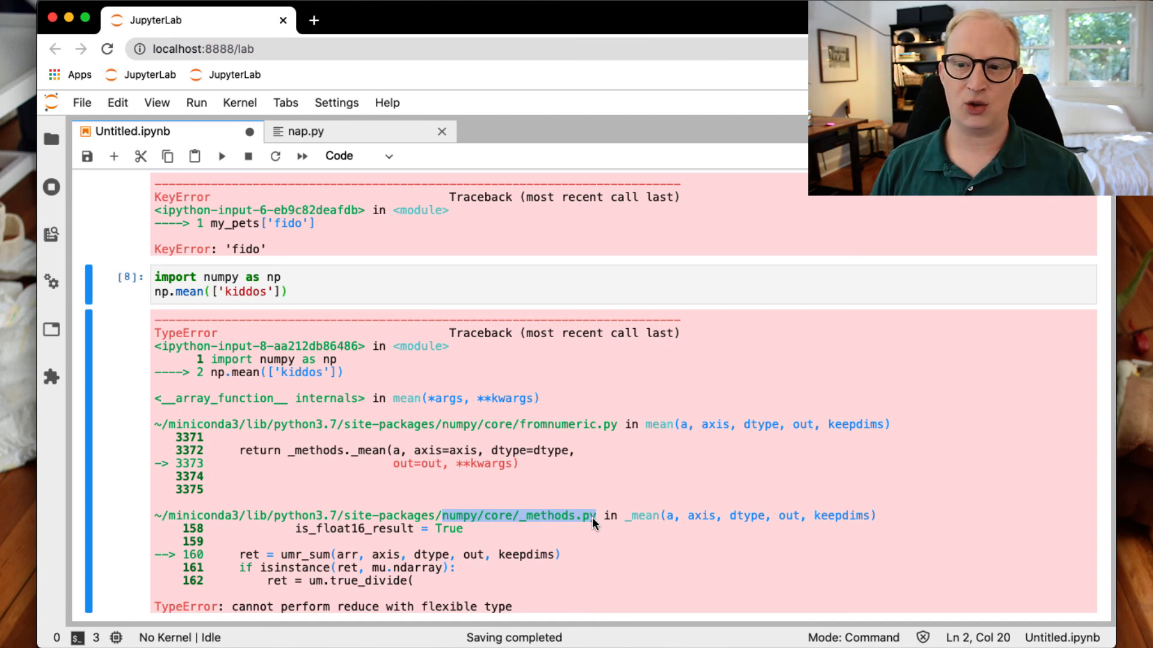
pyautogui.moveTo(320, 286)
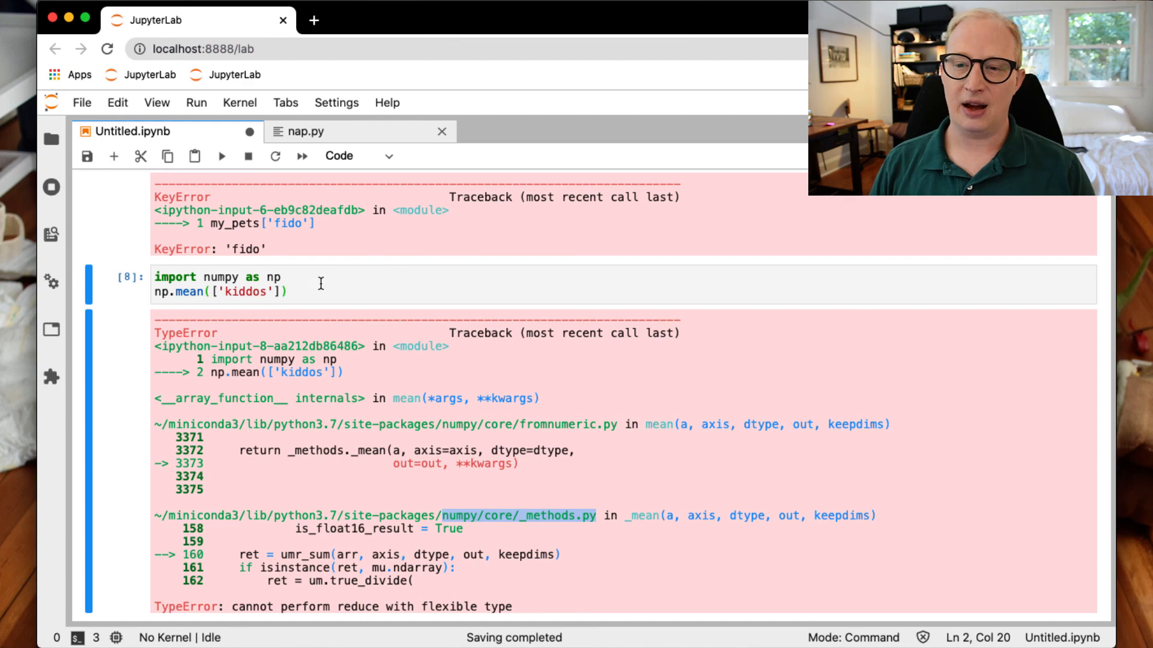